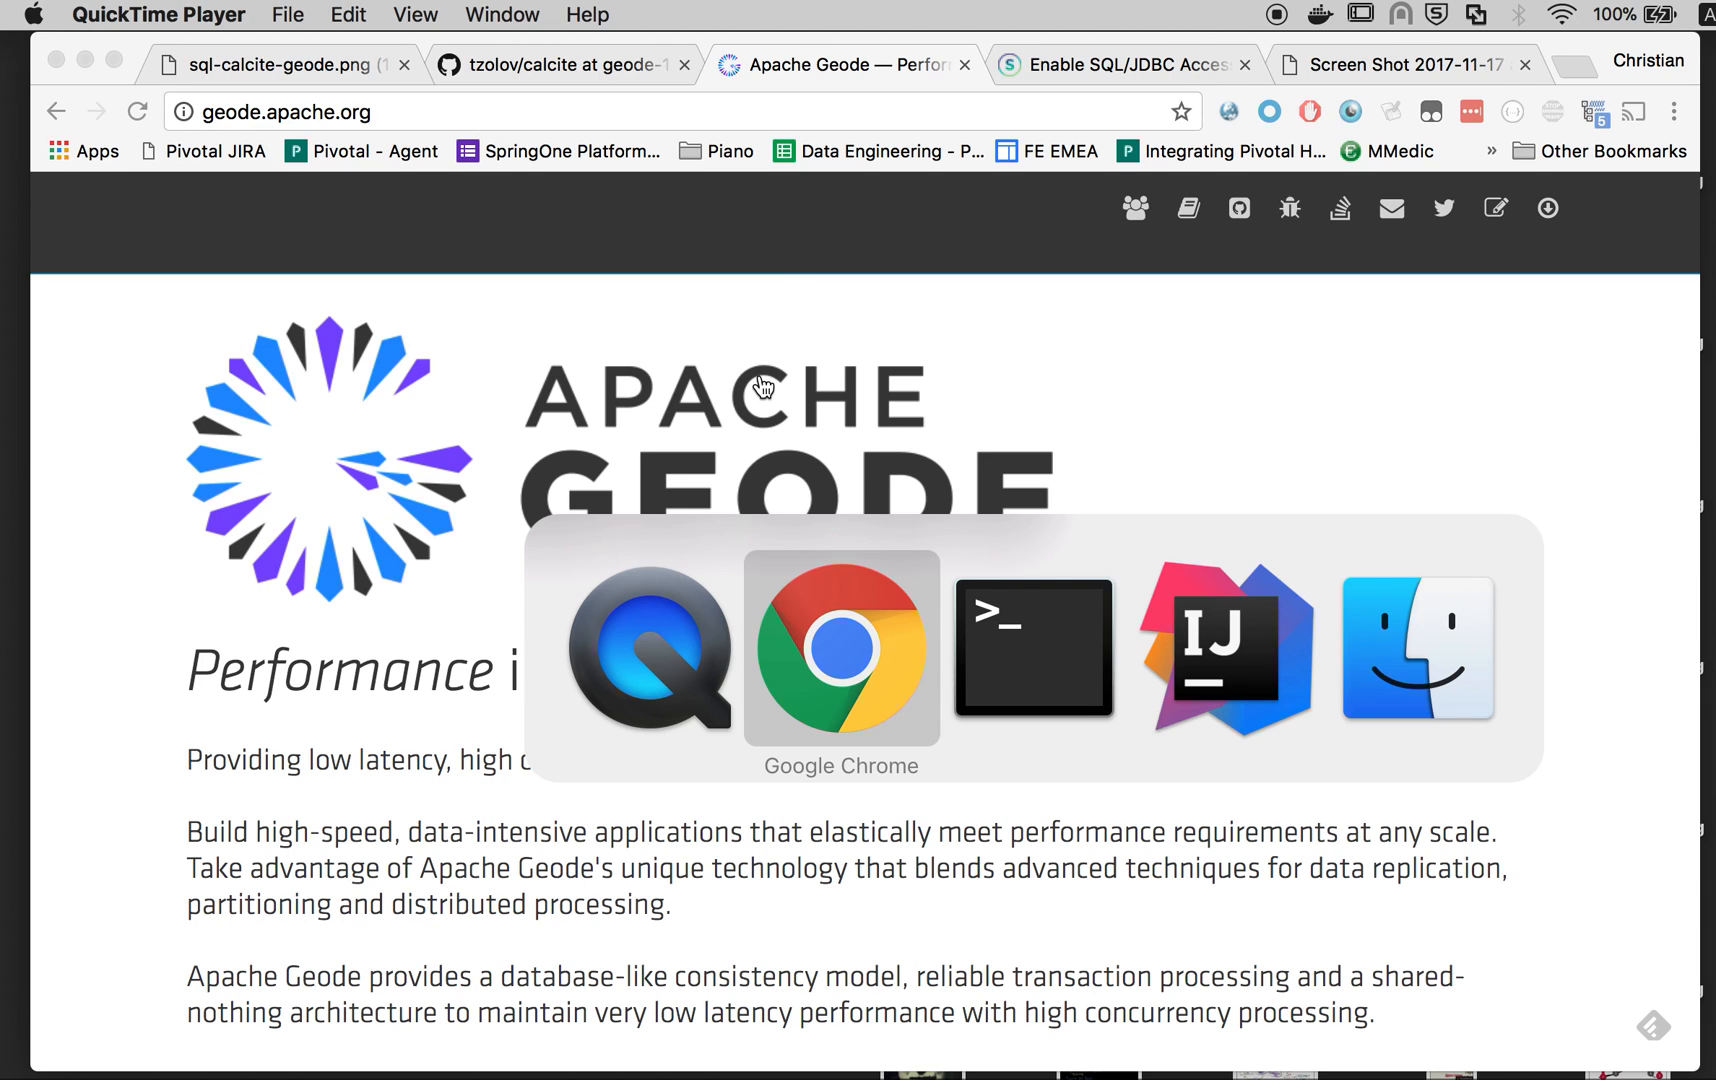
# Step: Bring IntelliJ IDEA with the model file forward, then switch to the Terminal shell
pyautogui.click(1228, 646)
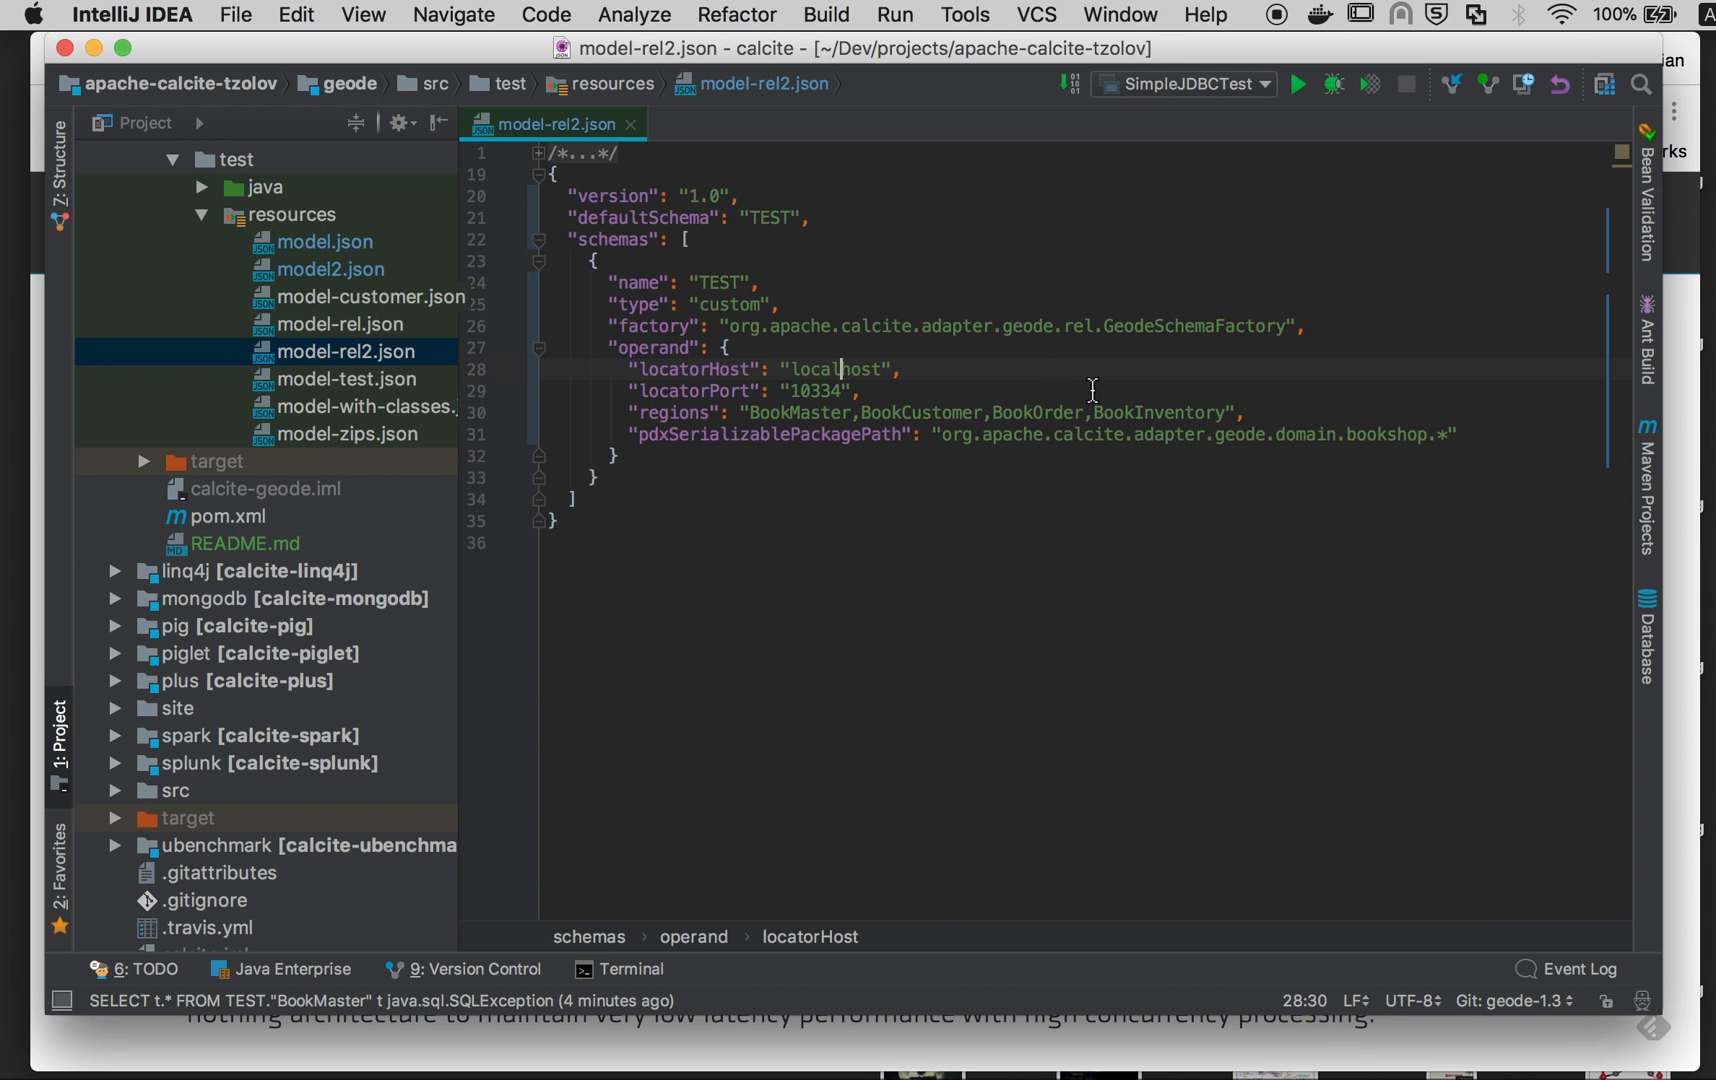
pyautogui.click(1646, 632)
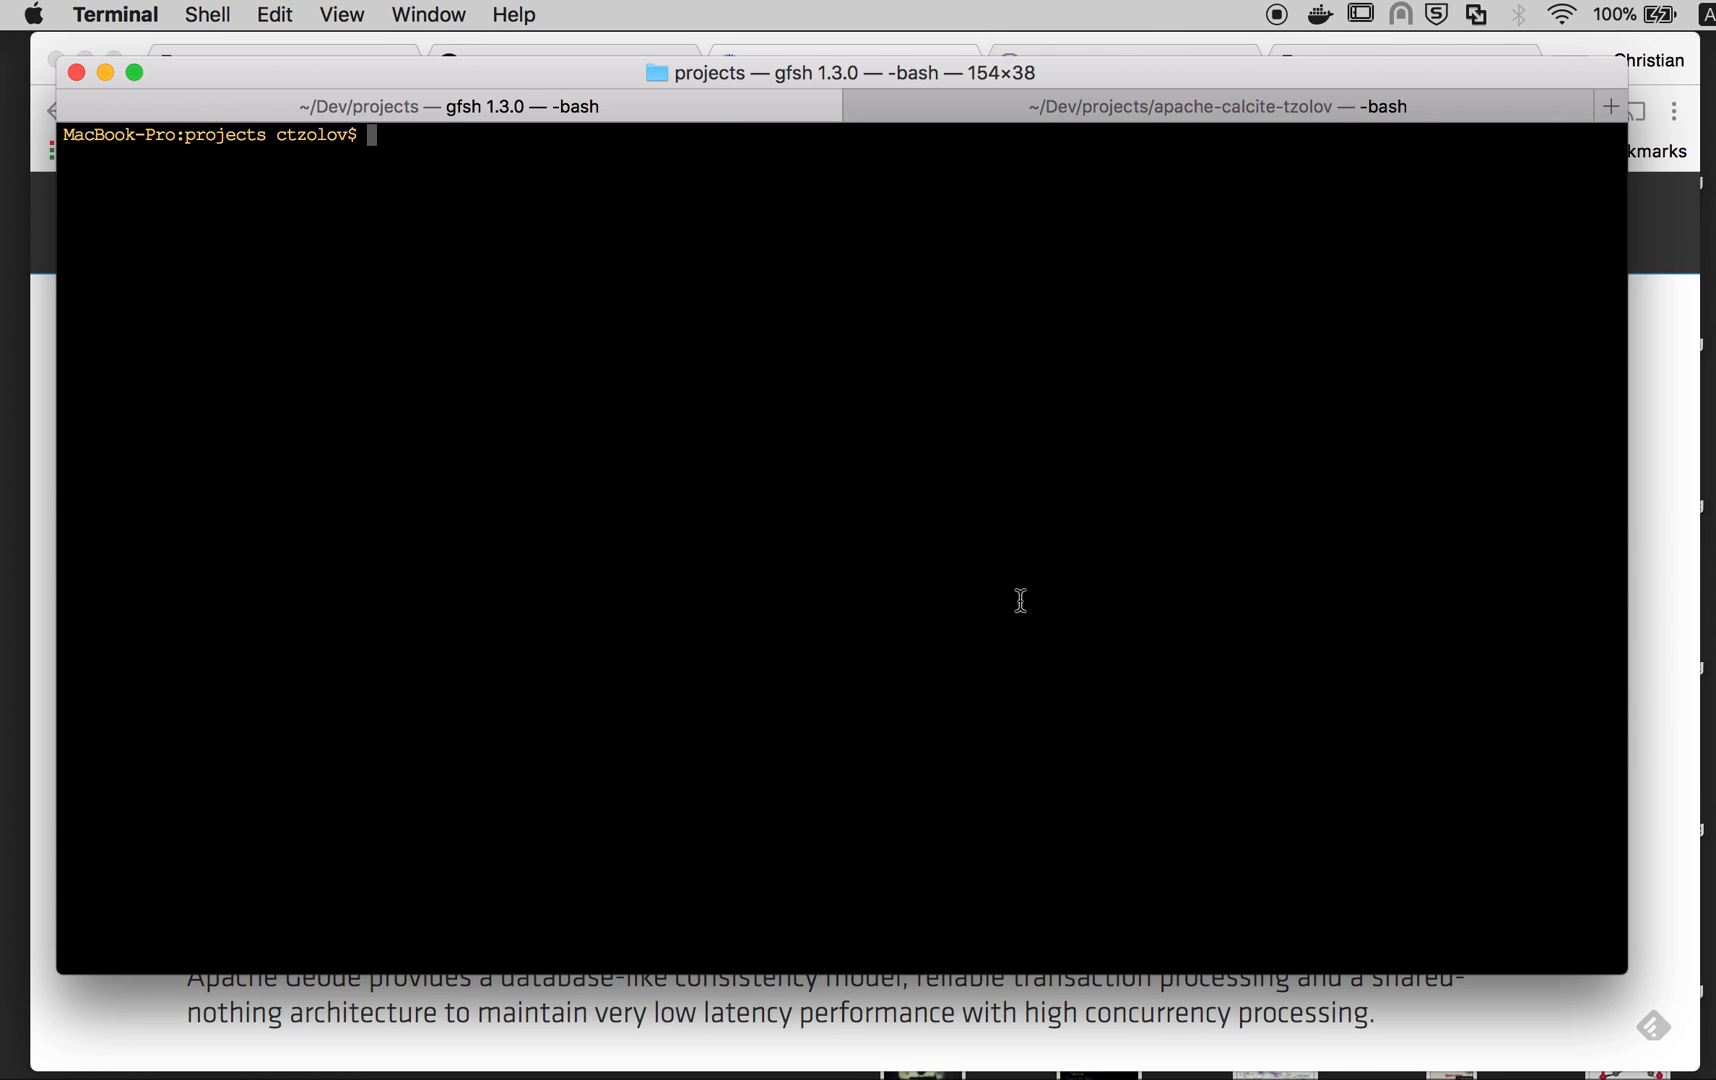
pyautogui.moveTo(760, 480)
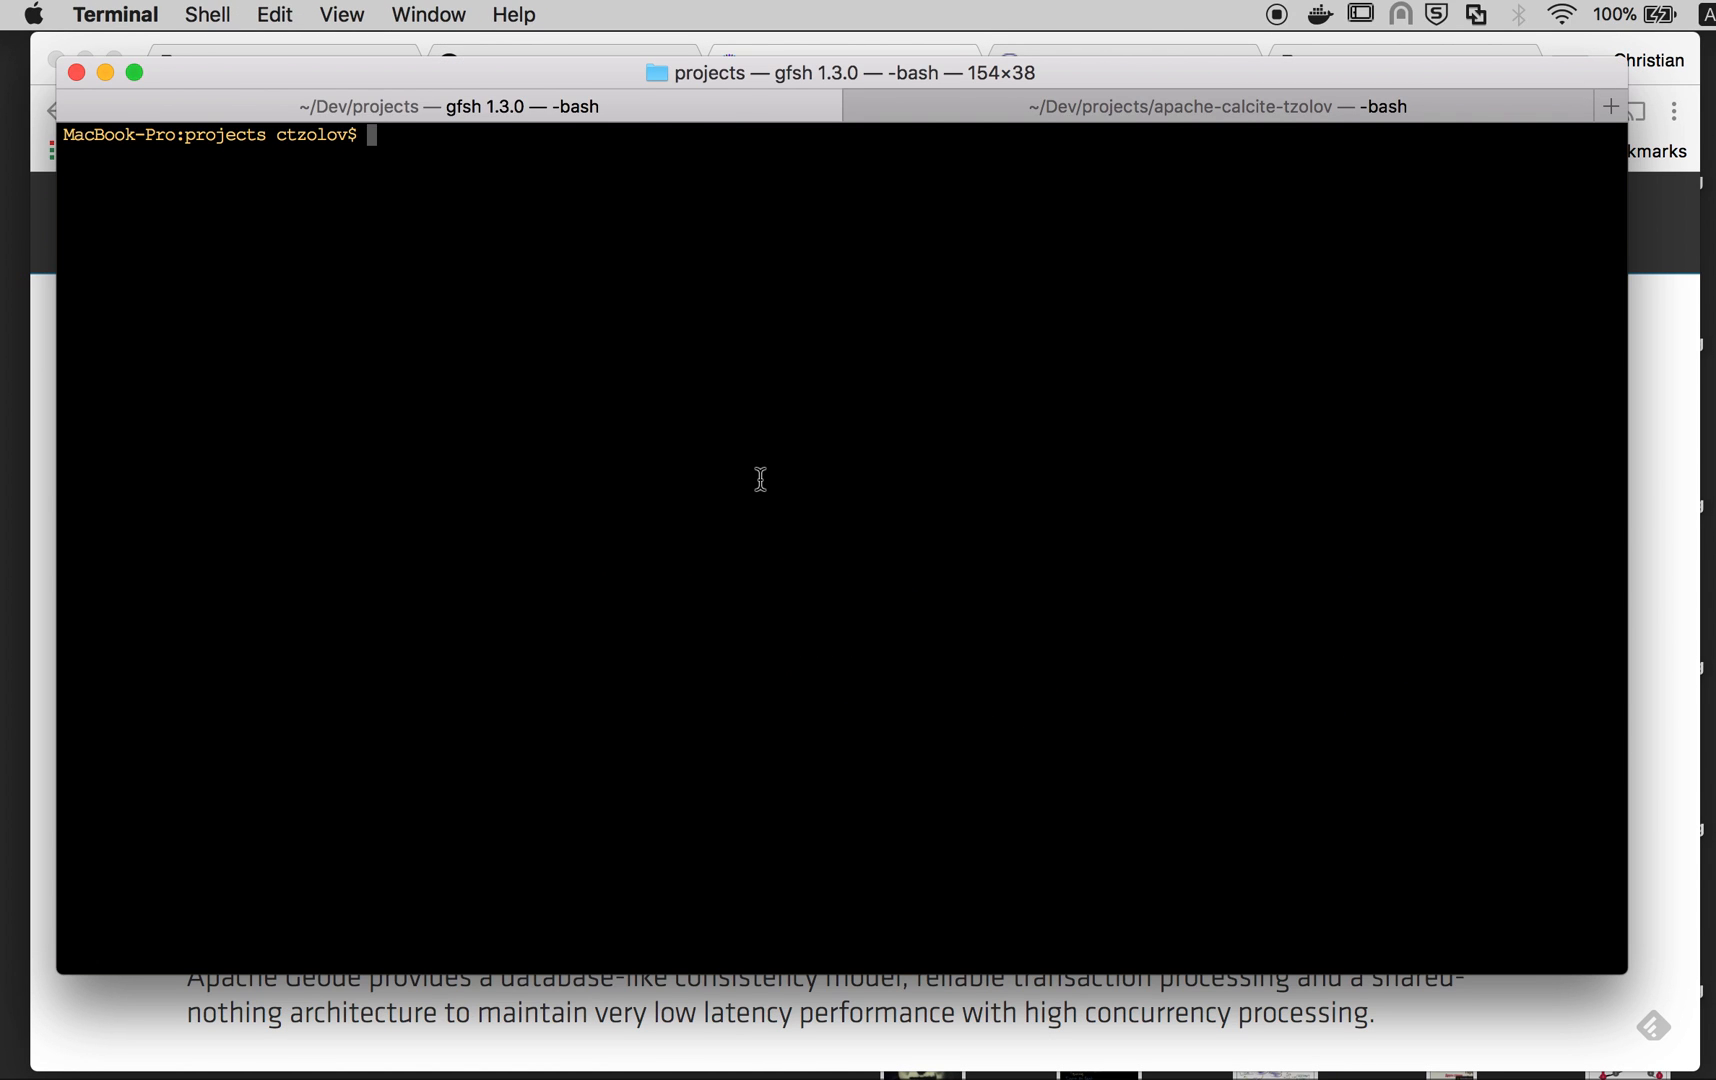
# Step: Start gfsh, connect to the Geode locator and list its regions
pyautogui.write('gfsh')
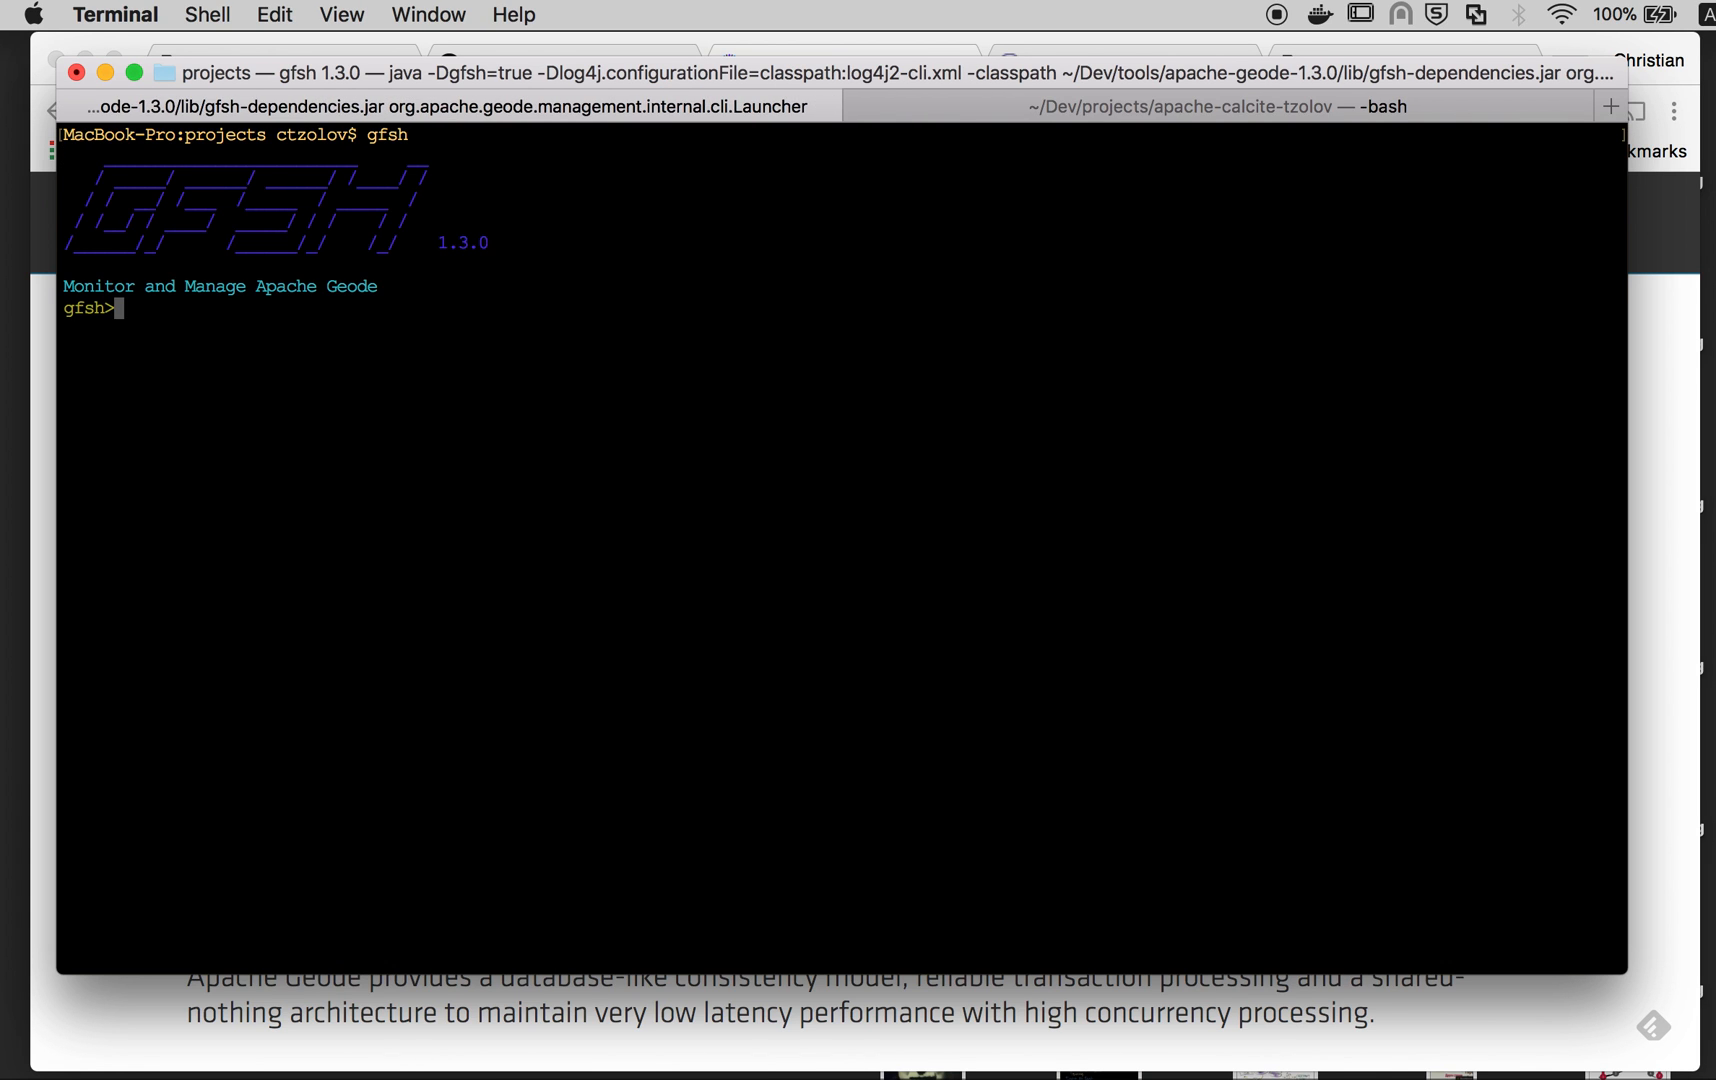
pyautogui.write('connect')
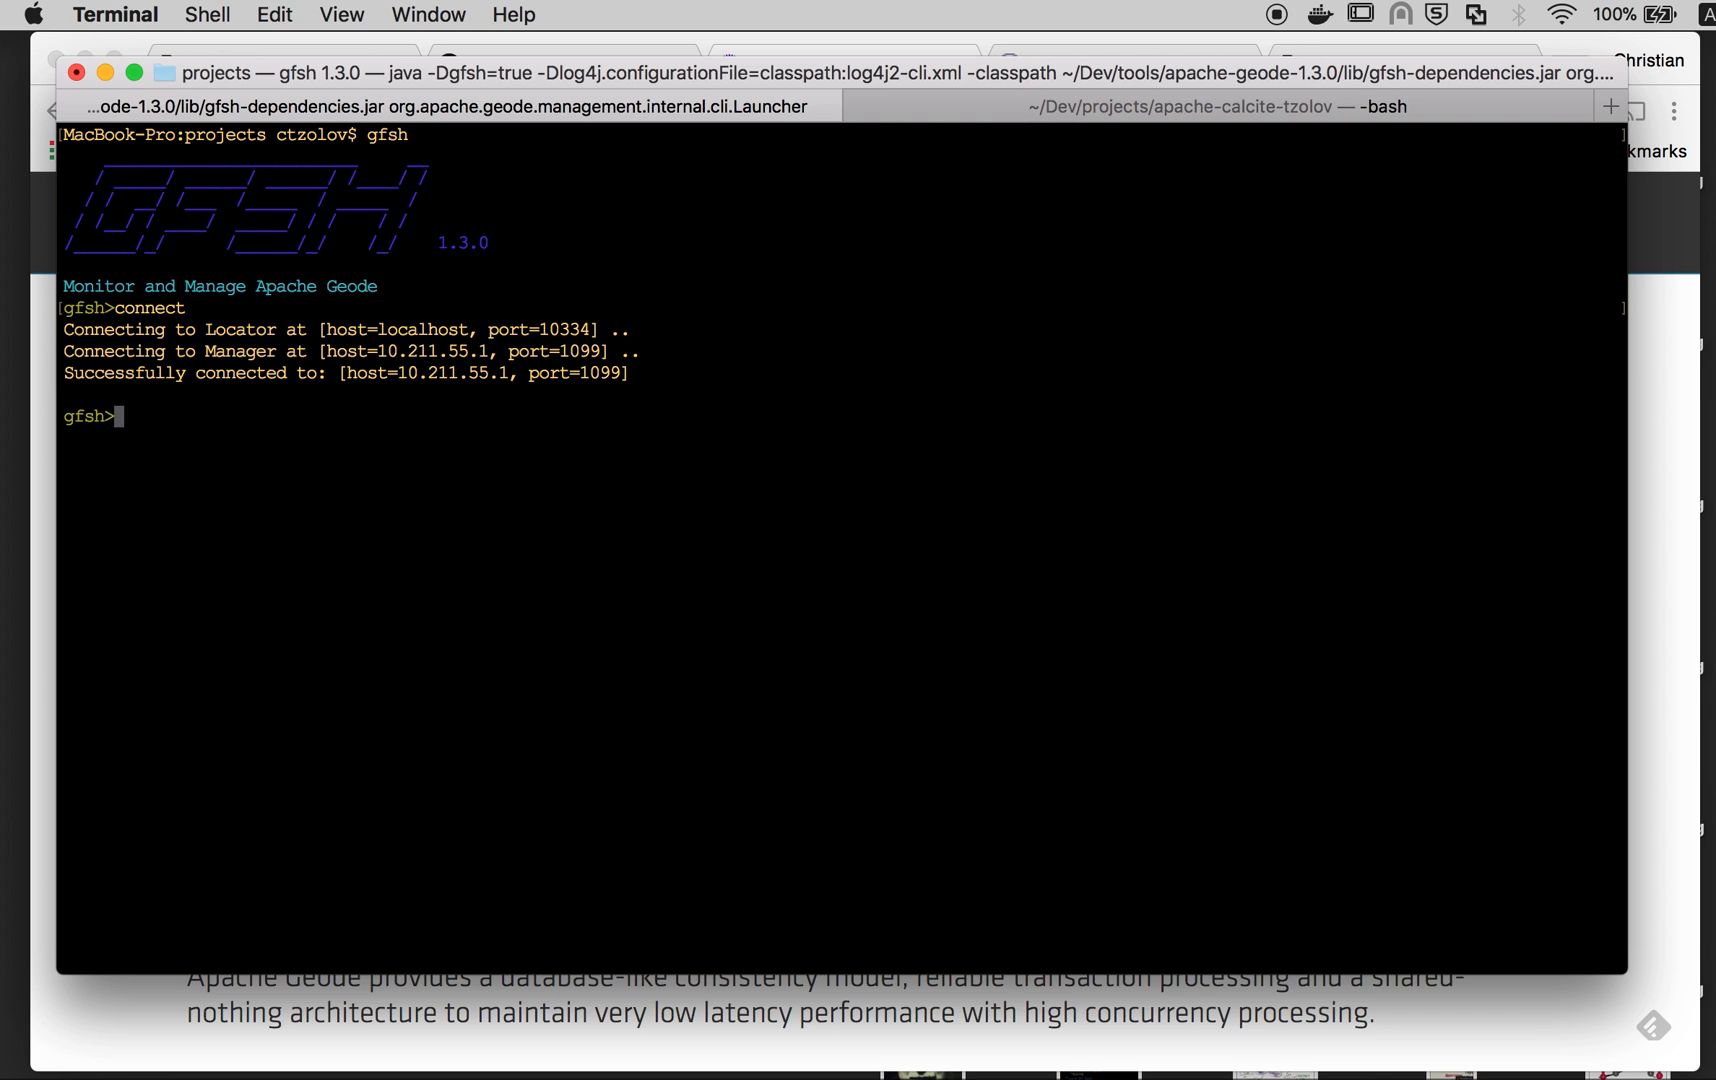
pyautogui.write('list regions')
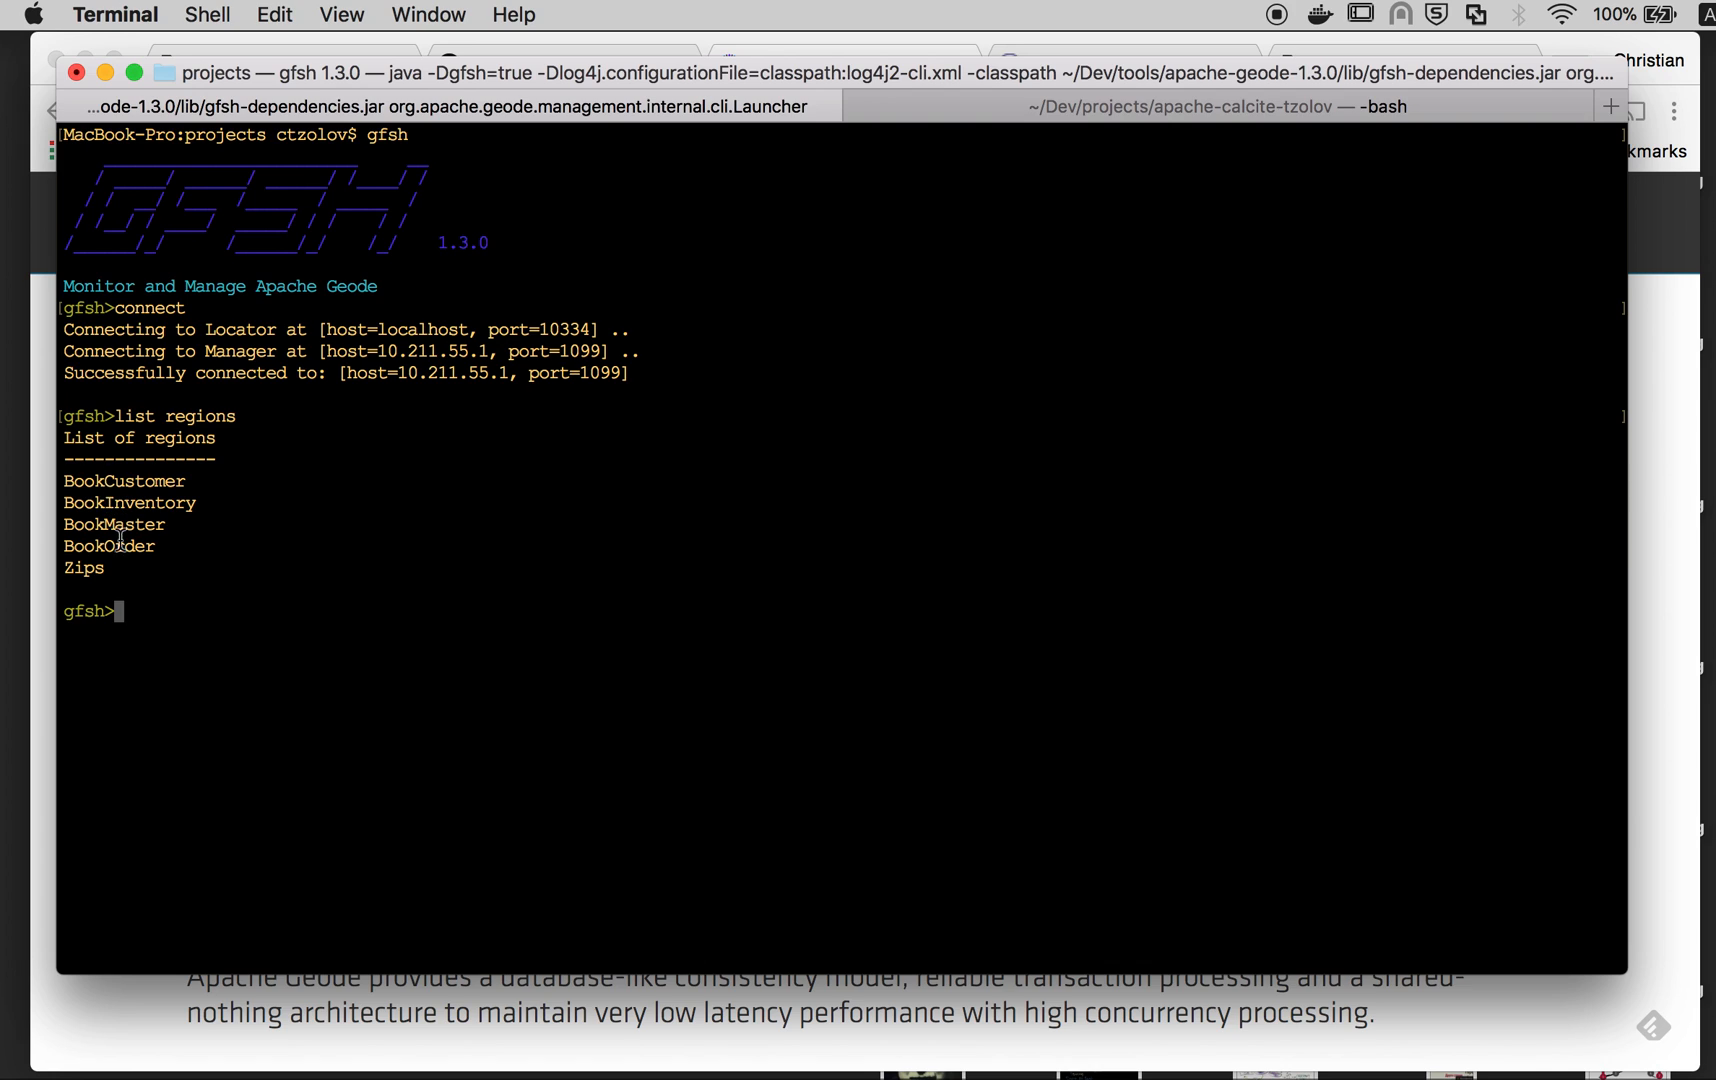
# Step: Begin a gfsh query --query="select * from /BookMaster" on the BookMaster region
pyautogui.write('q')
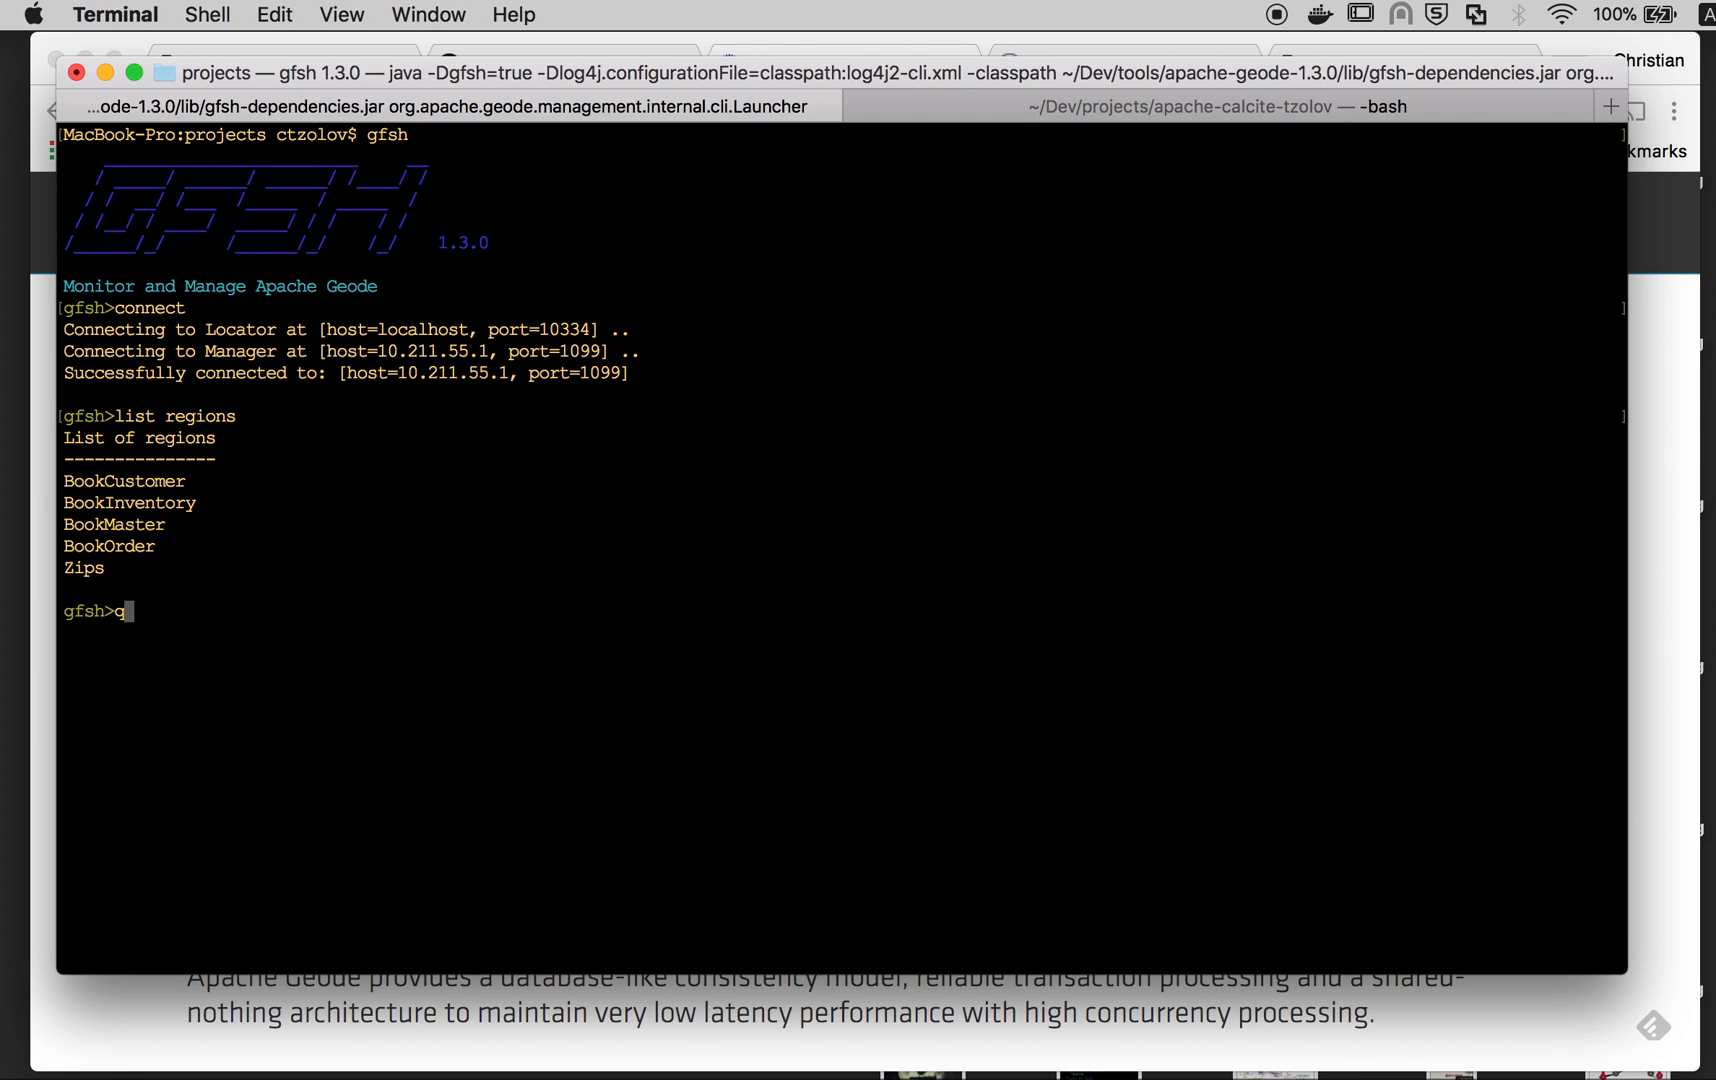
pyautogui.write('uery --query')
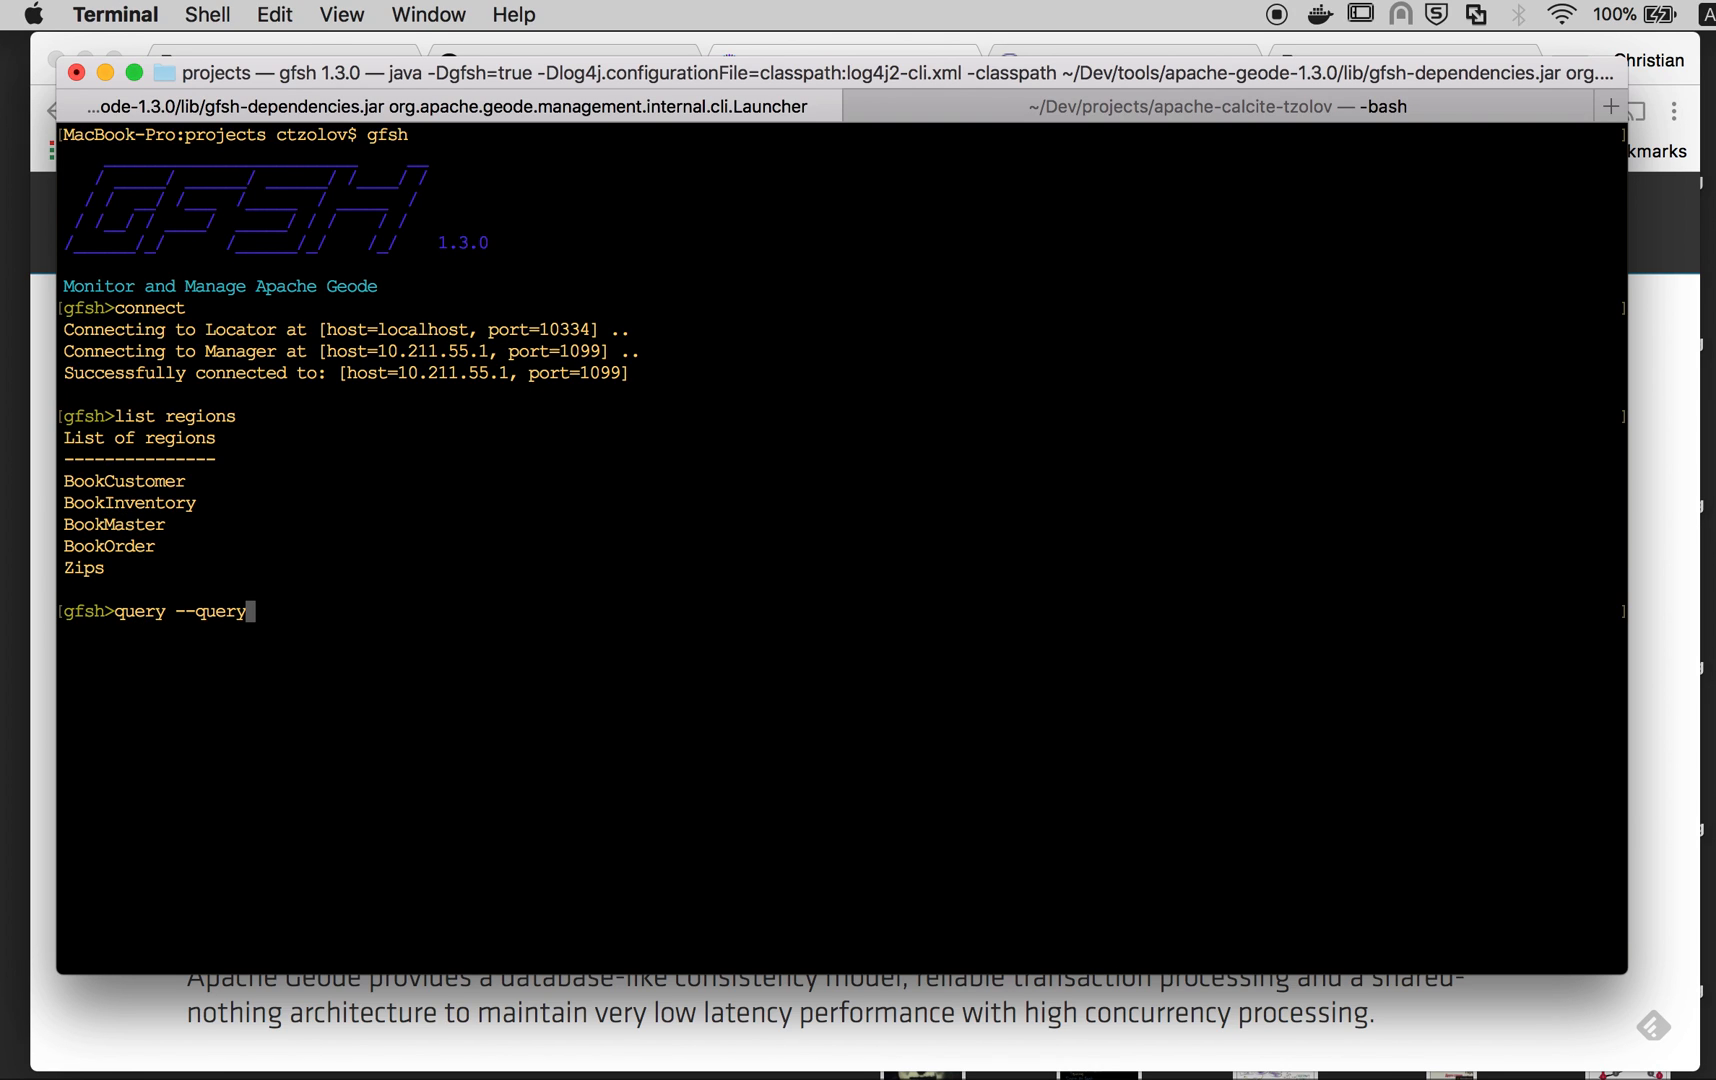
pyautogui.write('="select * from /B')
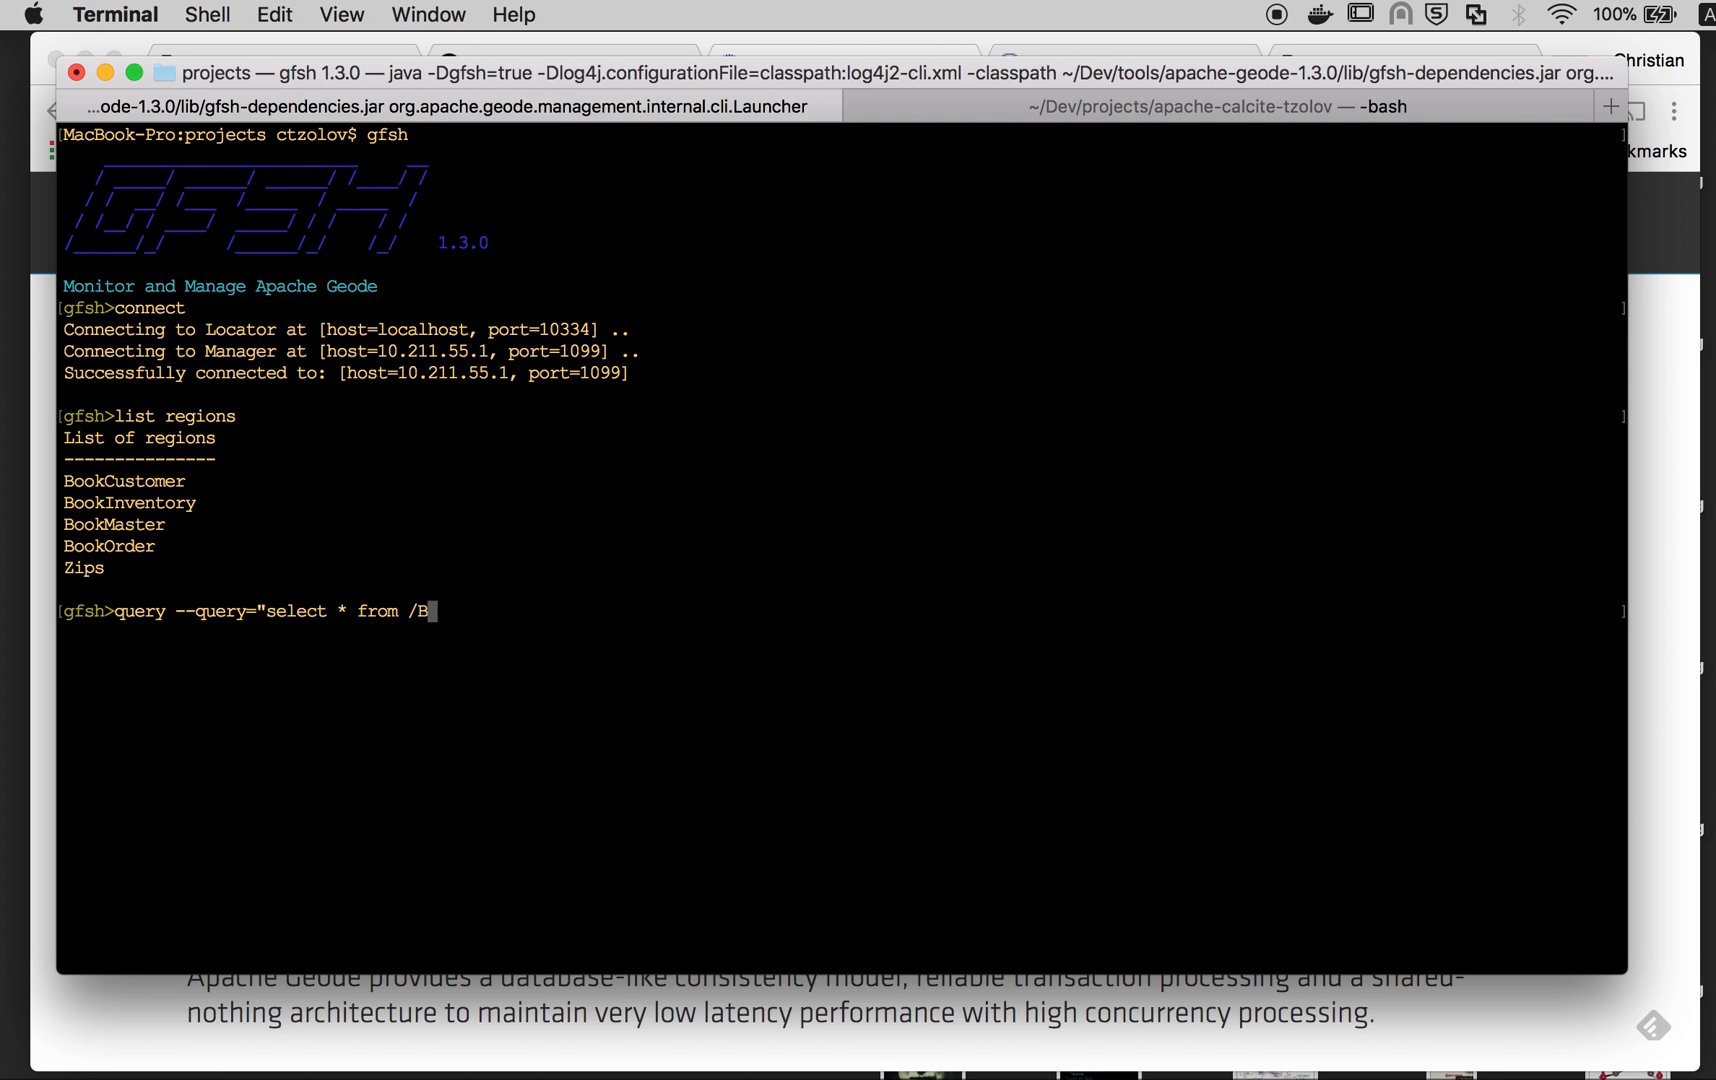
pyautogui.write('ookMaster')
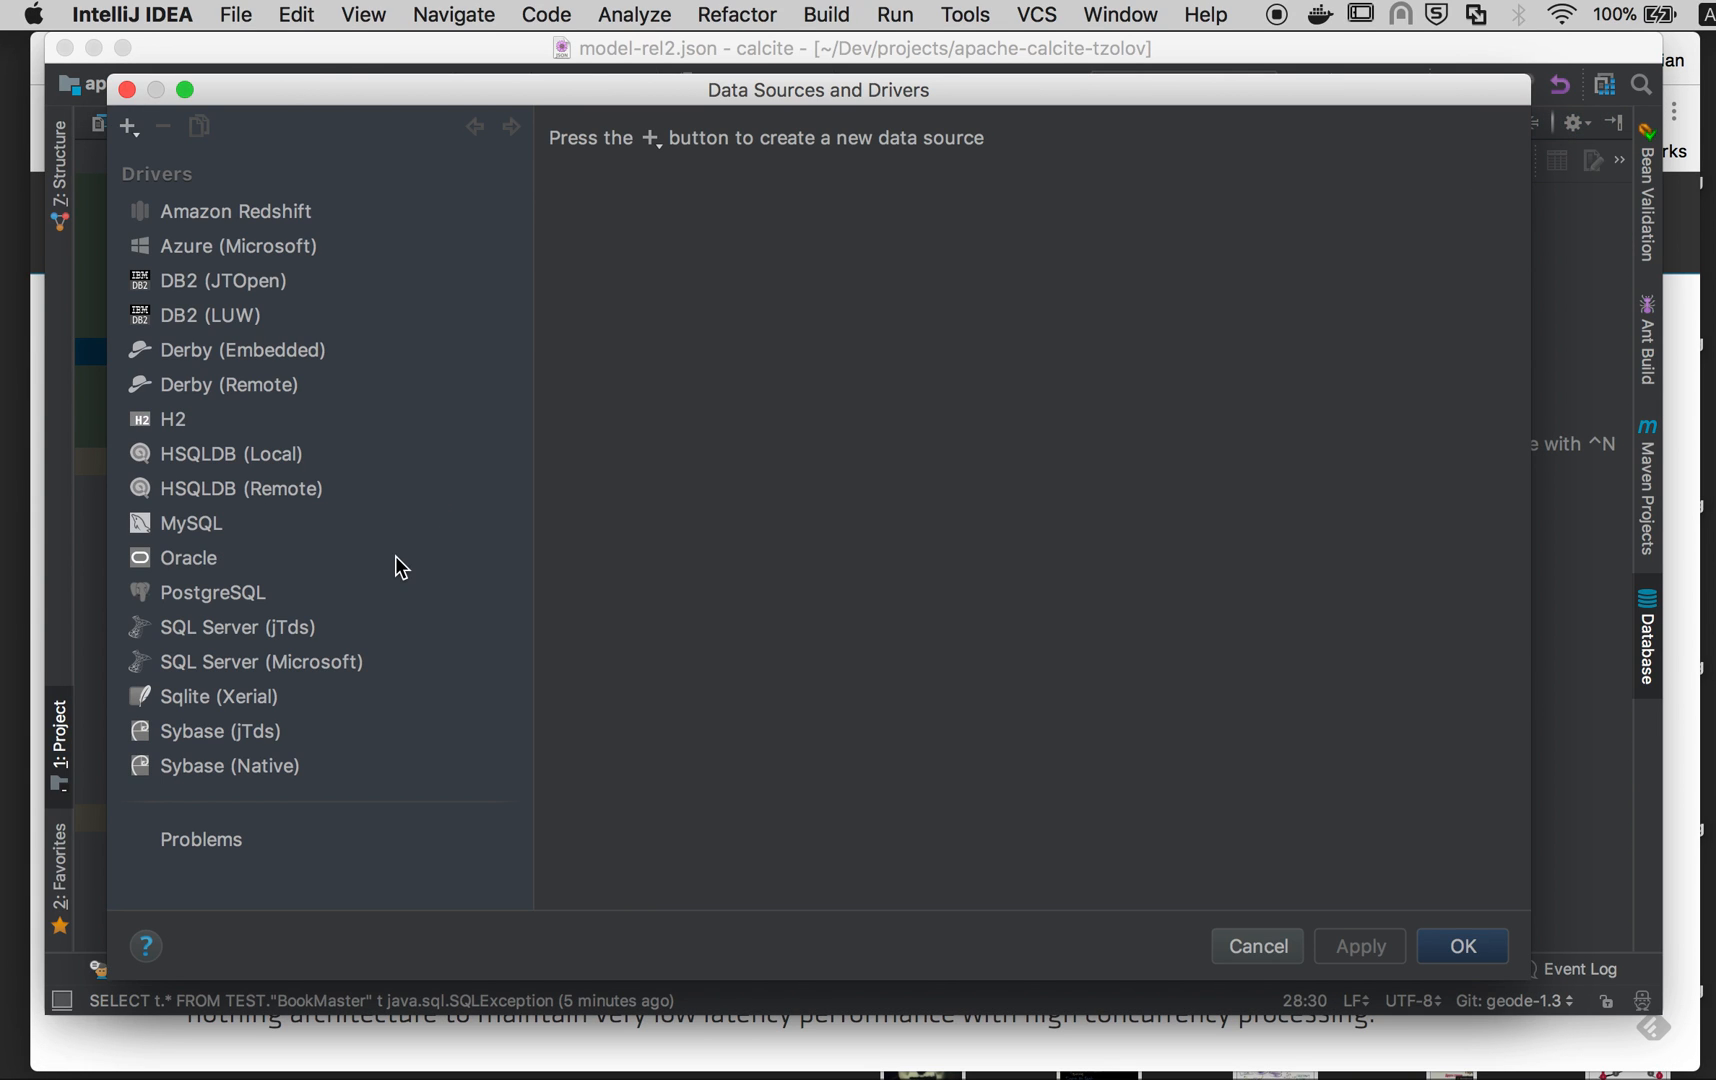
pyautogui.moveTo(444, 626)
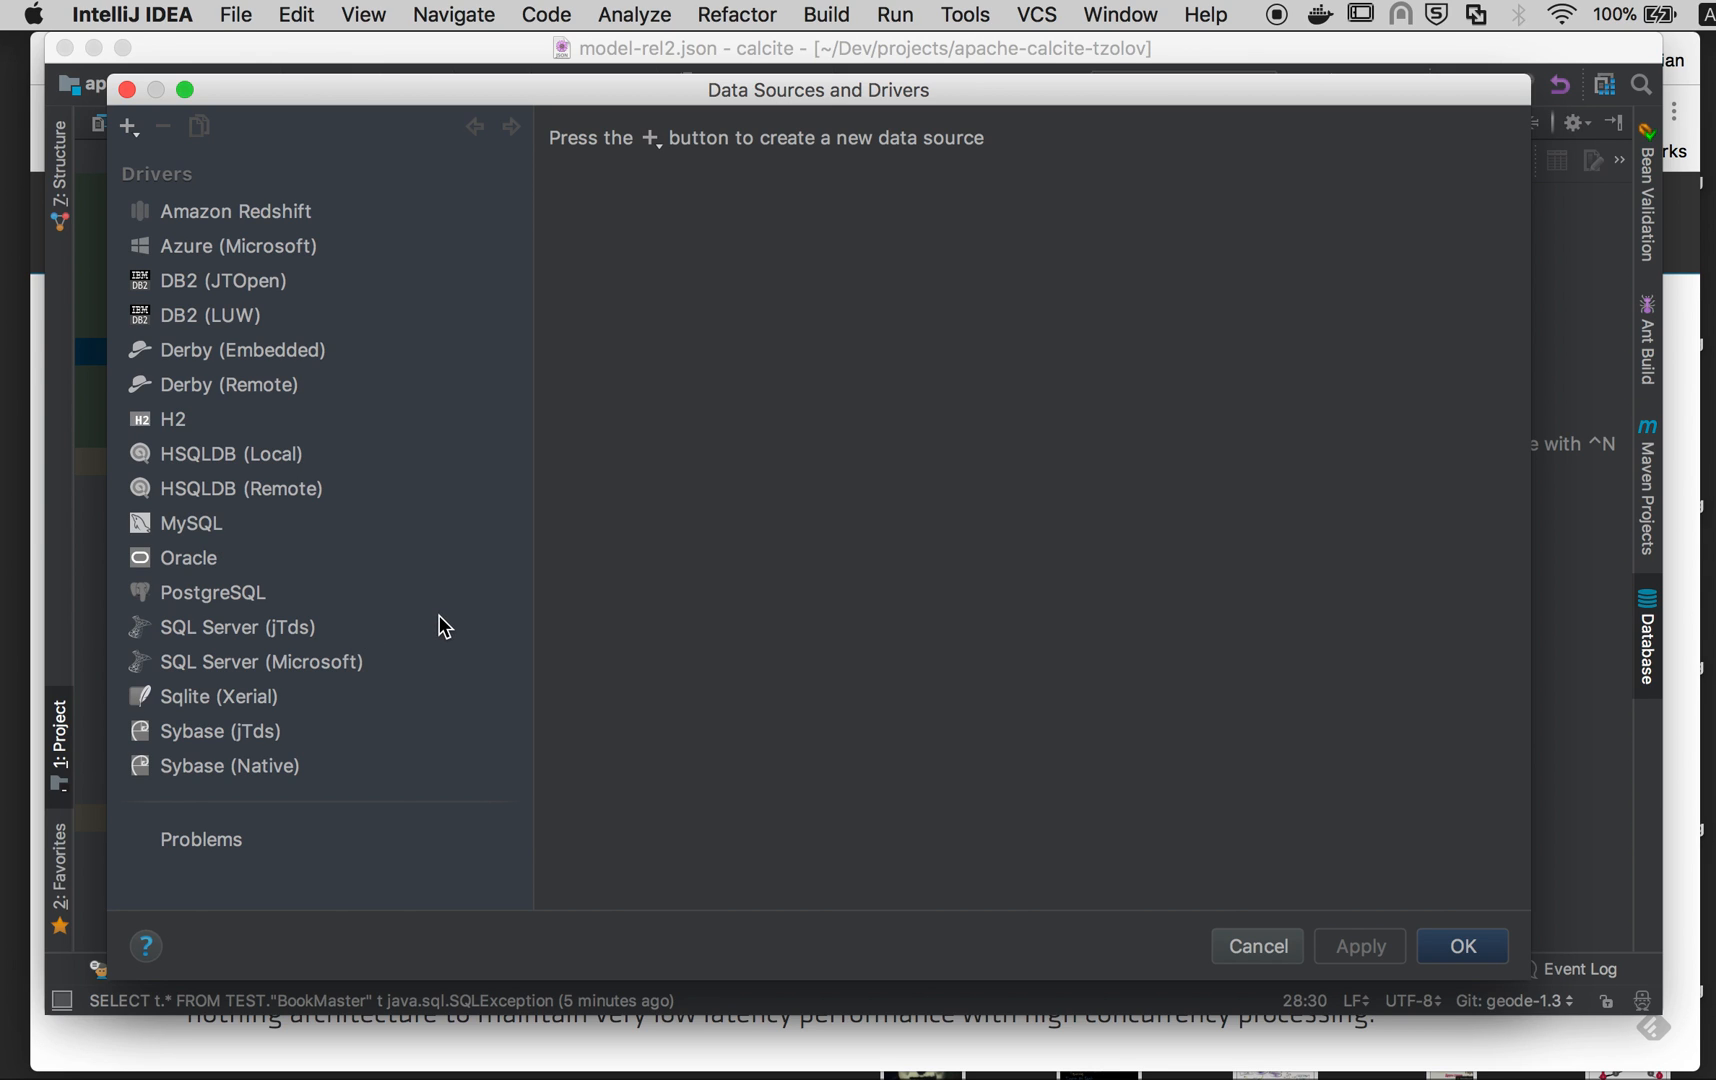
pyautogui.moveTo(126, 126)
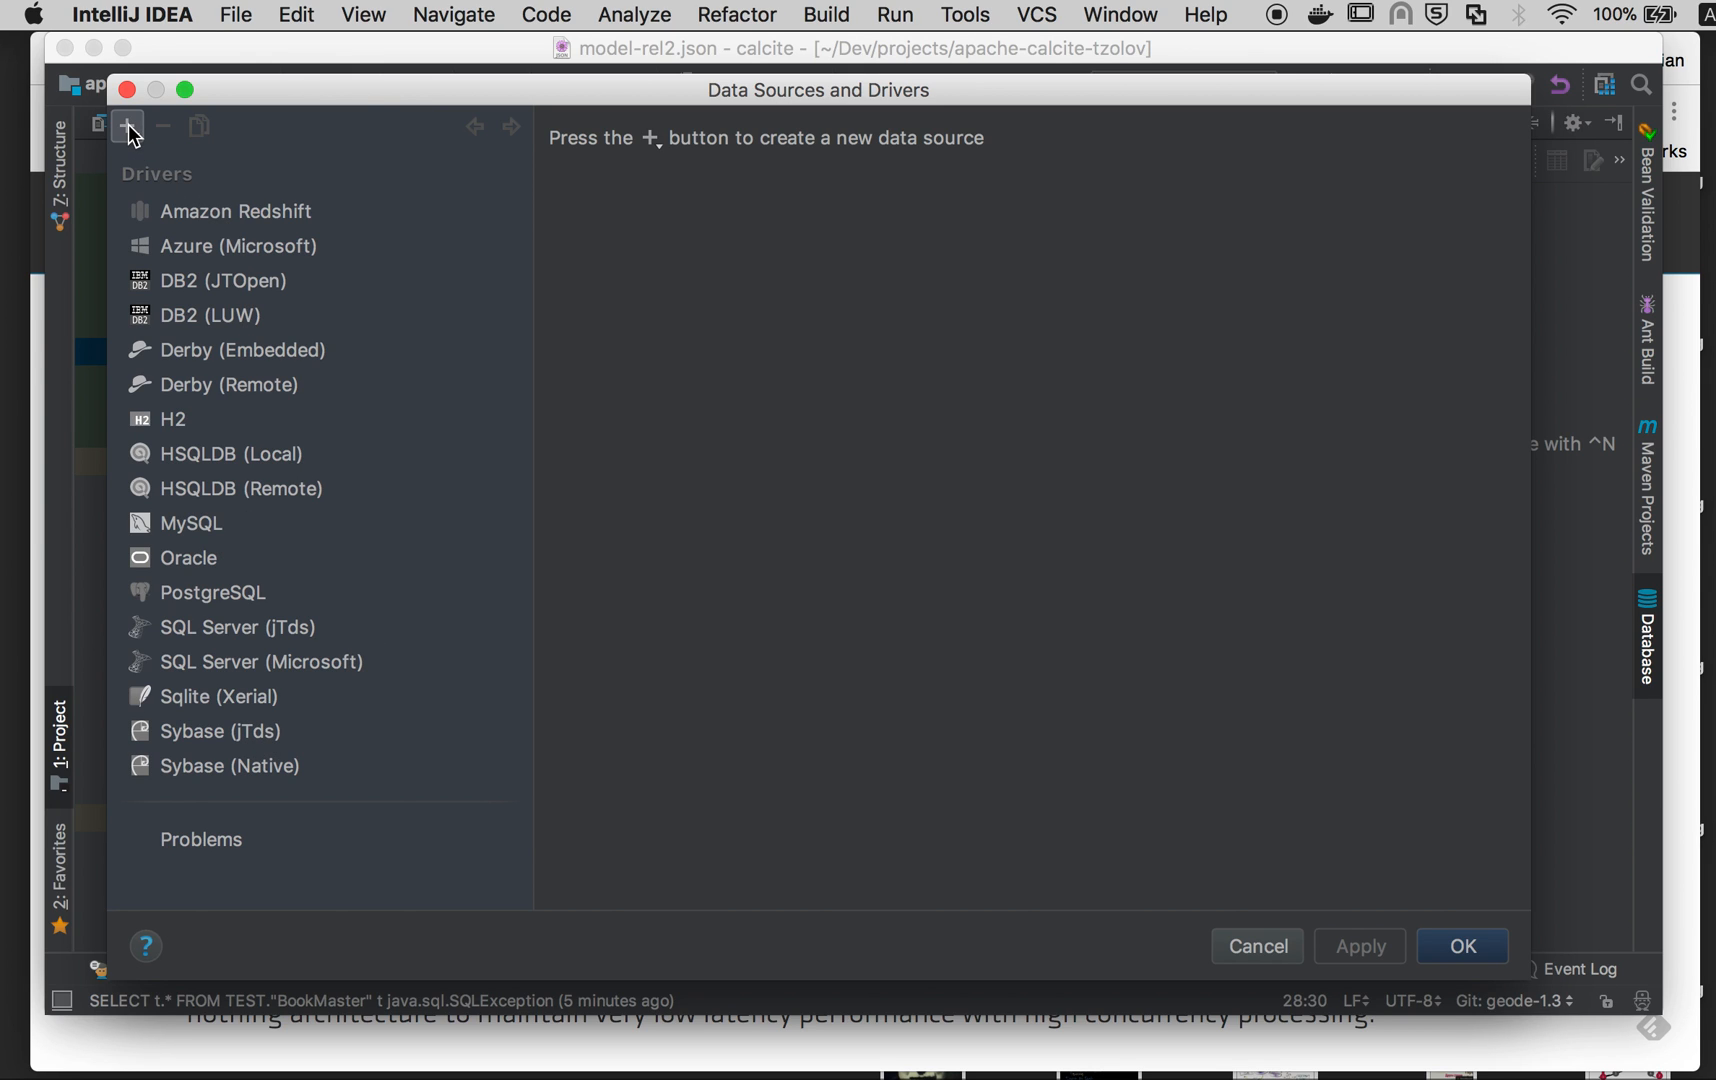
# Step: Add a new custom Driver entry in the Data Sources and Drivers dialog
pyautogui.click(126, 126)
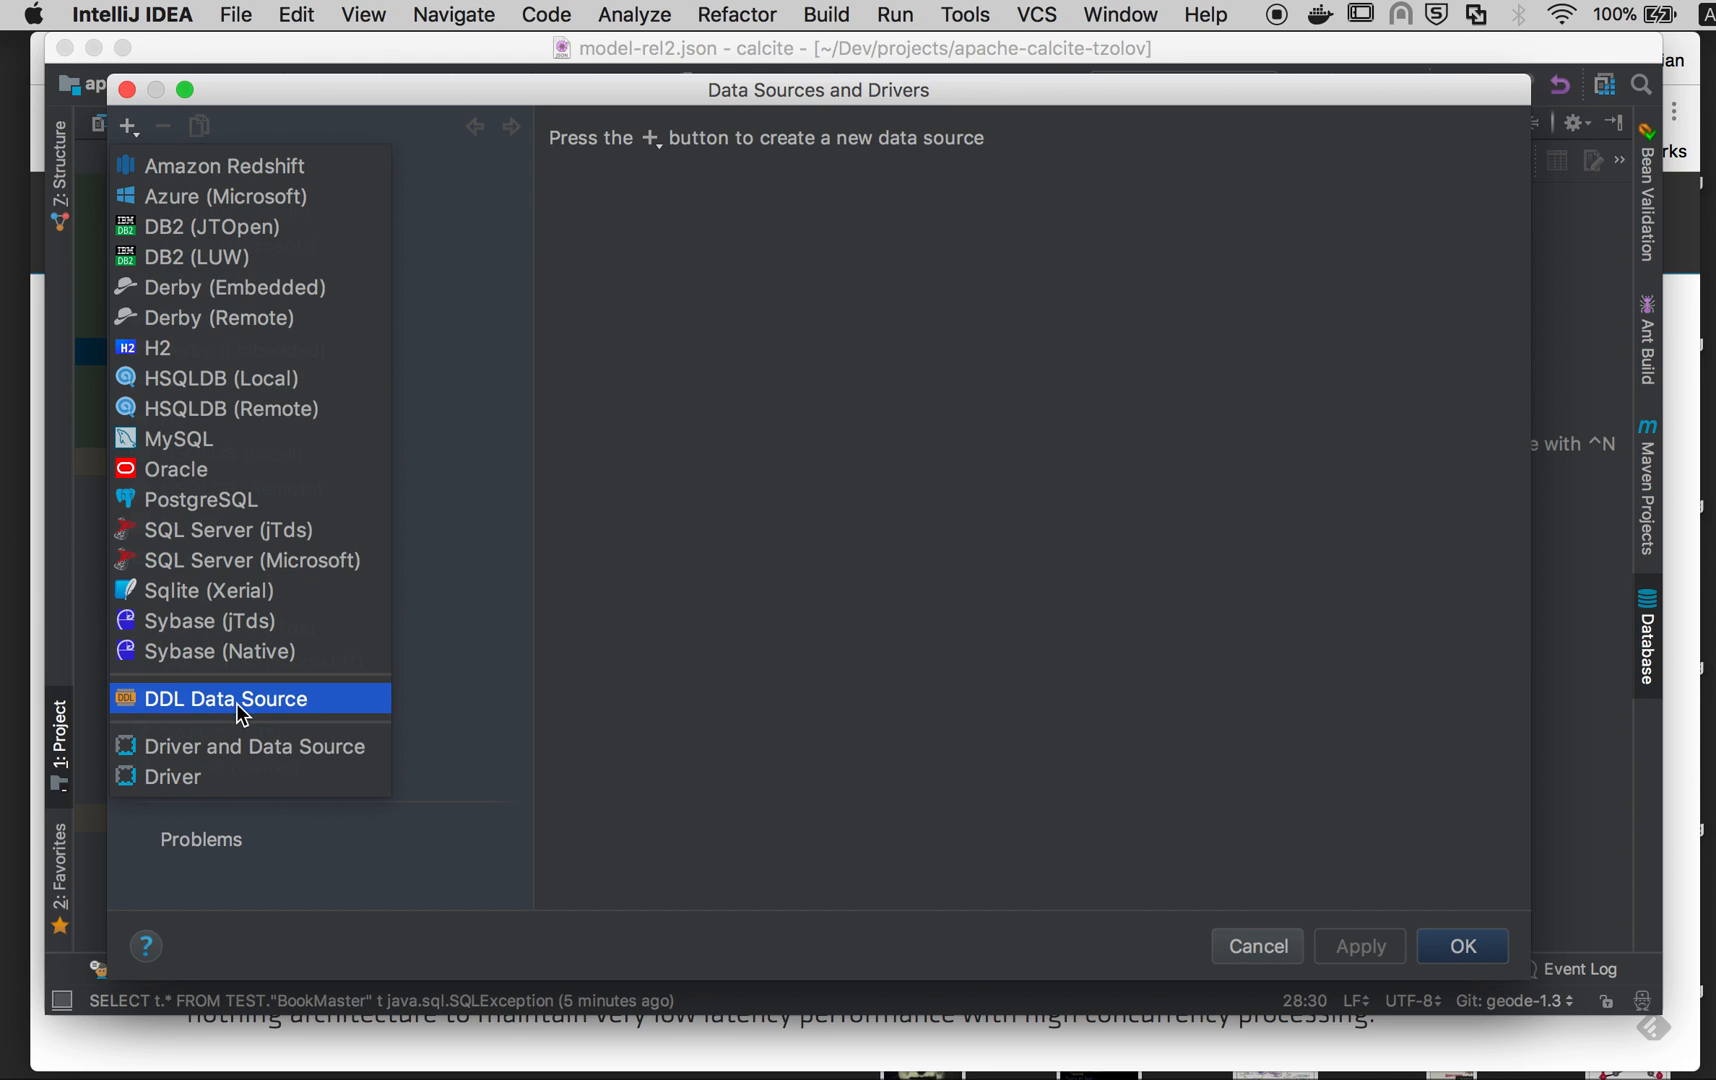
pyautogui.click(226, 698)
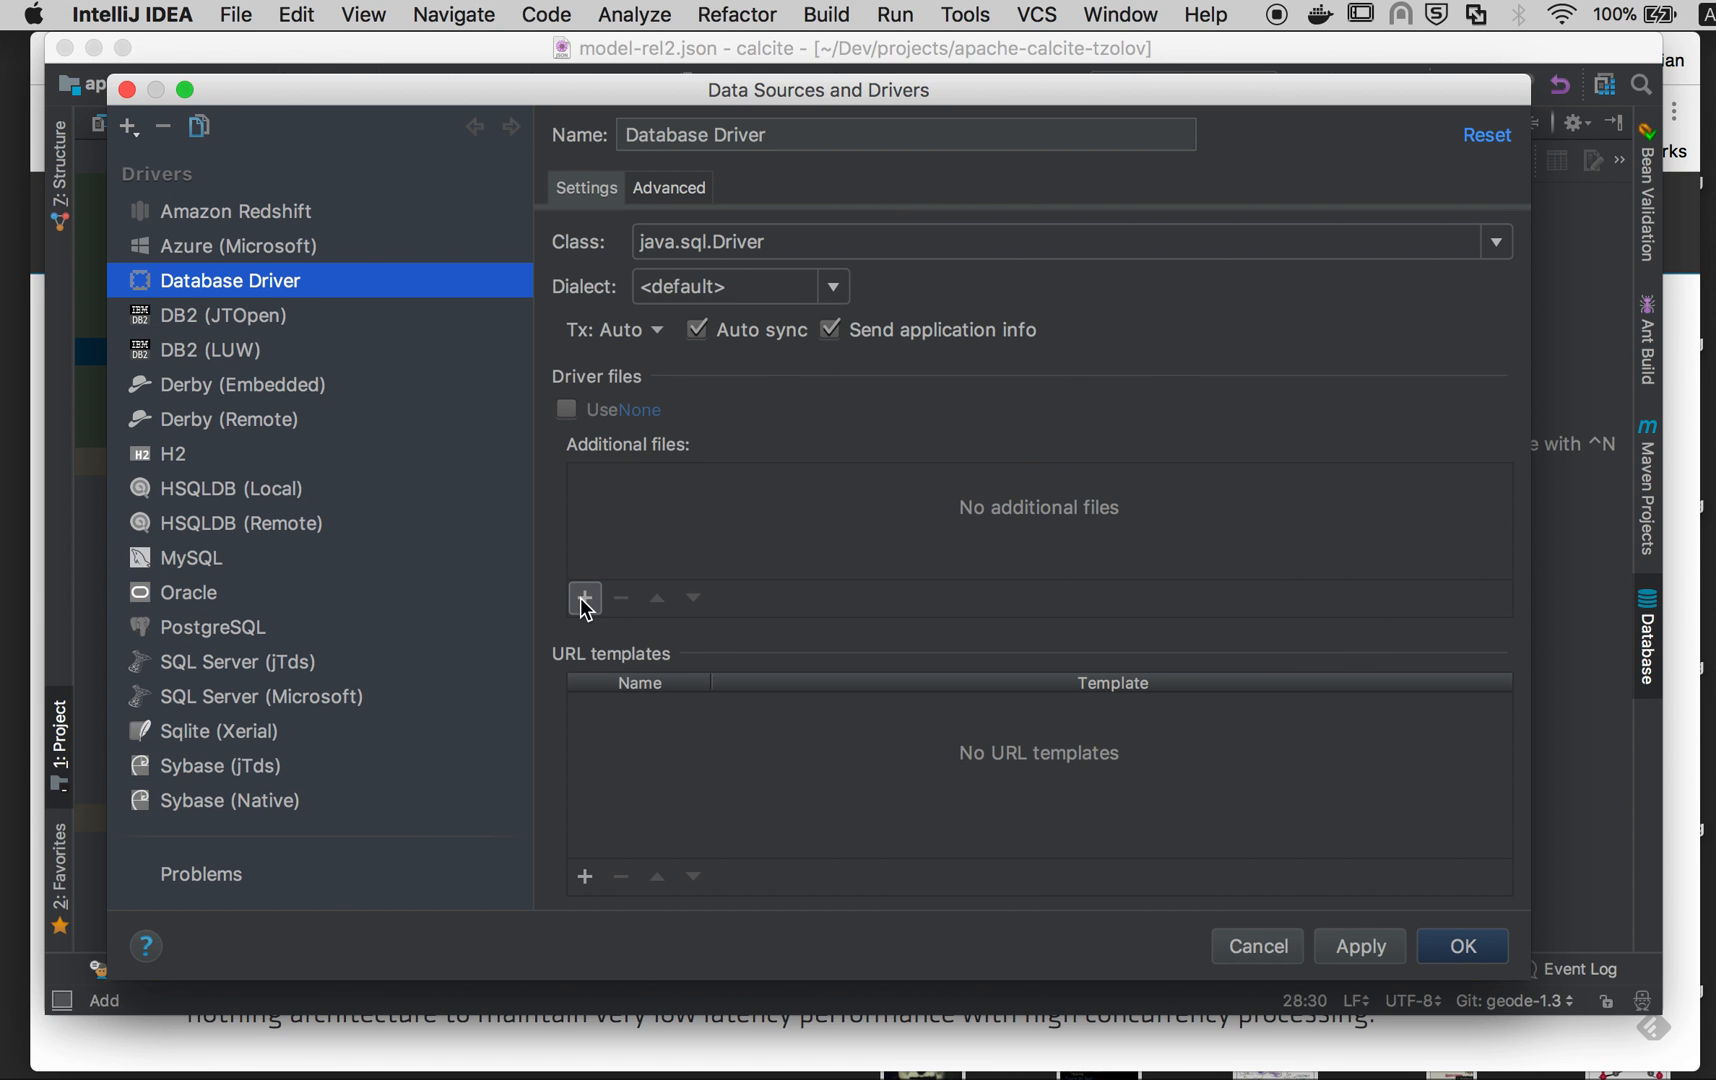
# Step: Attach the calcite-geode snapshot jar, name the driver Geode Driver with class org.apache.calcite.jdbc.Driver
pyautogui.click(584, 598)
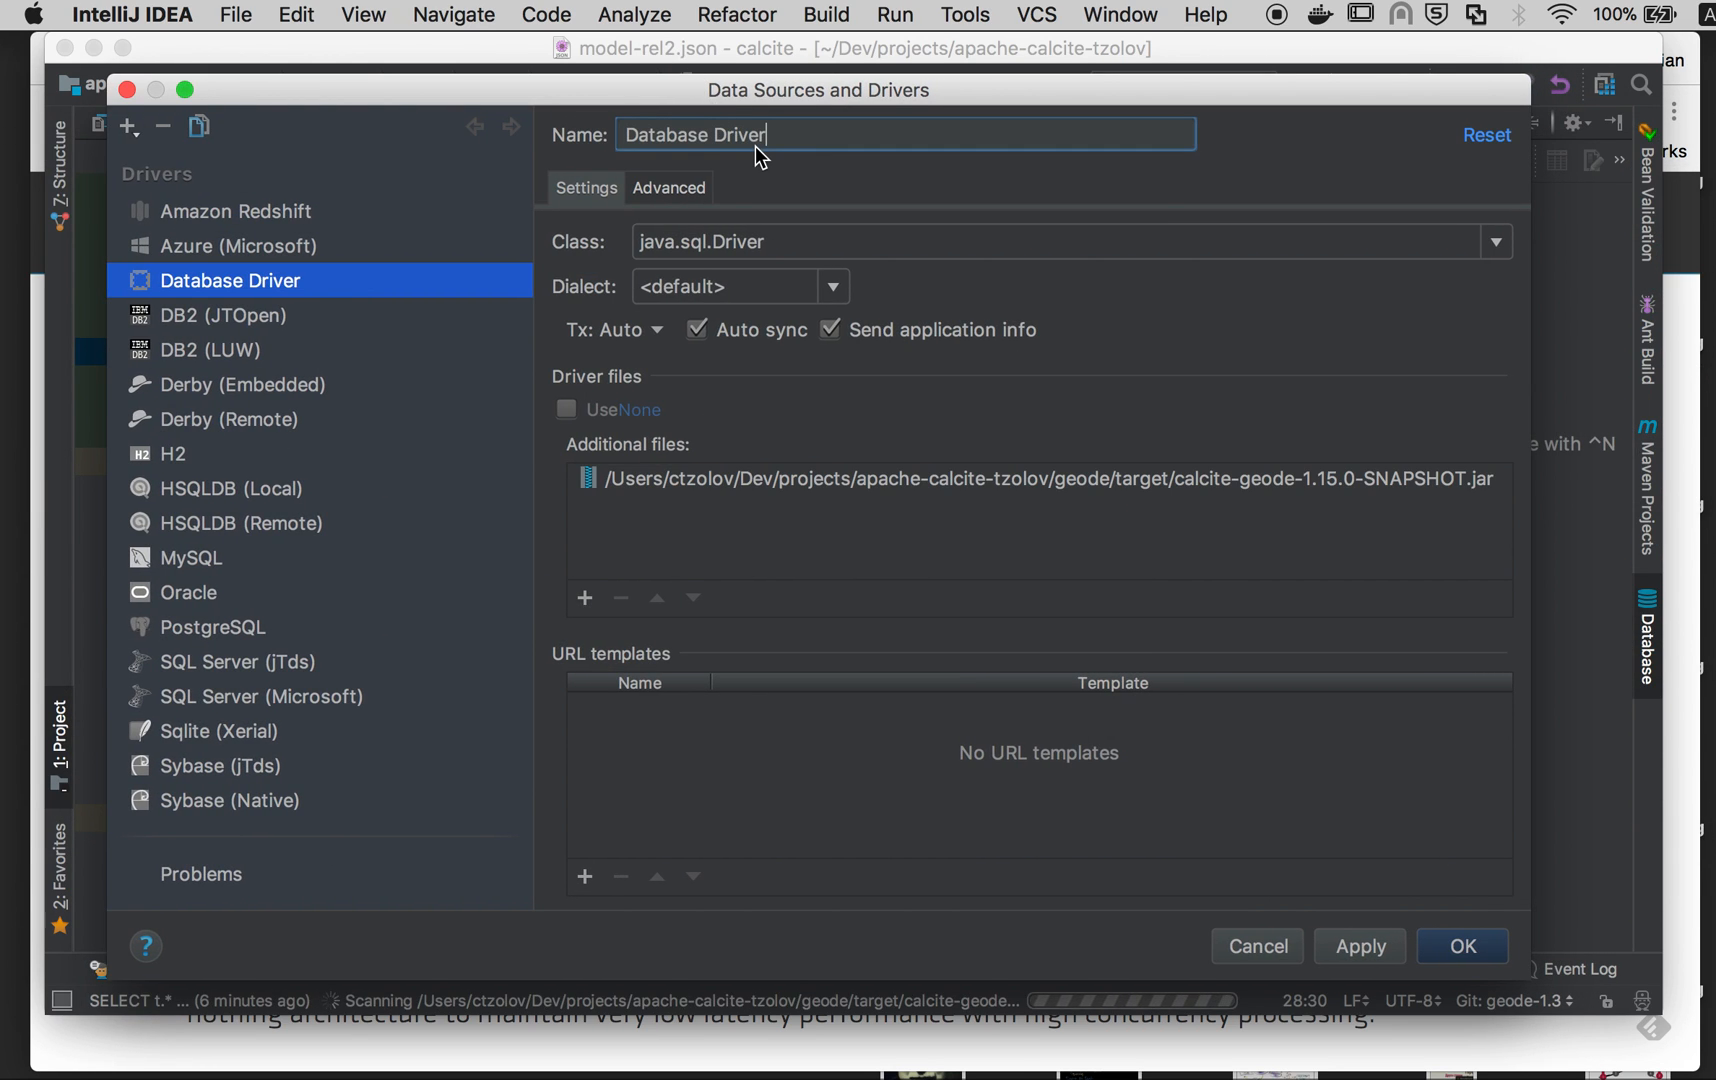
pyautogui.write('GE')
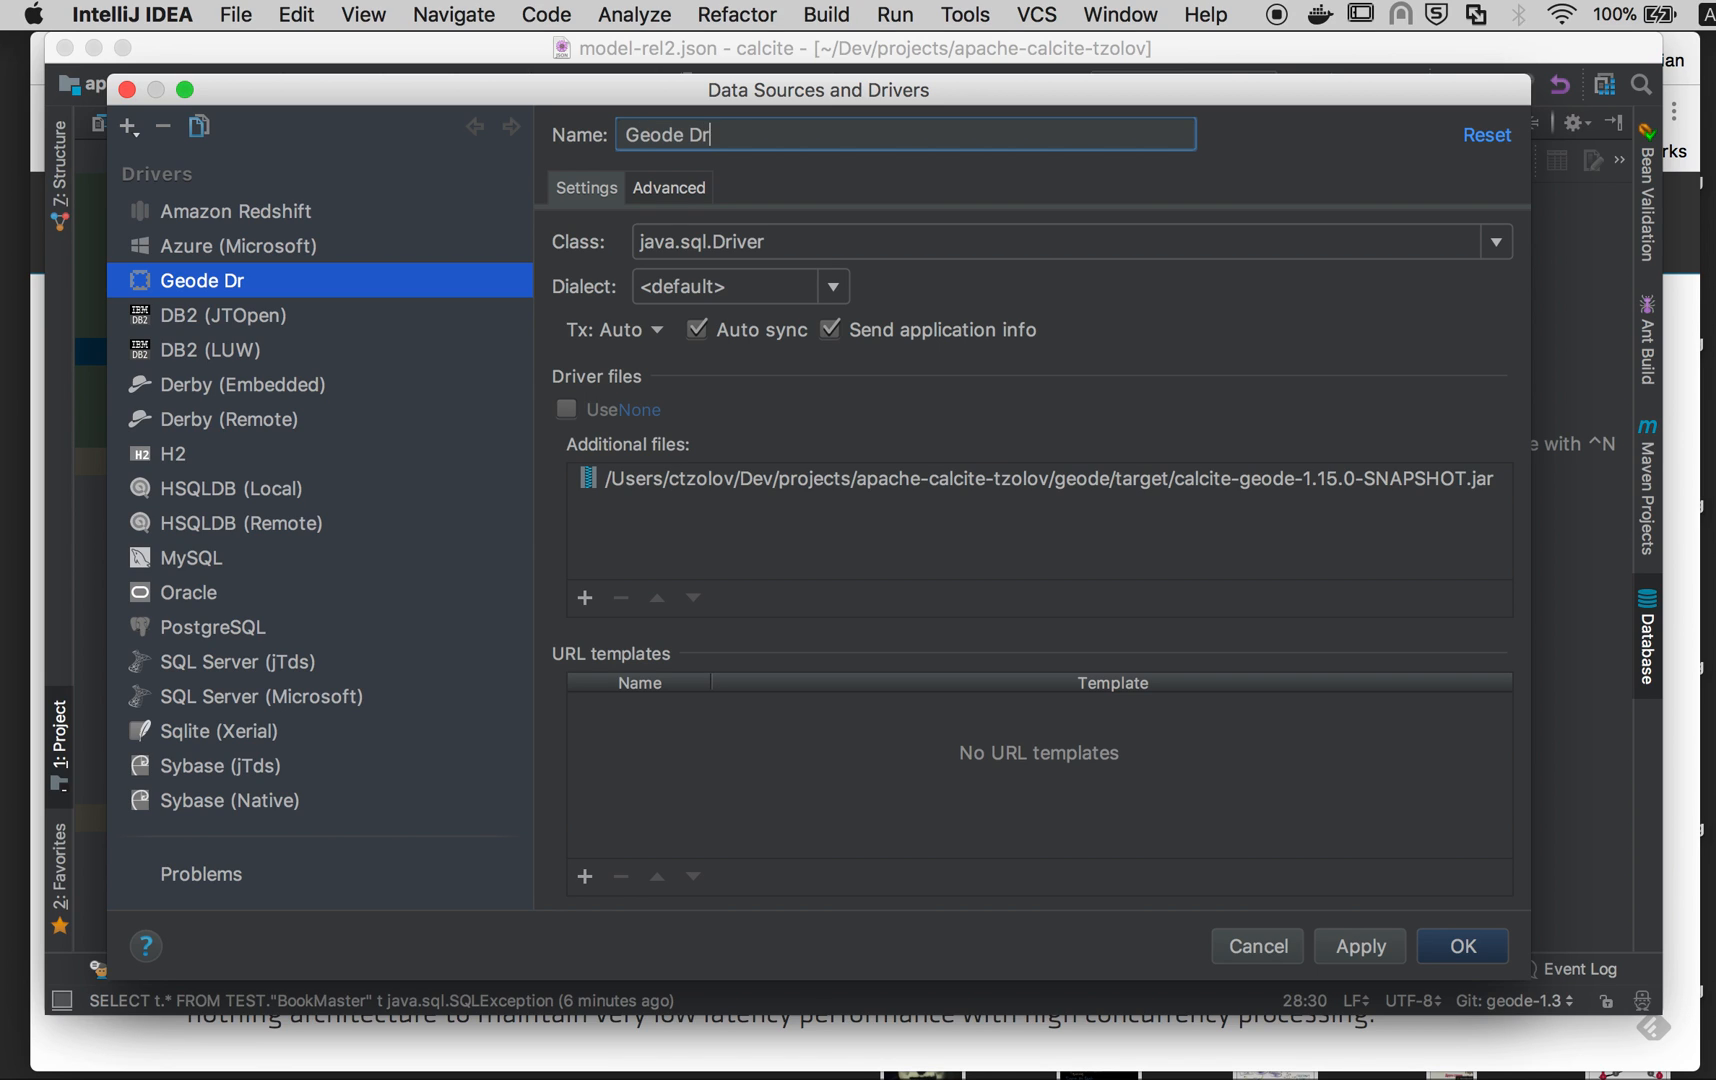
pyautogui.write('iver')
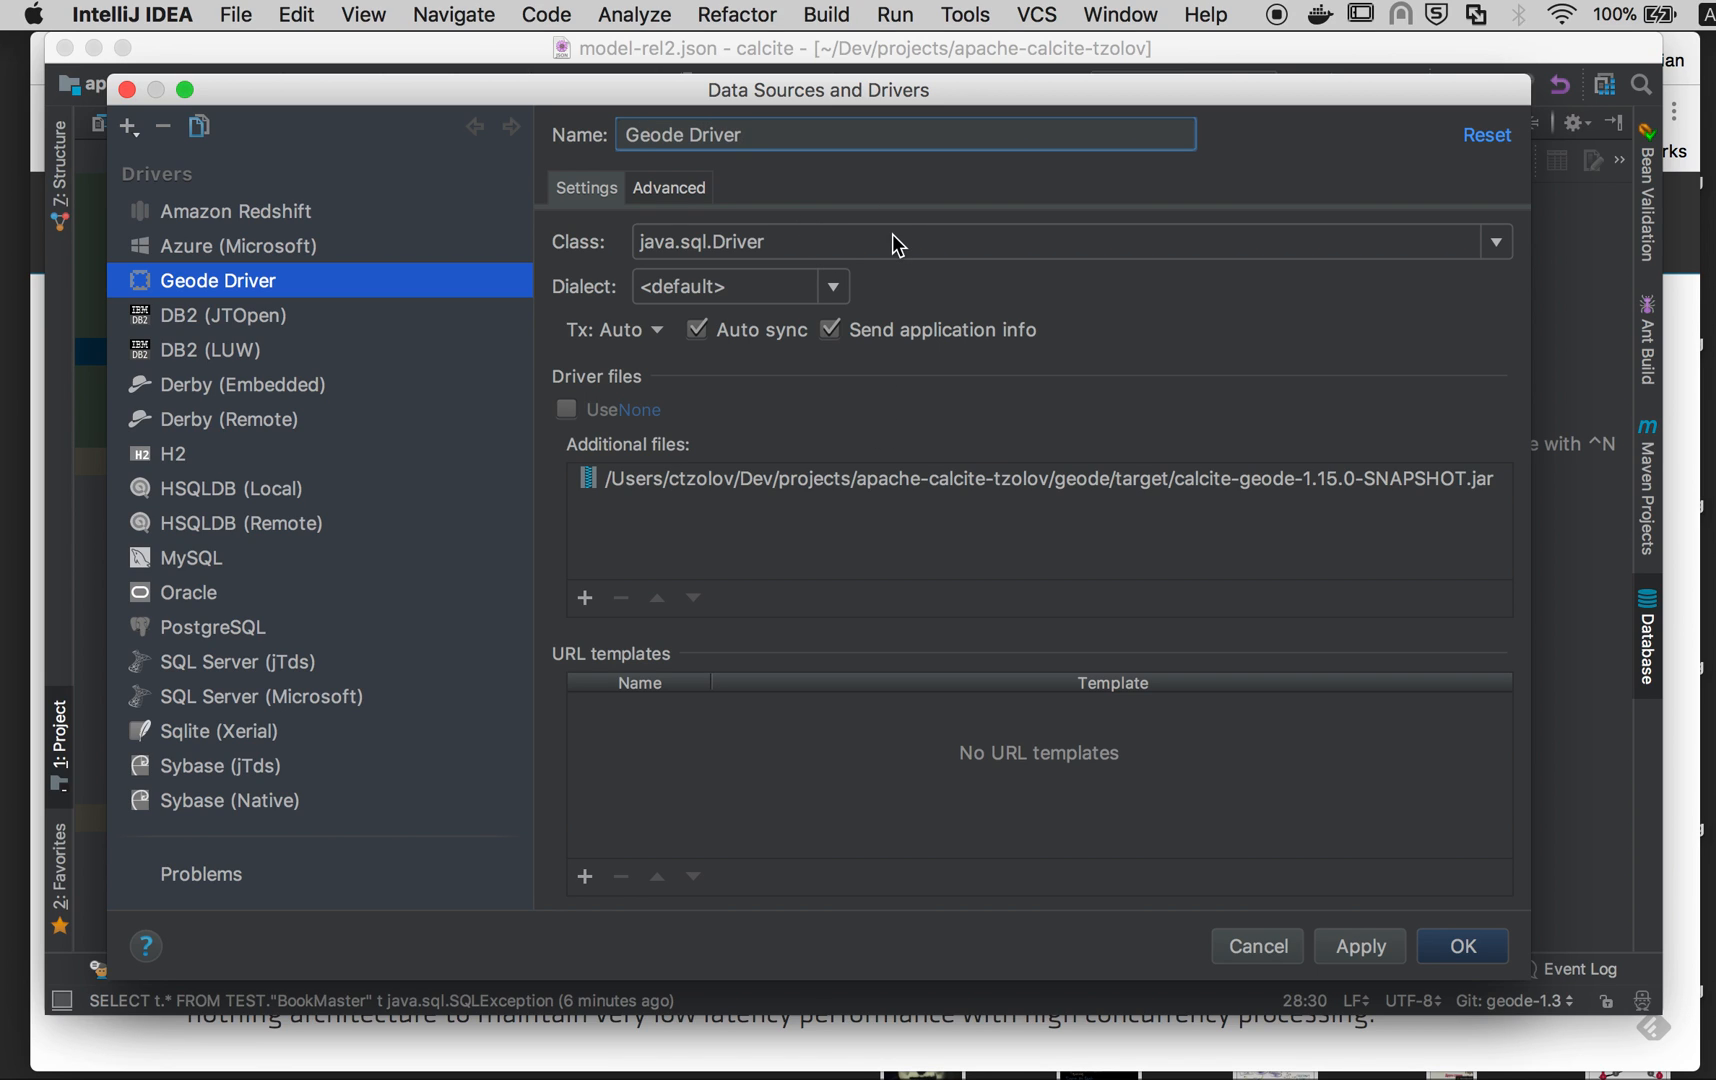
pyautogui.write('org.apache.calcite.jdbc.Driver')
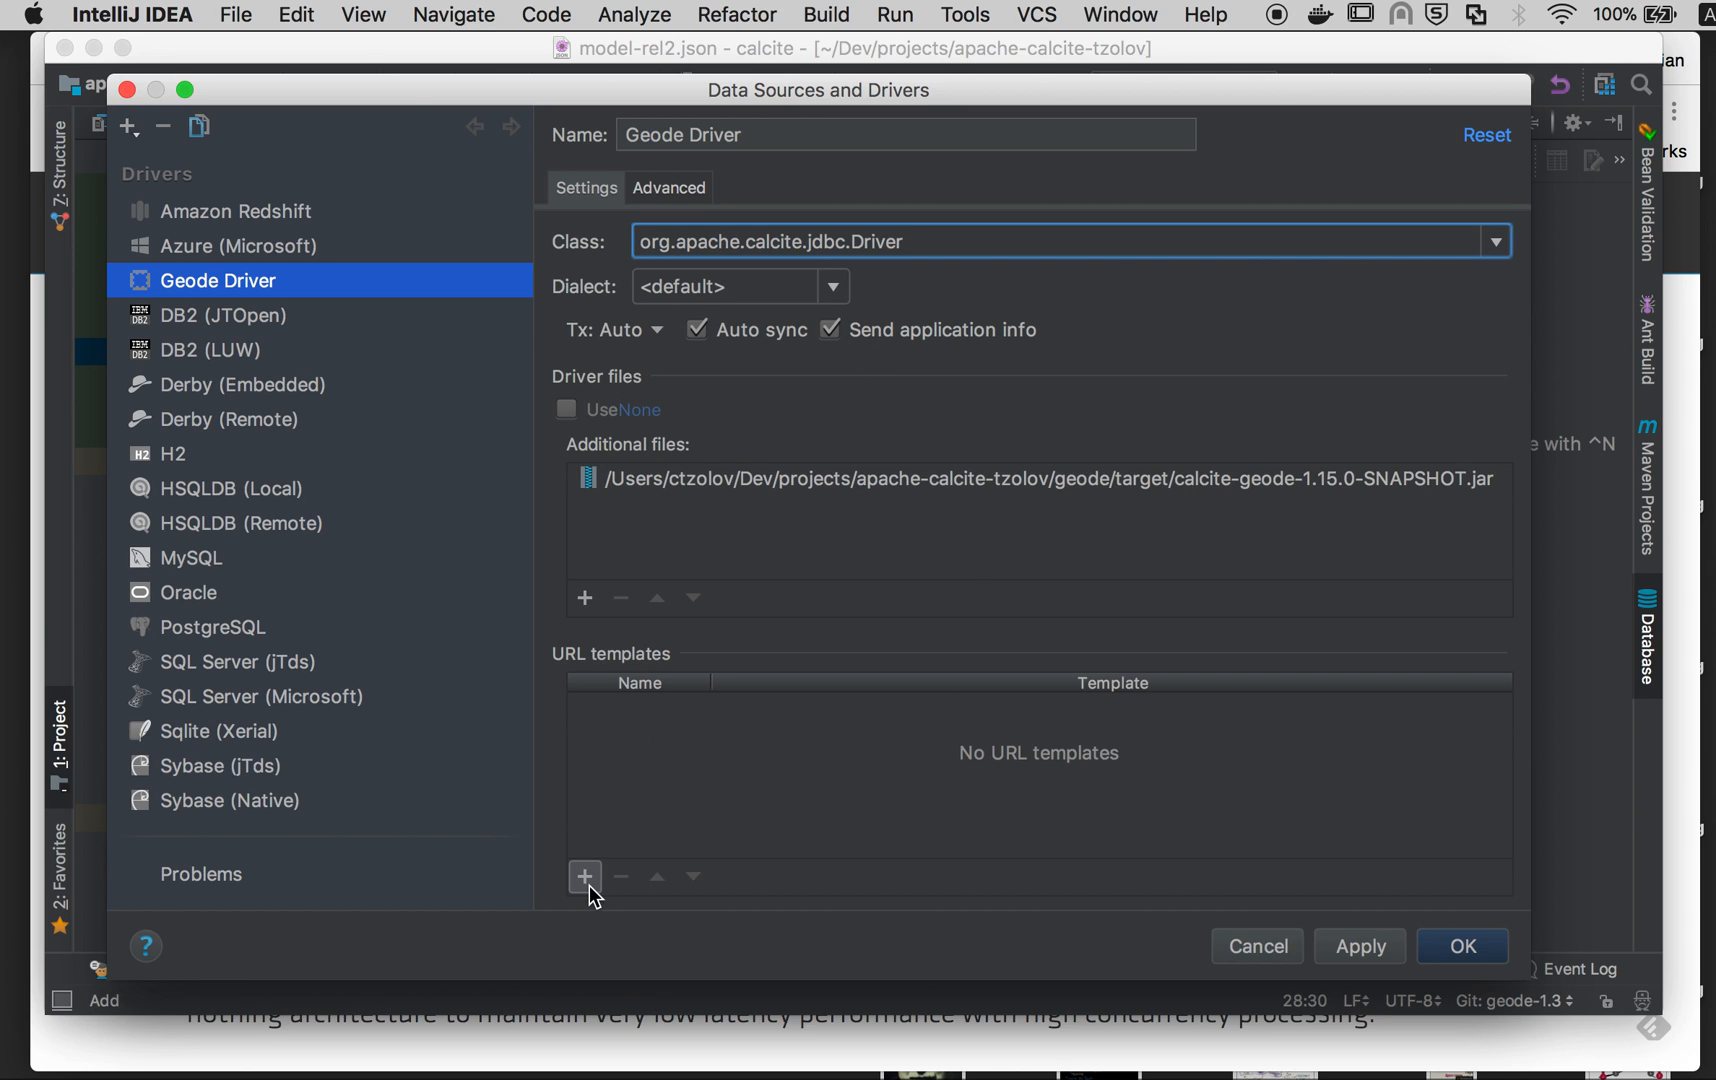
# Step: Add the default URL template jdbc:calcite:model={file} and apply the driver settings
pyautogui.click(584, 876)
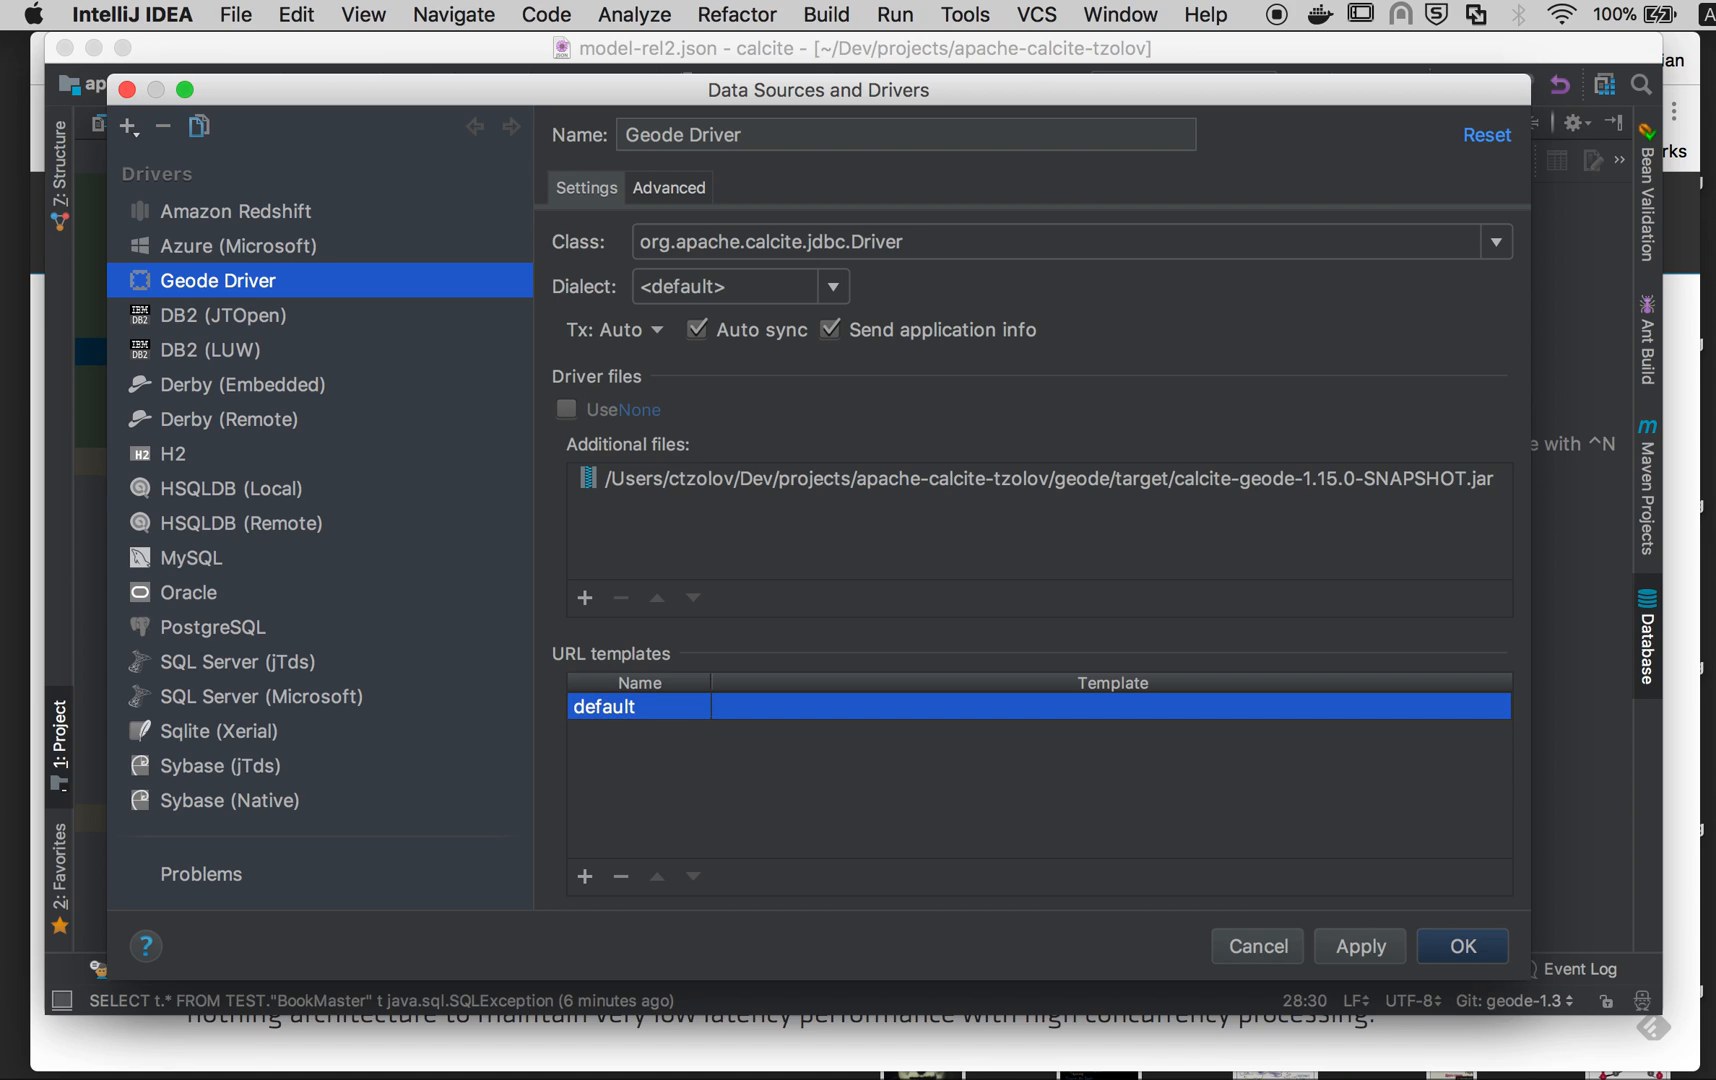
pyautogui.write('jdbc:')
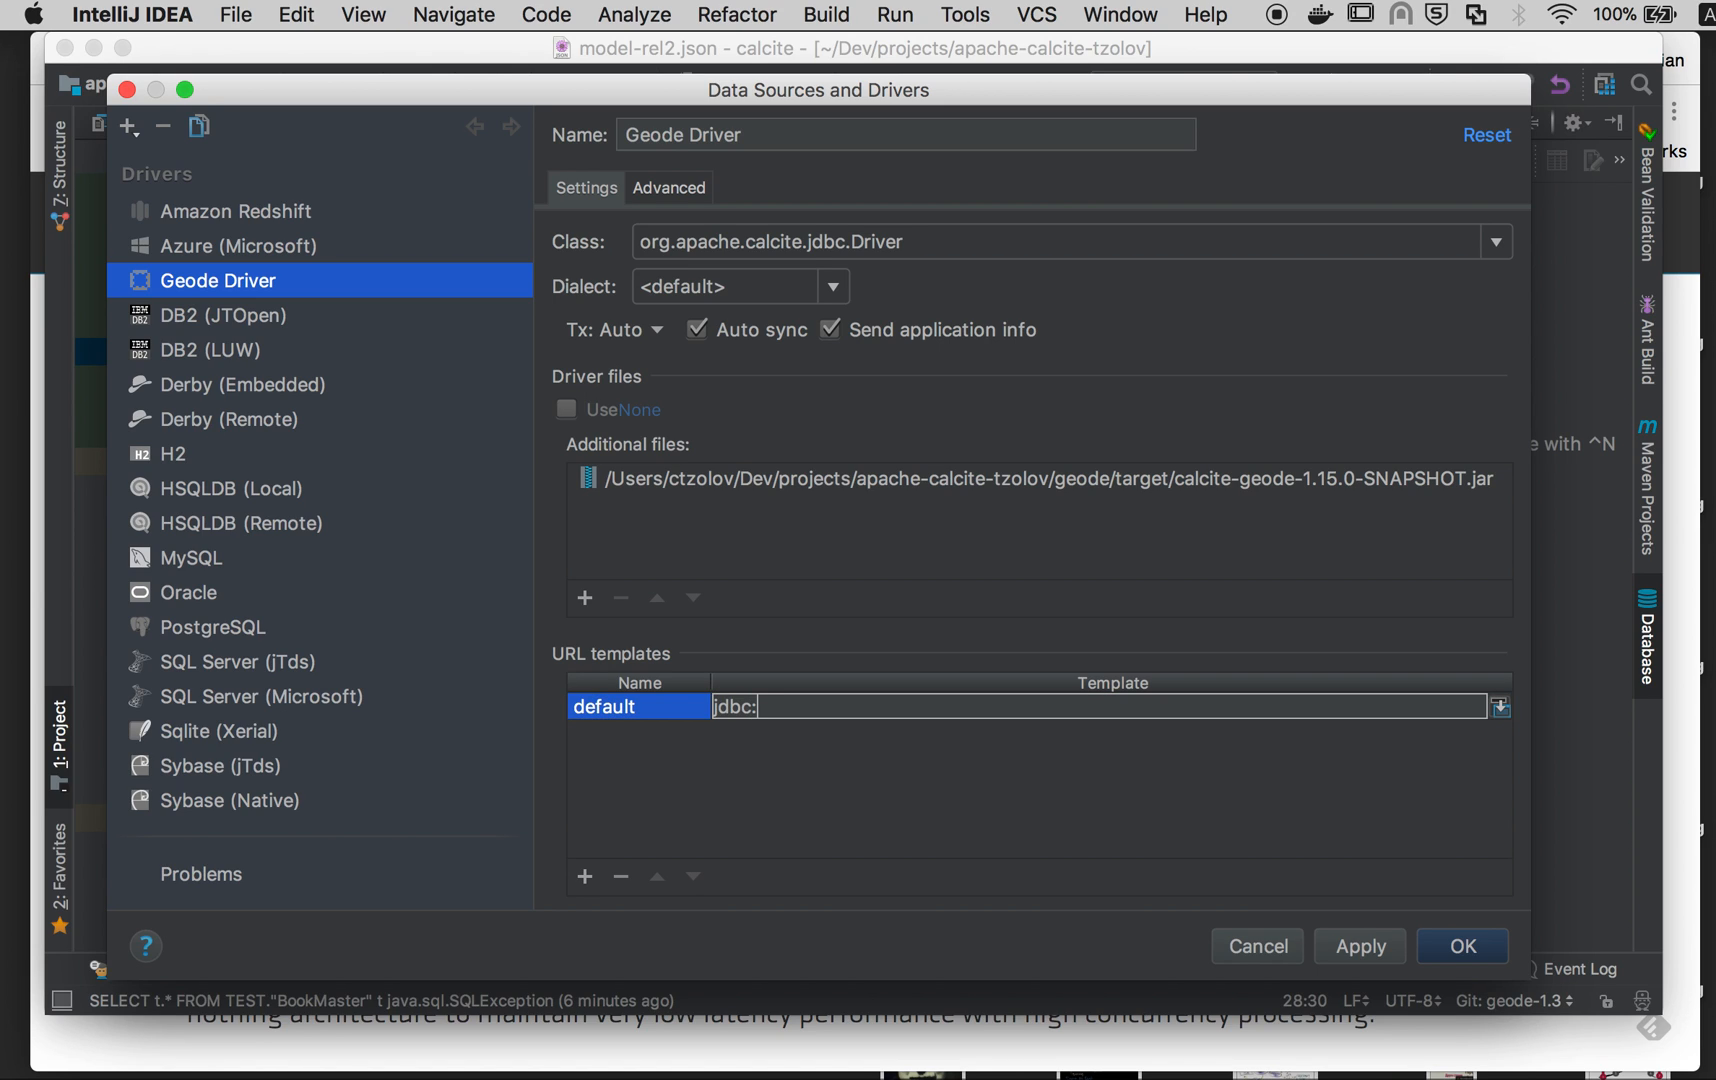
pyautogui.write('calcite:model=')
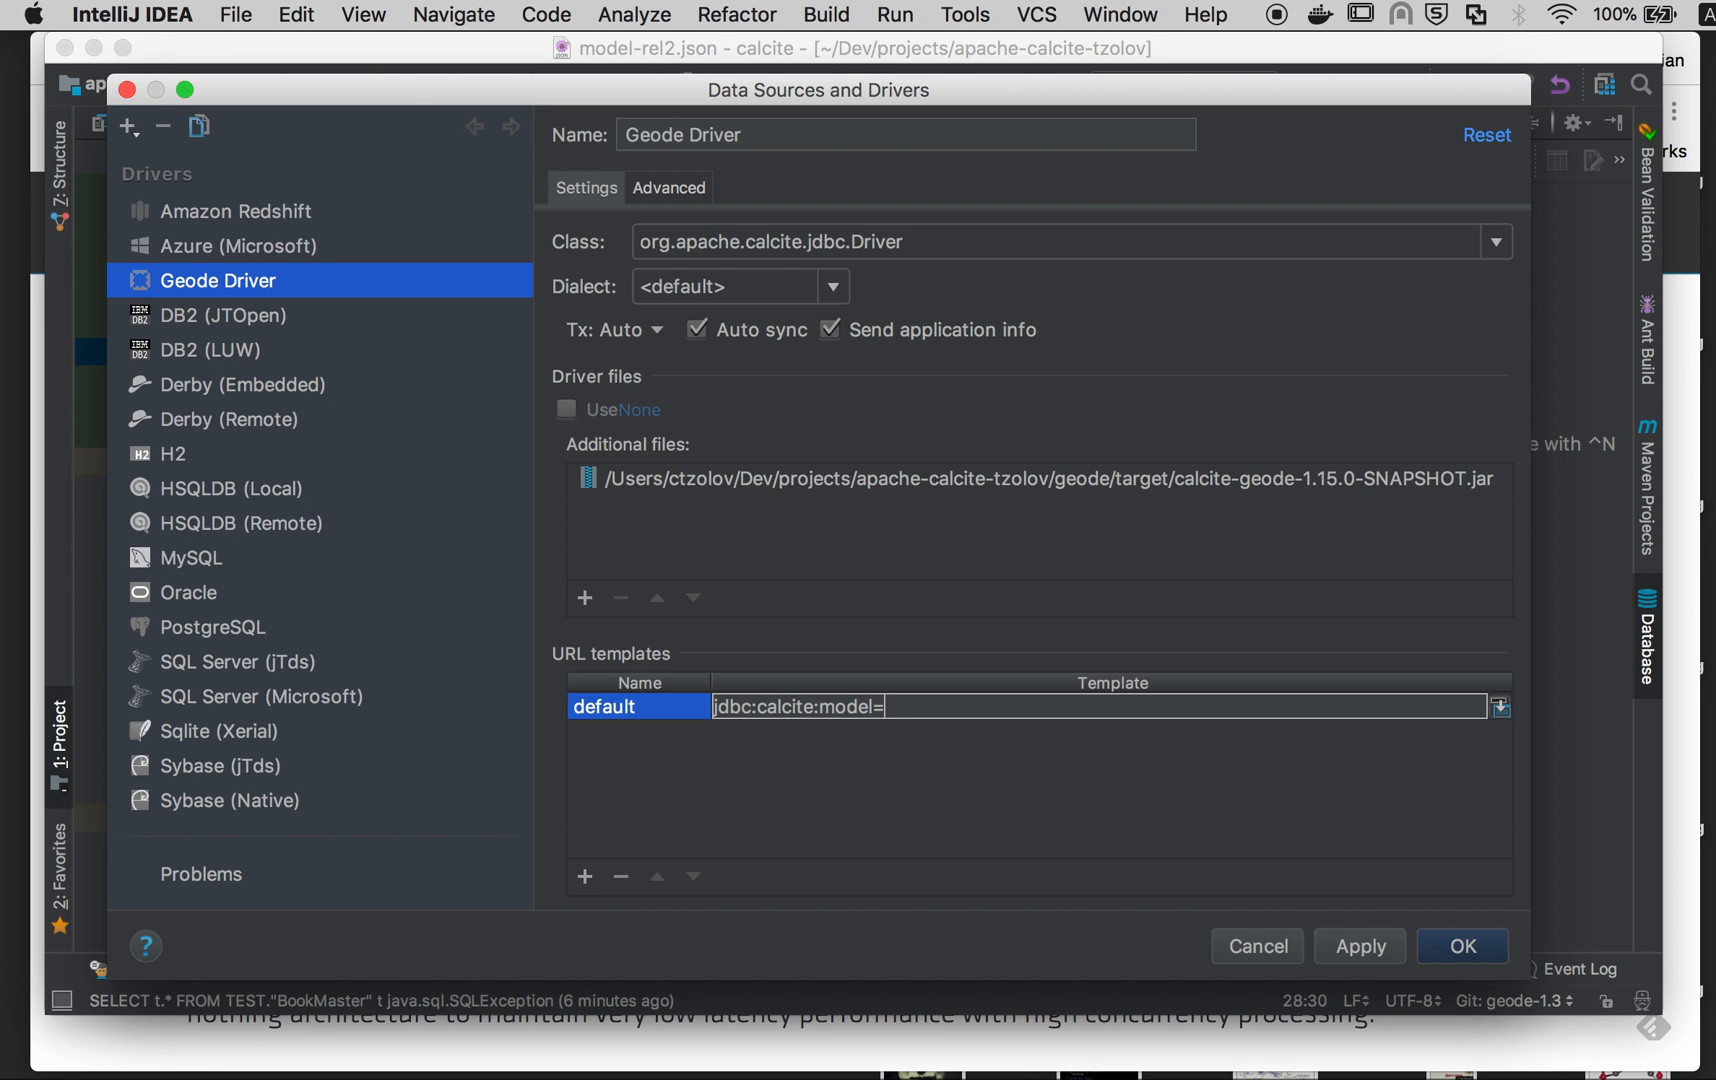
pyautogui.write('{')
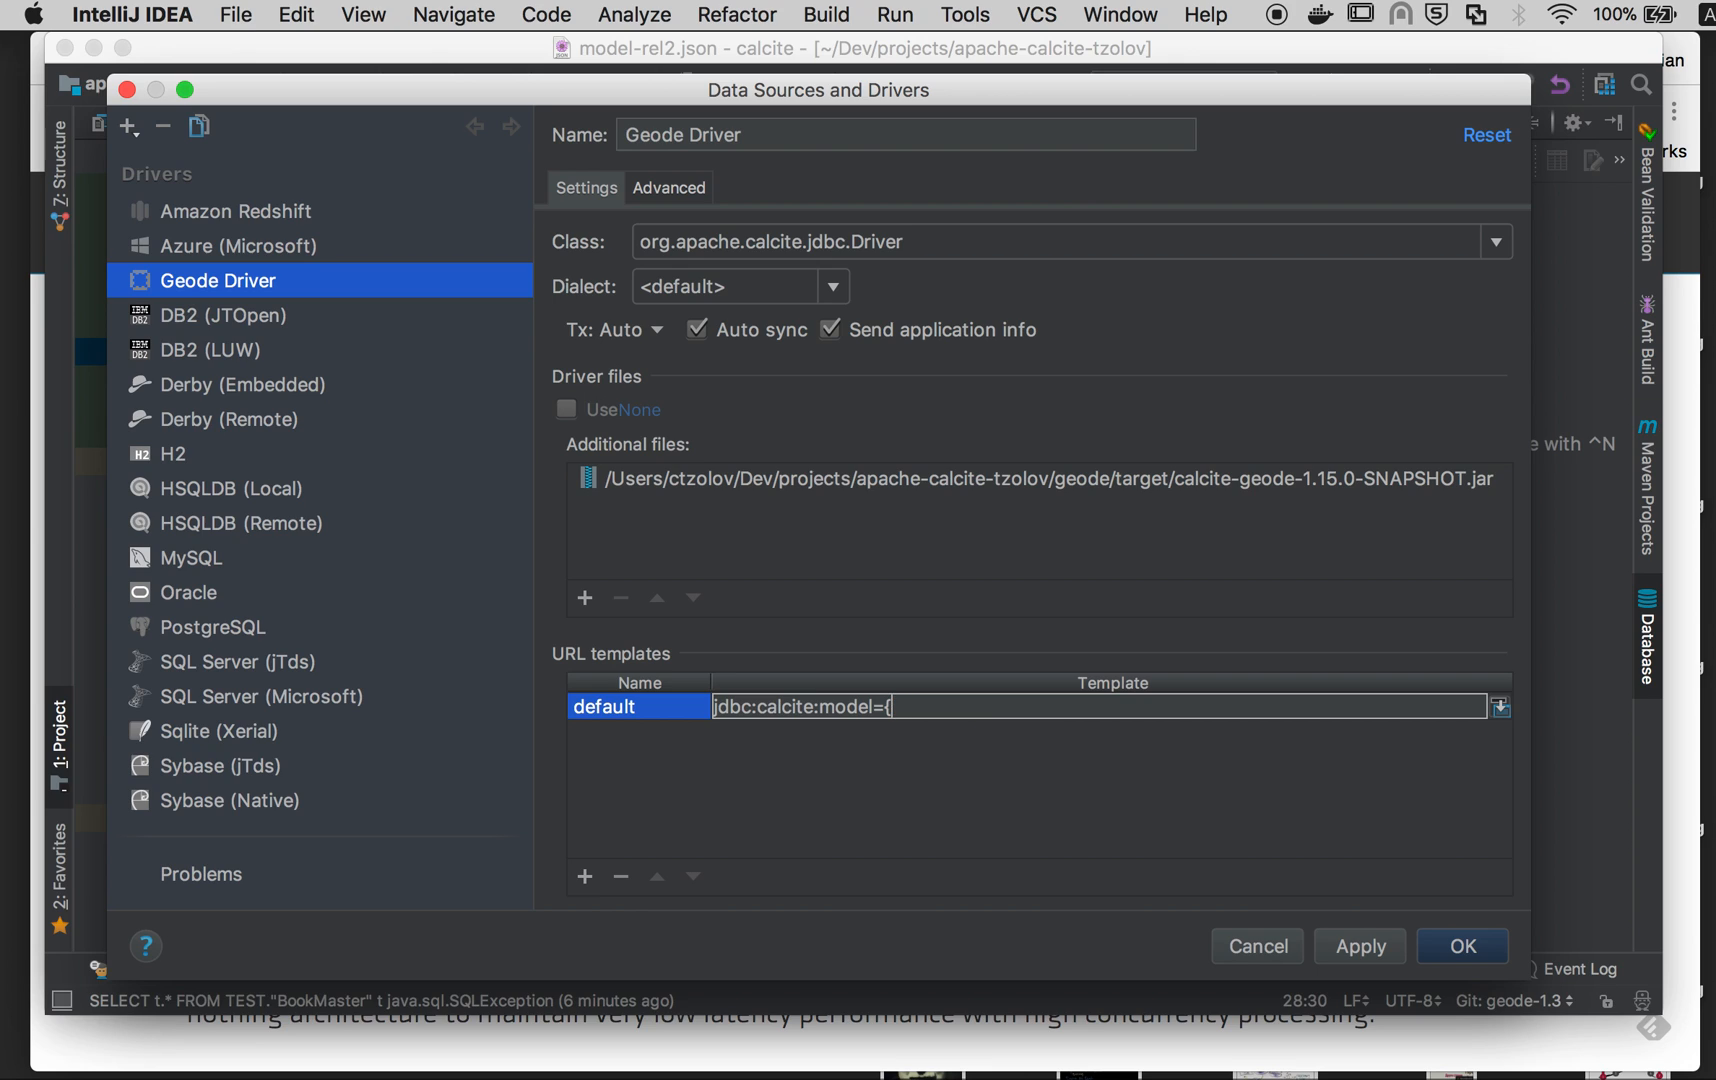
pyautogui.write('file}')
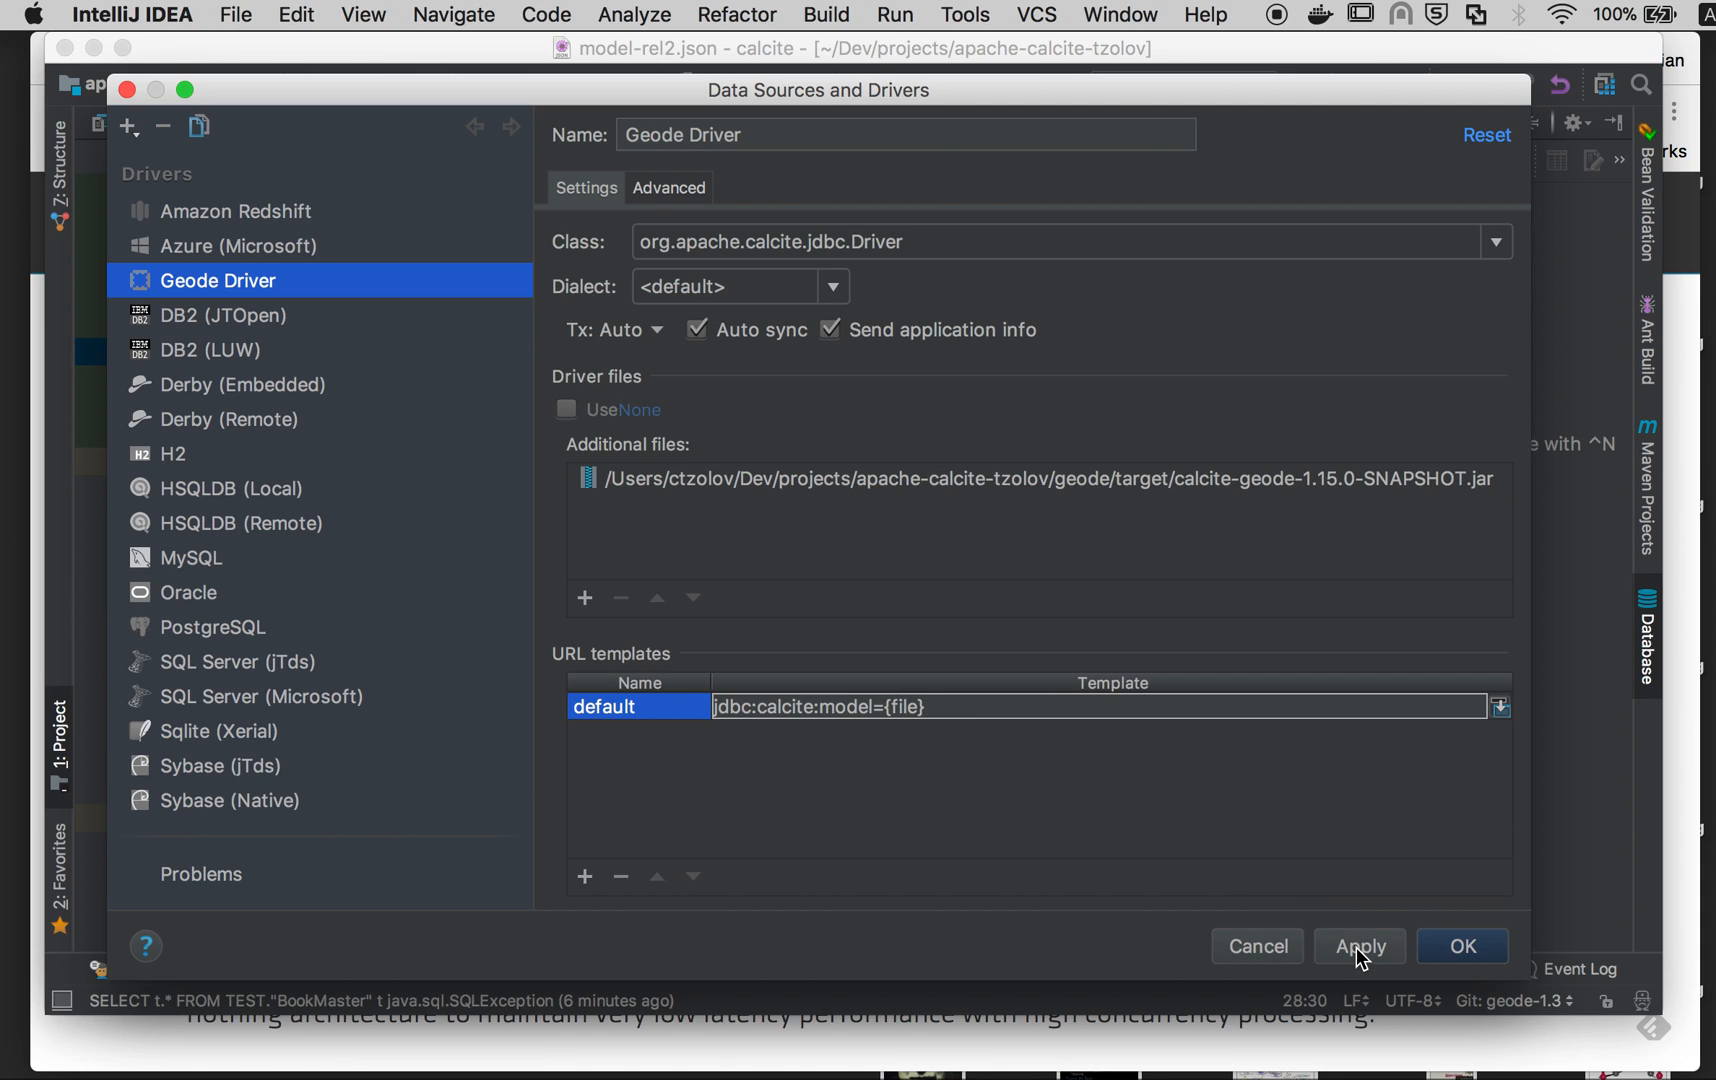
pyautogui.moveTo(1360, 962)
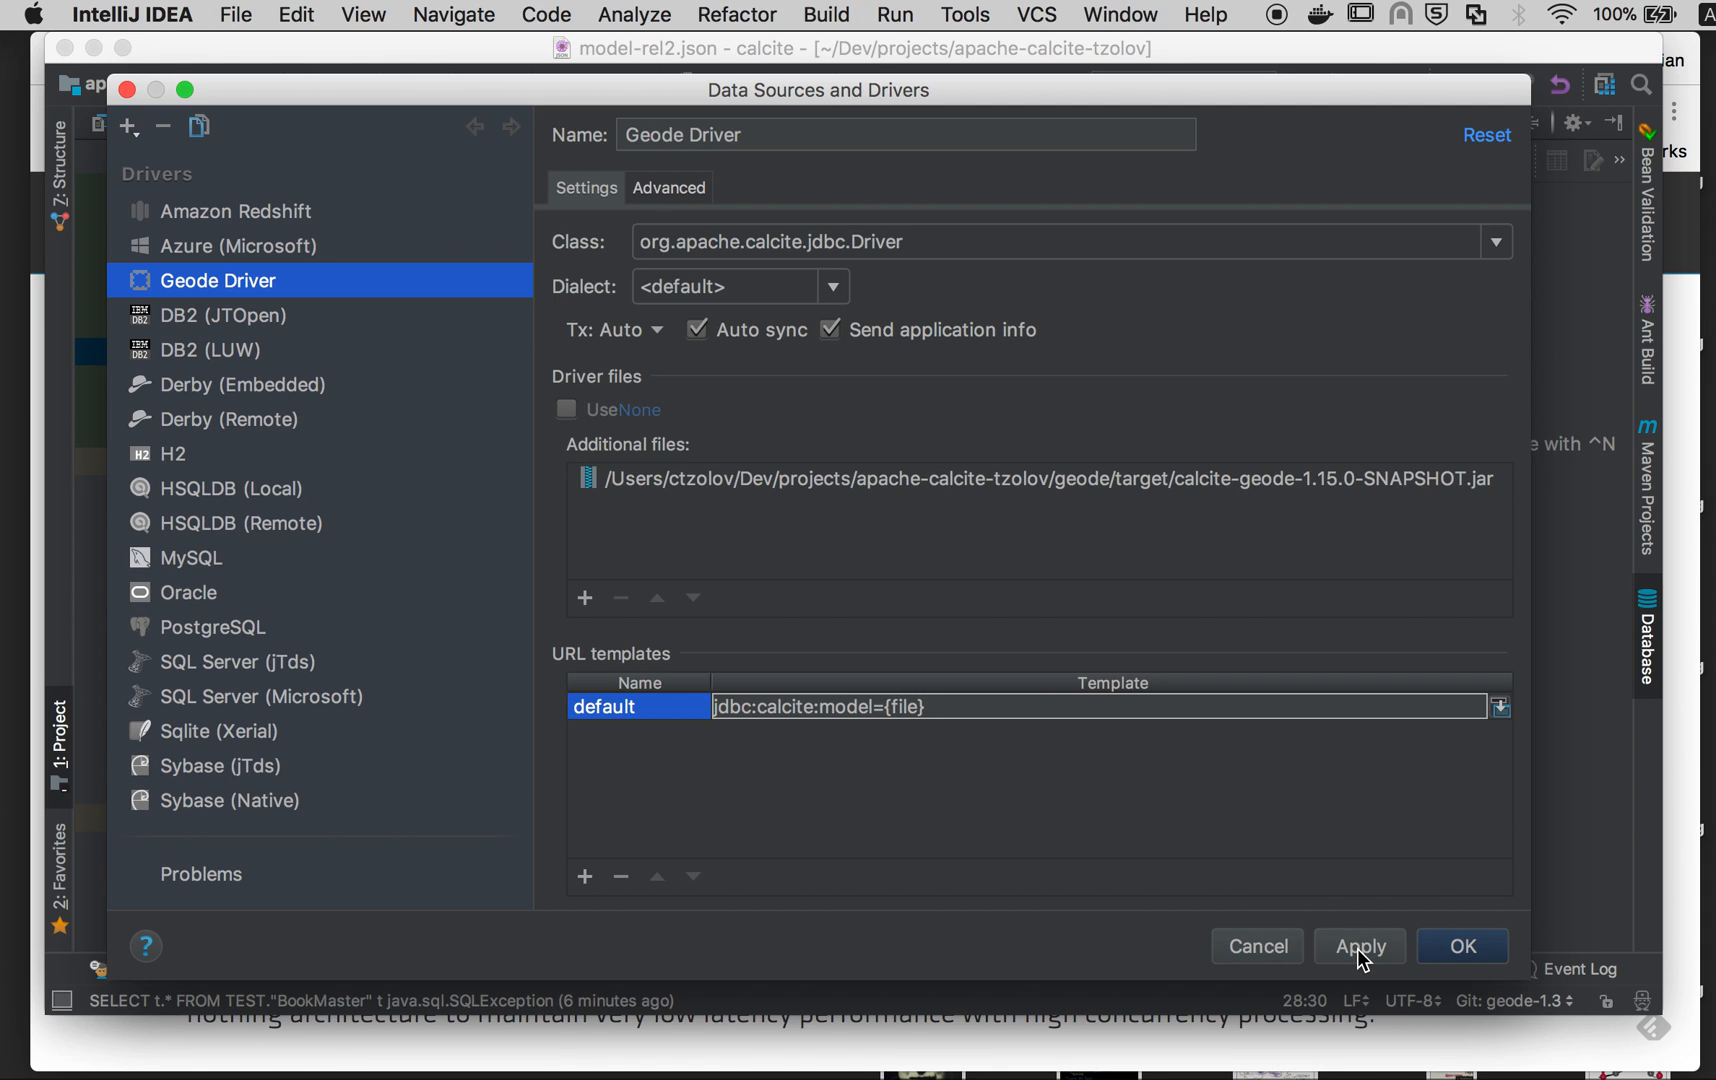
pyautogui.click(1358, 946)
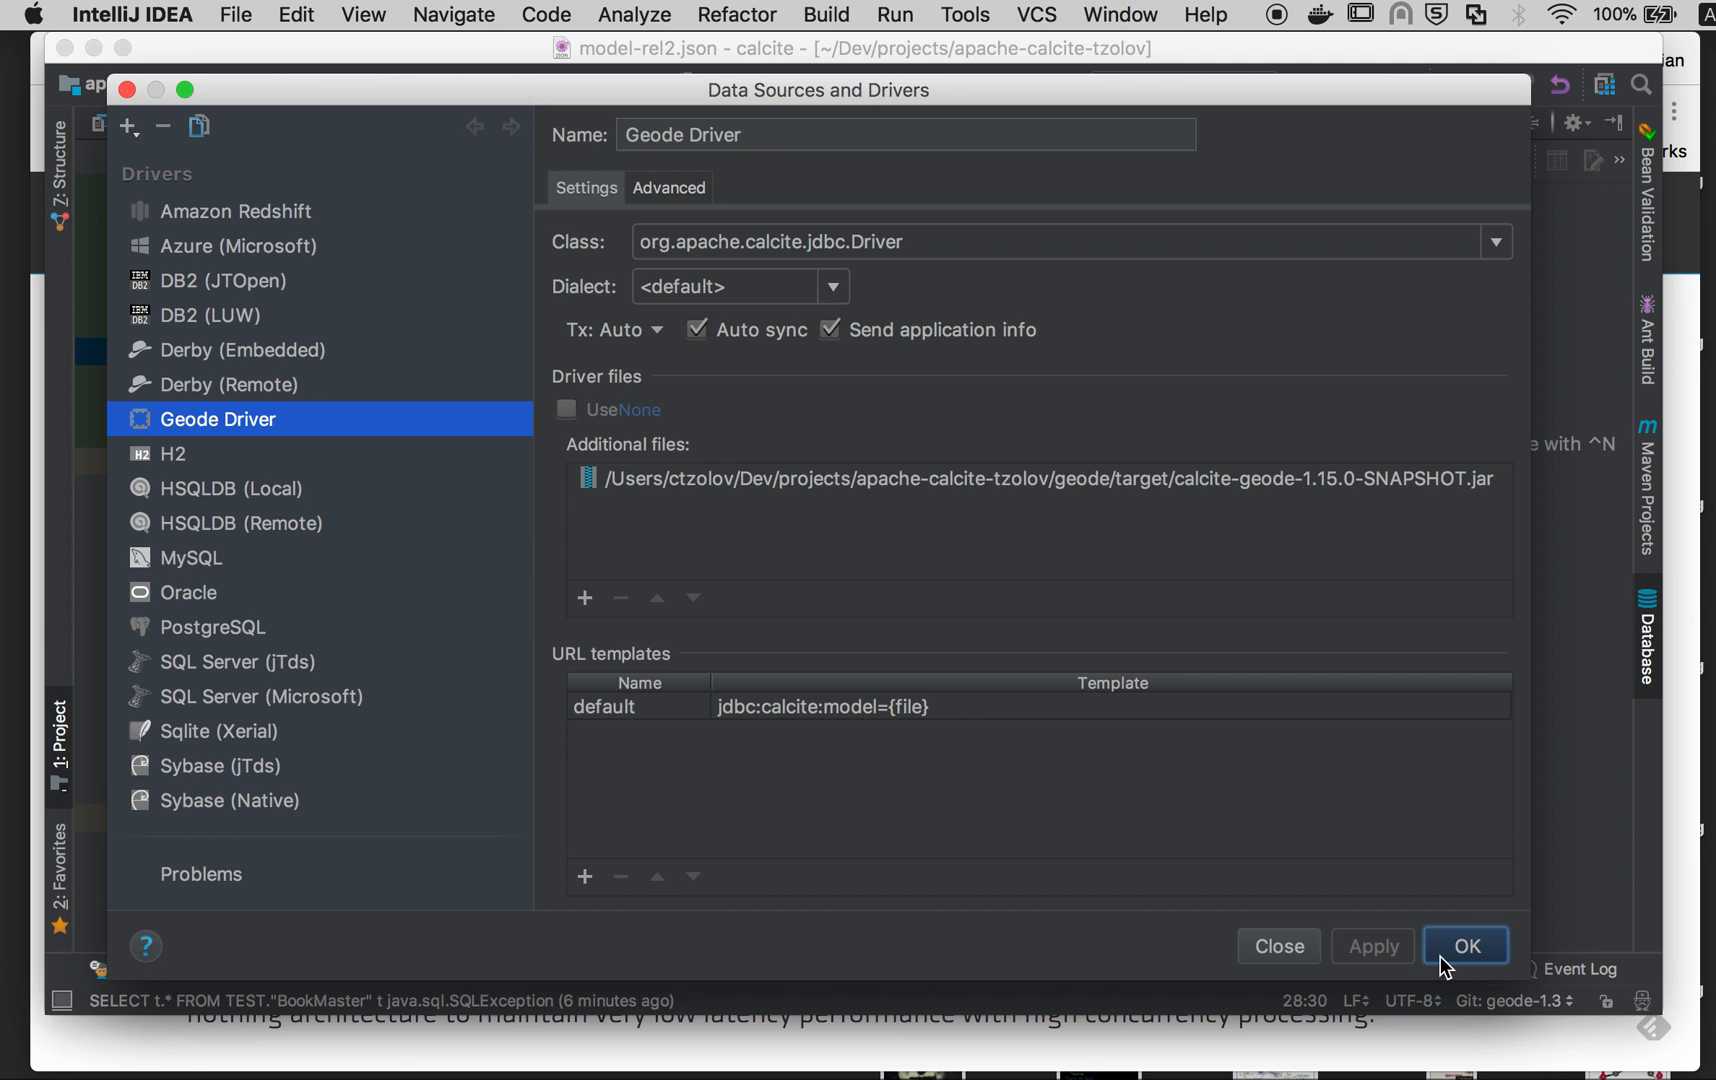
# Step: Confirm the driver settings, returning to model-rel2.json with the empty Database panel
pyautogui.click(1464, 944)
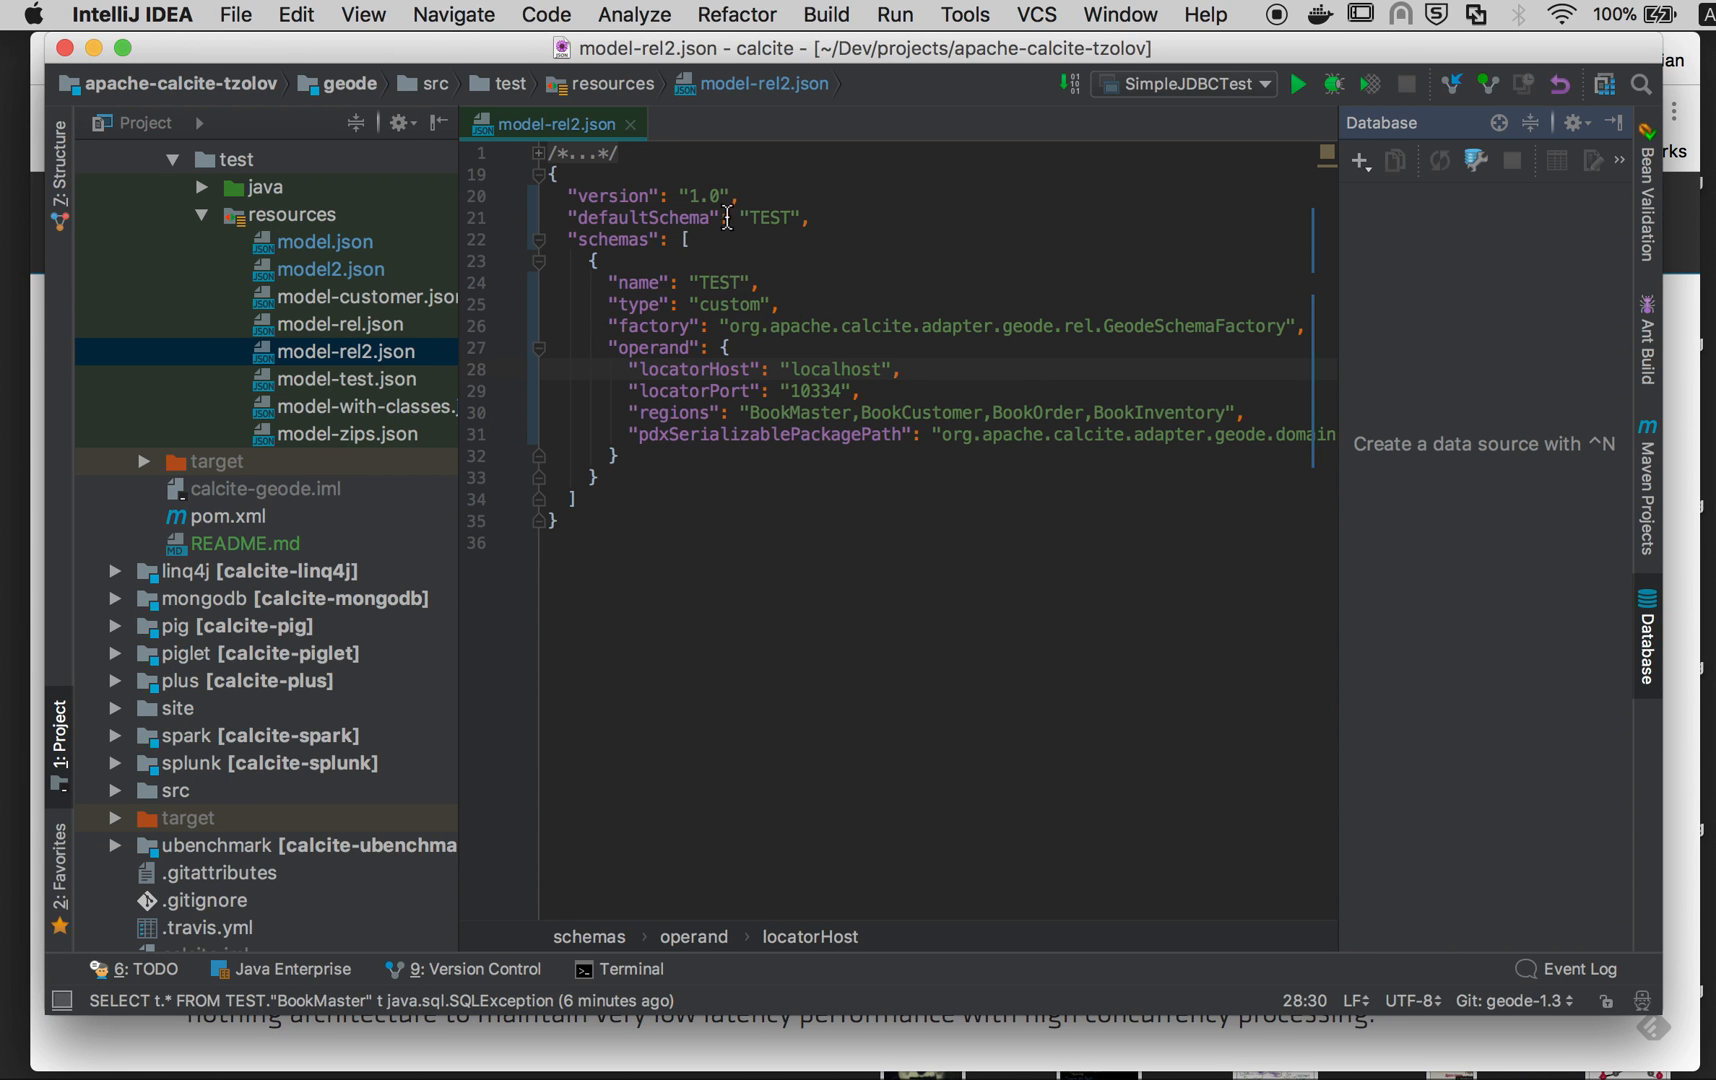
pyautogui.moveTo(742, 504)
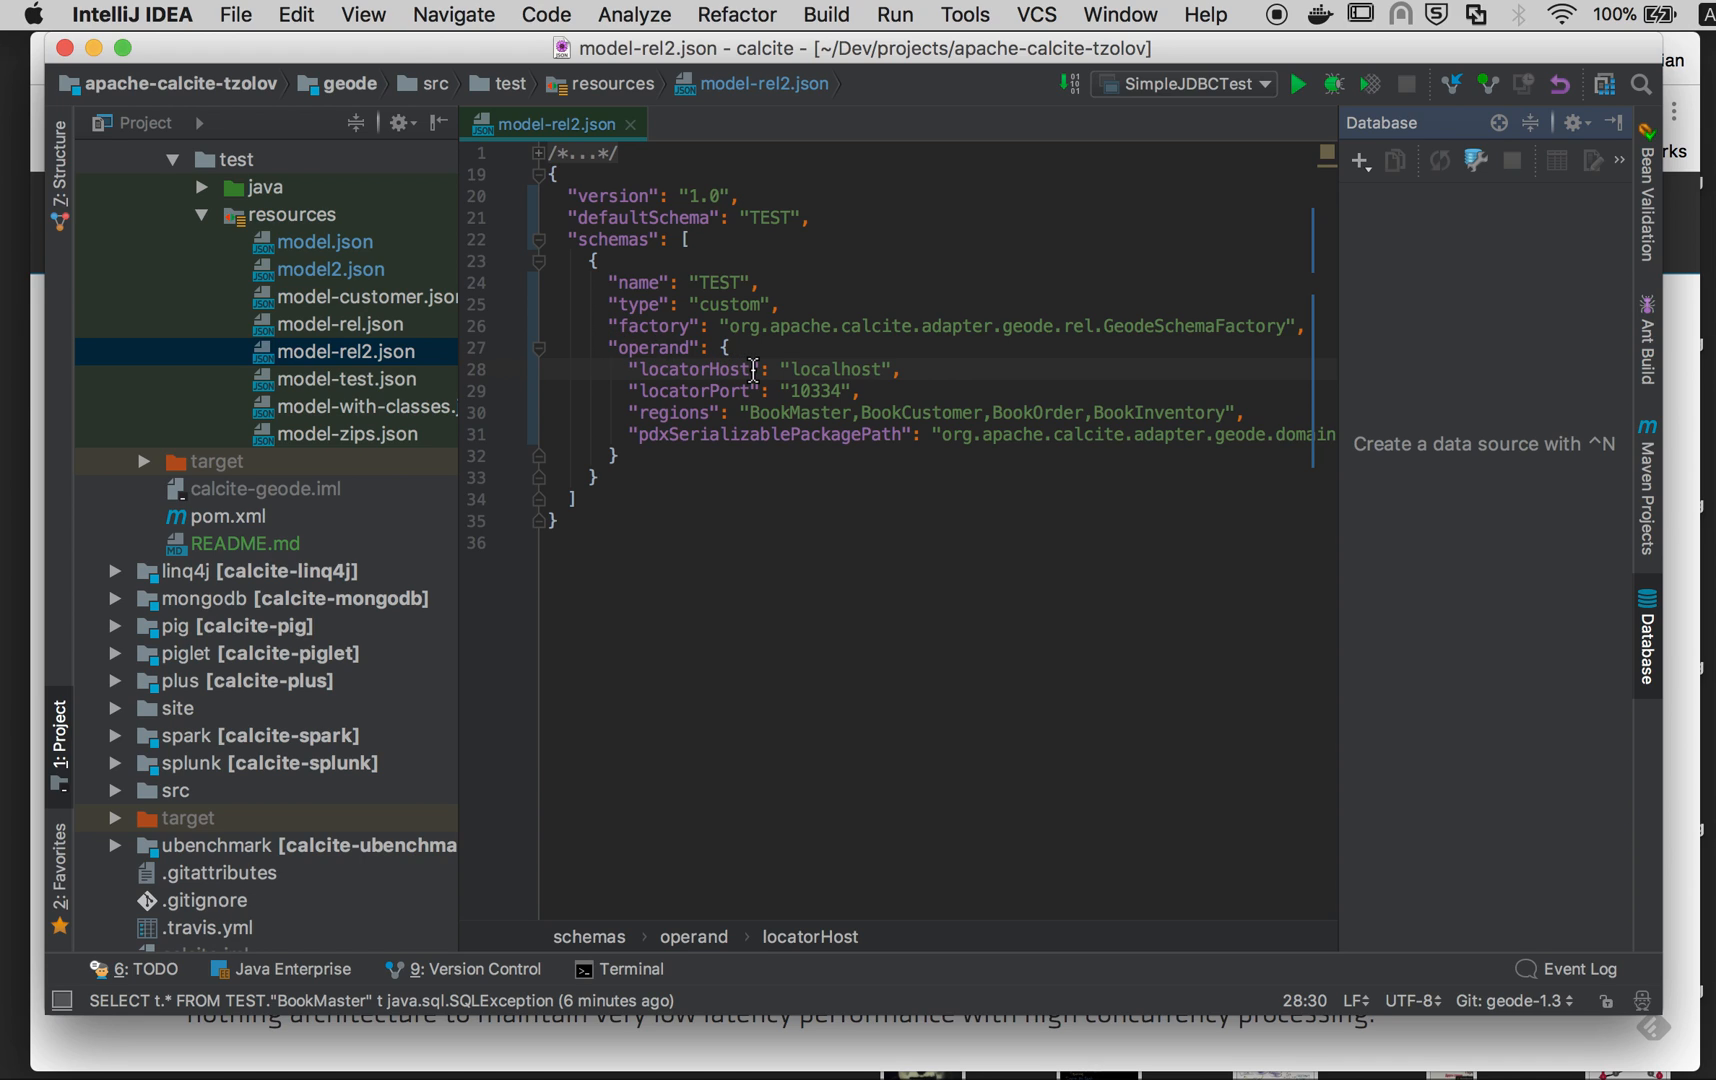
pyautogui.moveTo(778, 378)
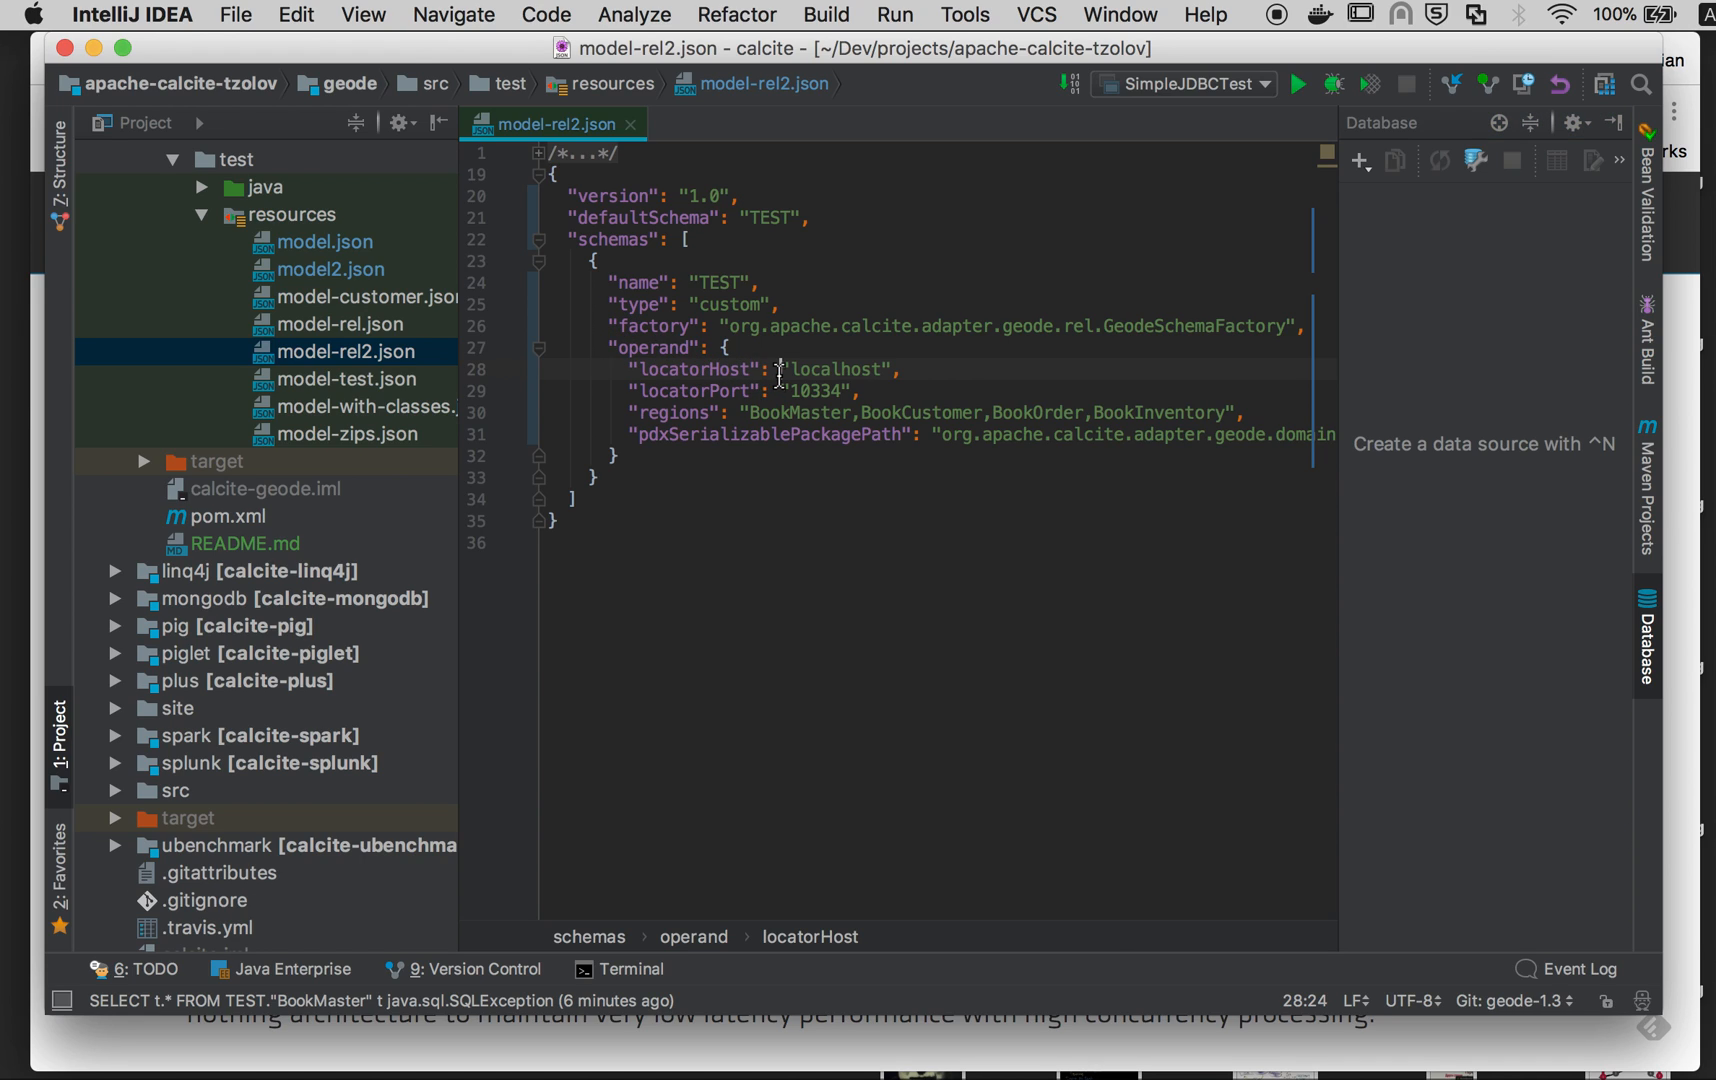
pyautogui.moveTo(834, 400)
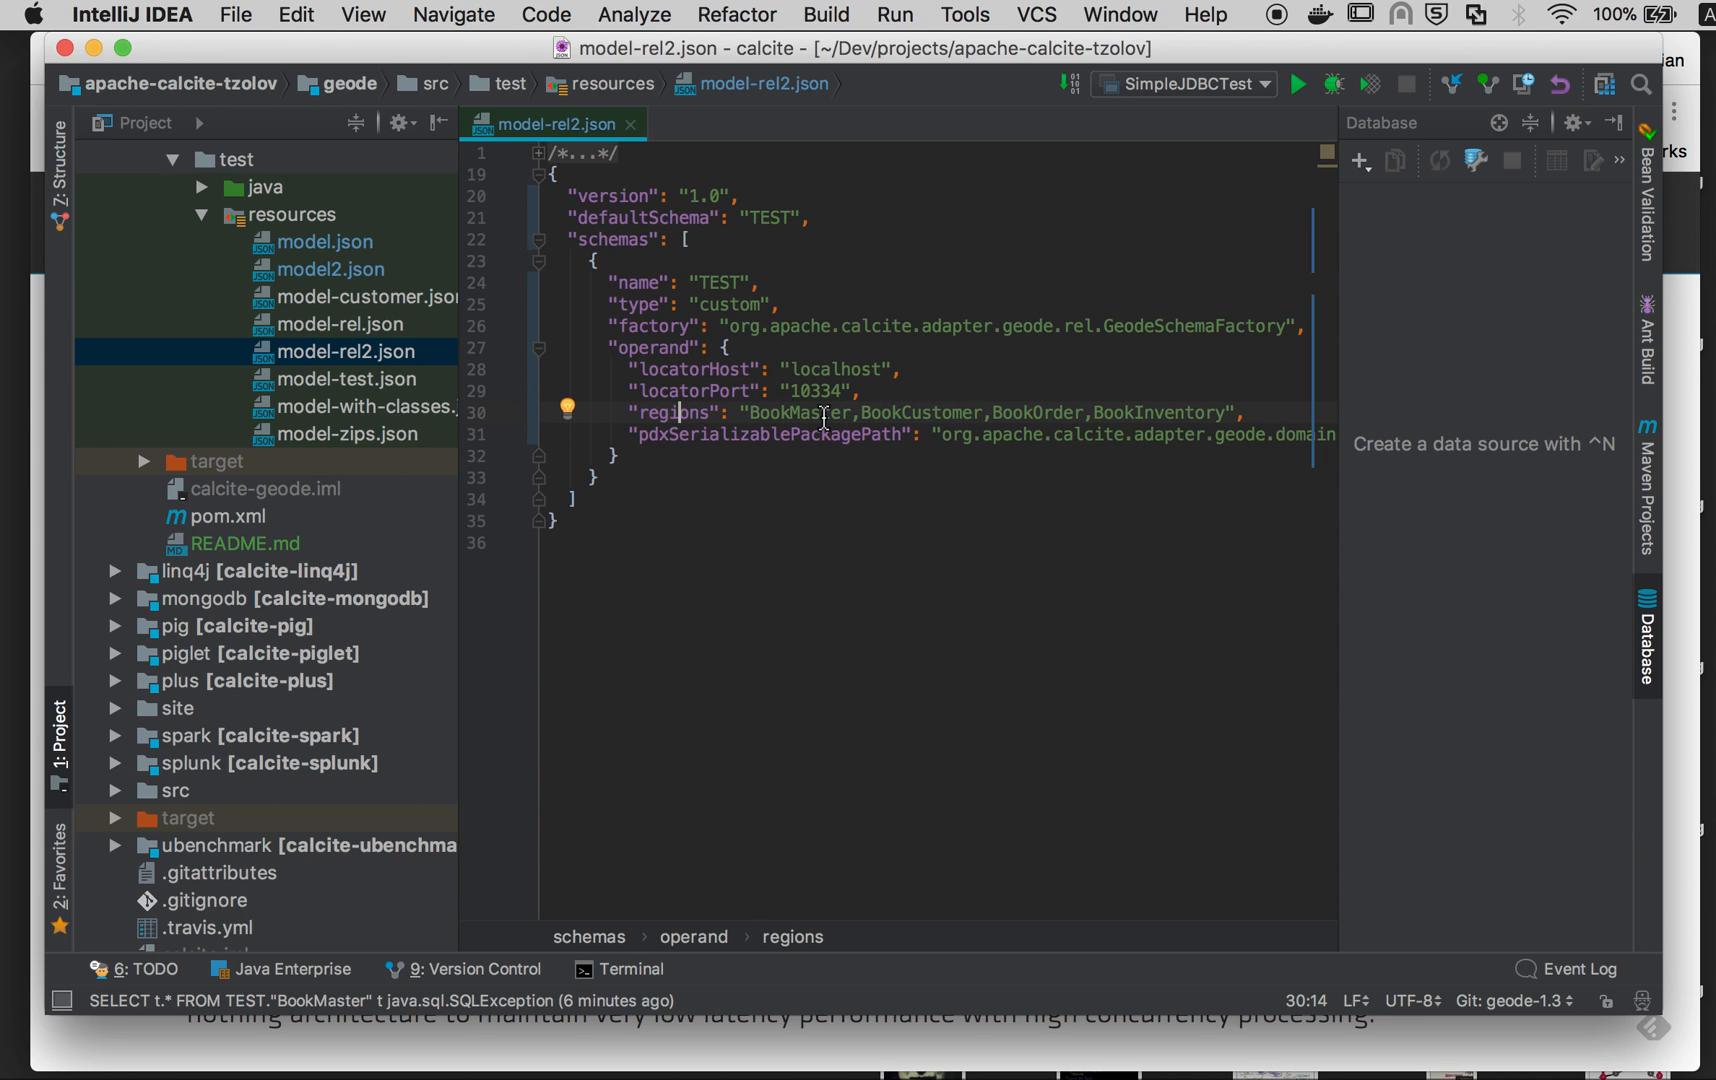
pyautogui.moveTo(1544, 506)
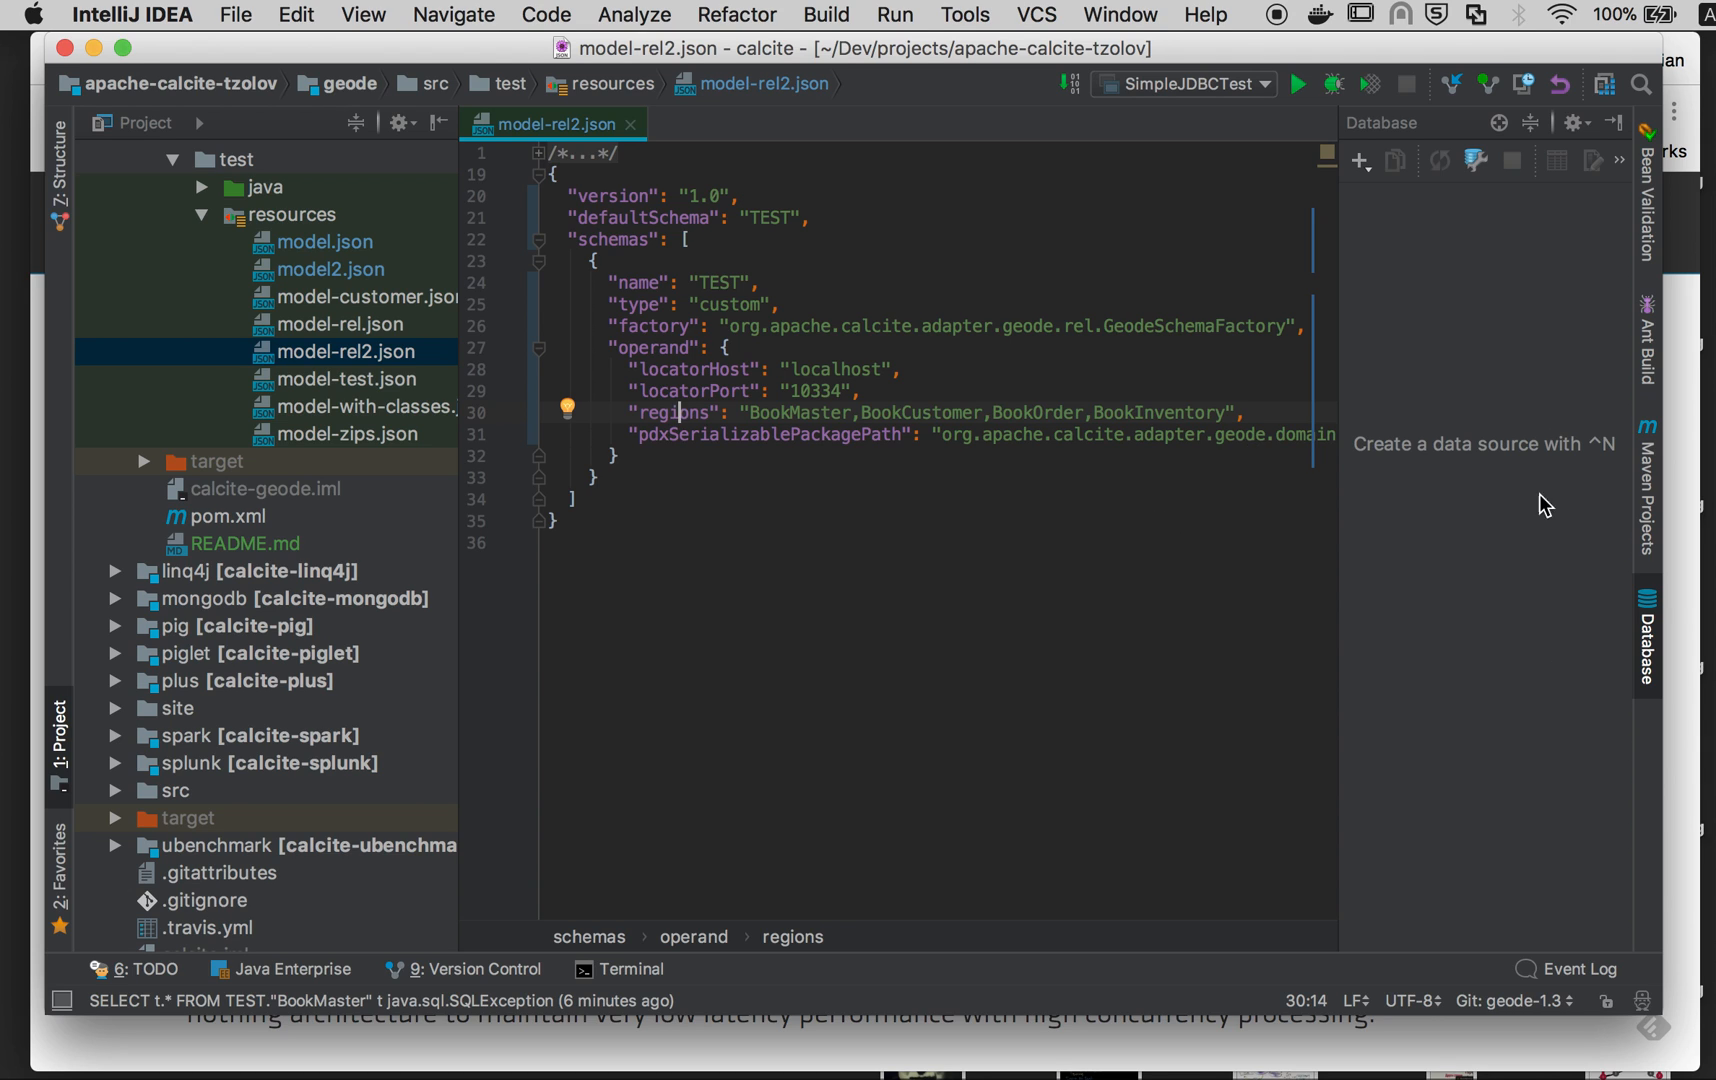
# Step: Create a Geode Driver data source and browse to model-rel2.json as its model file
pyautogui.click(1360, 160)
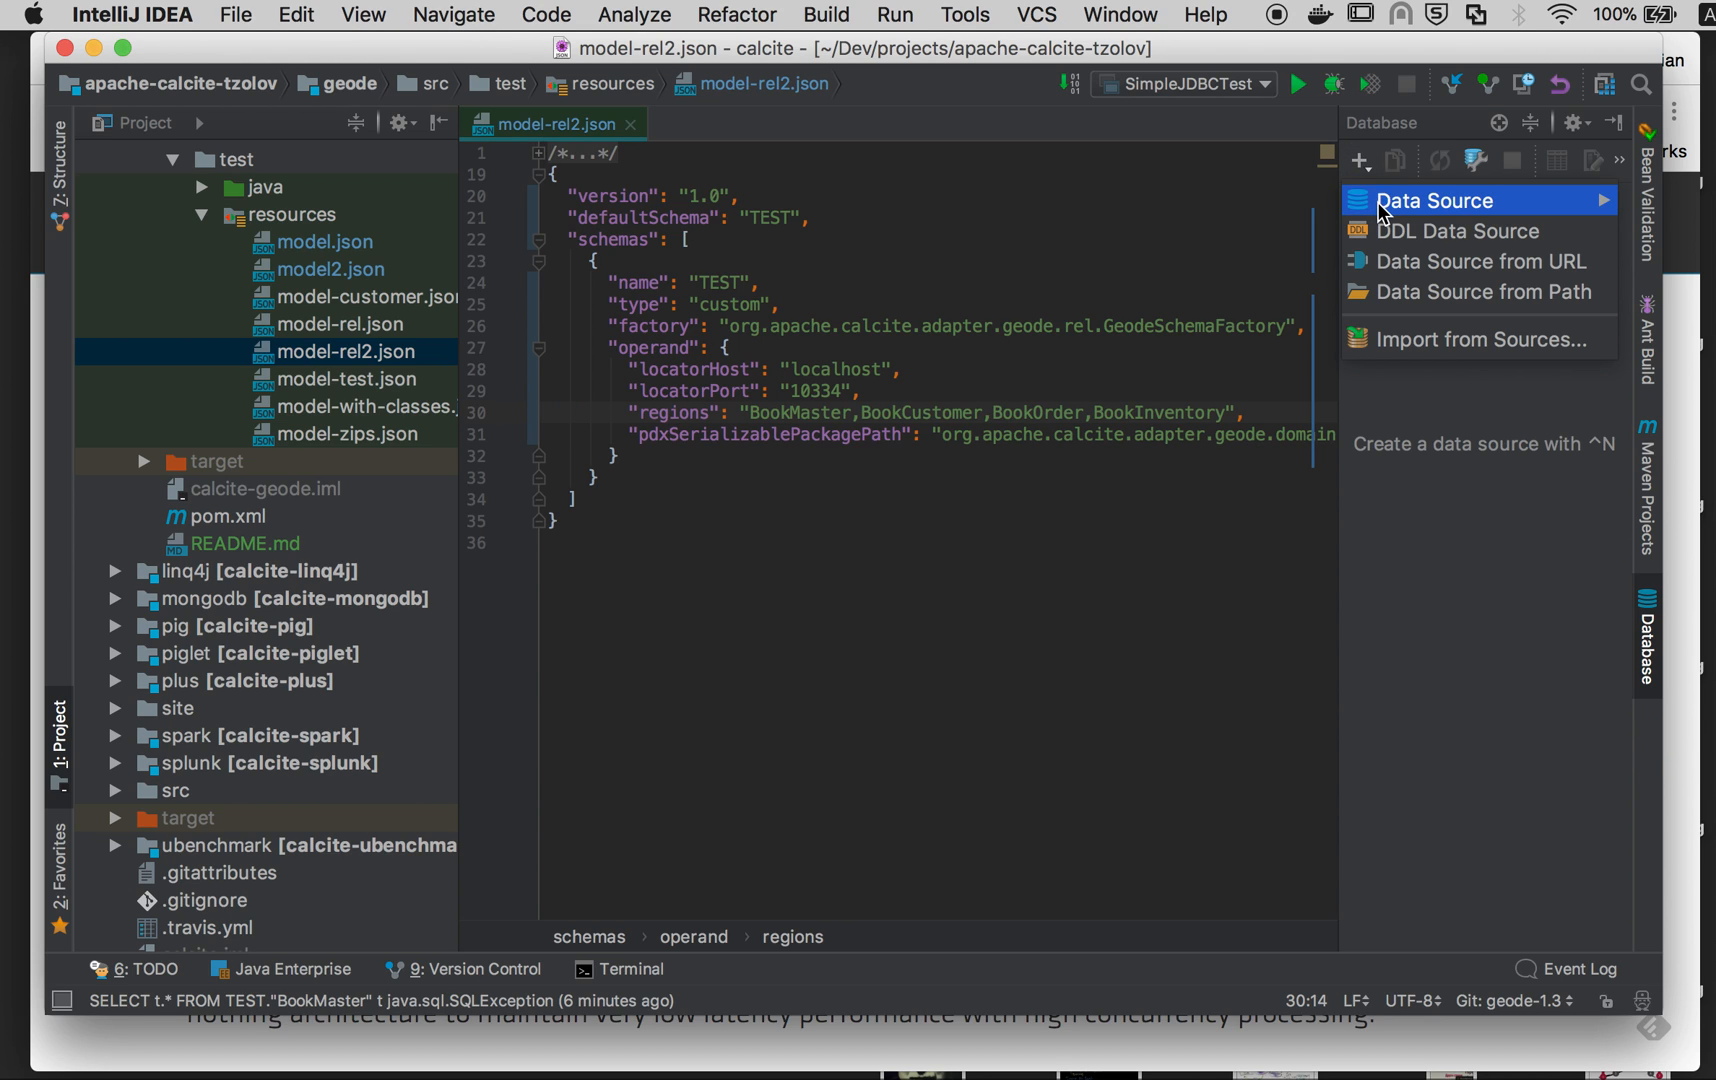
pyautogui.click(1434, 200)
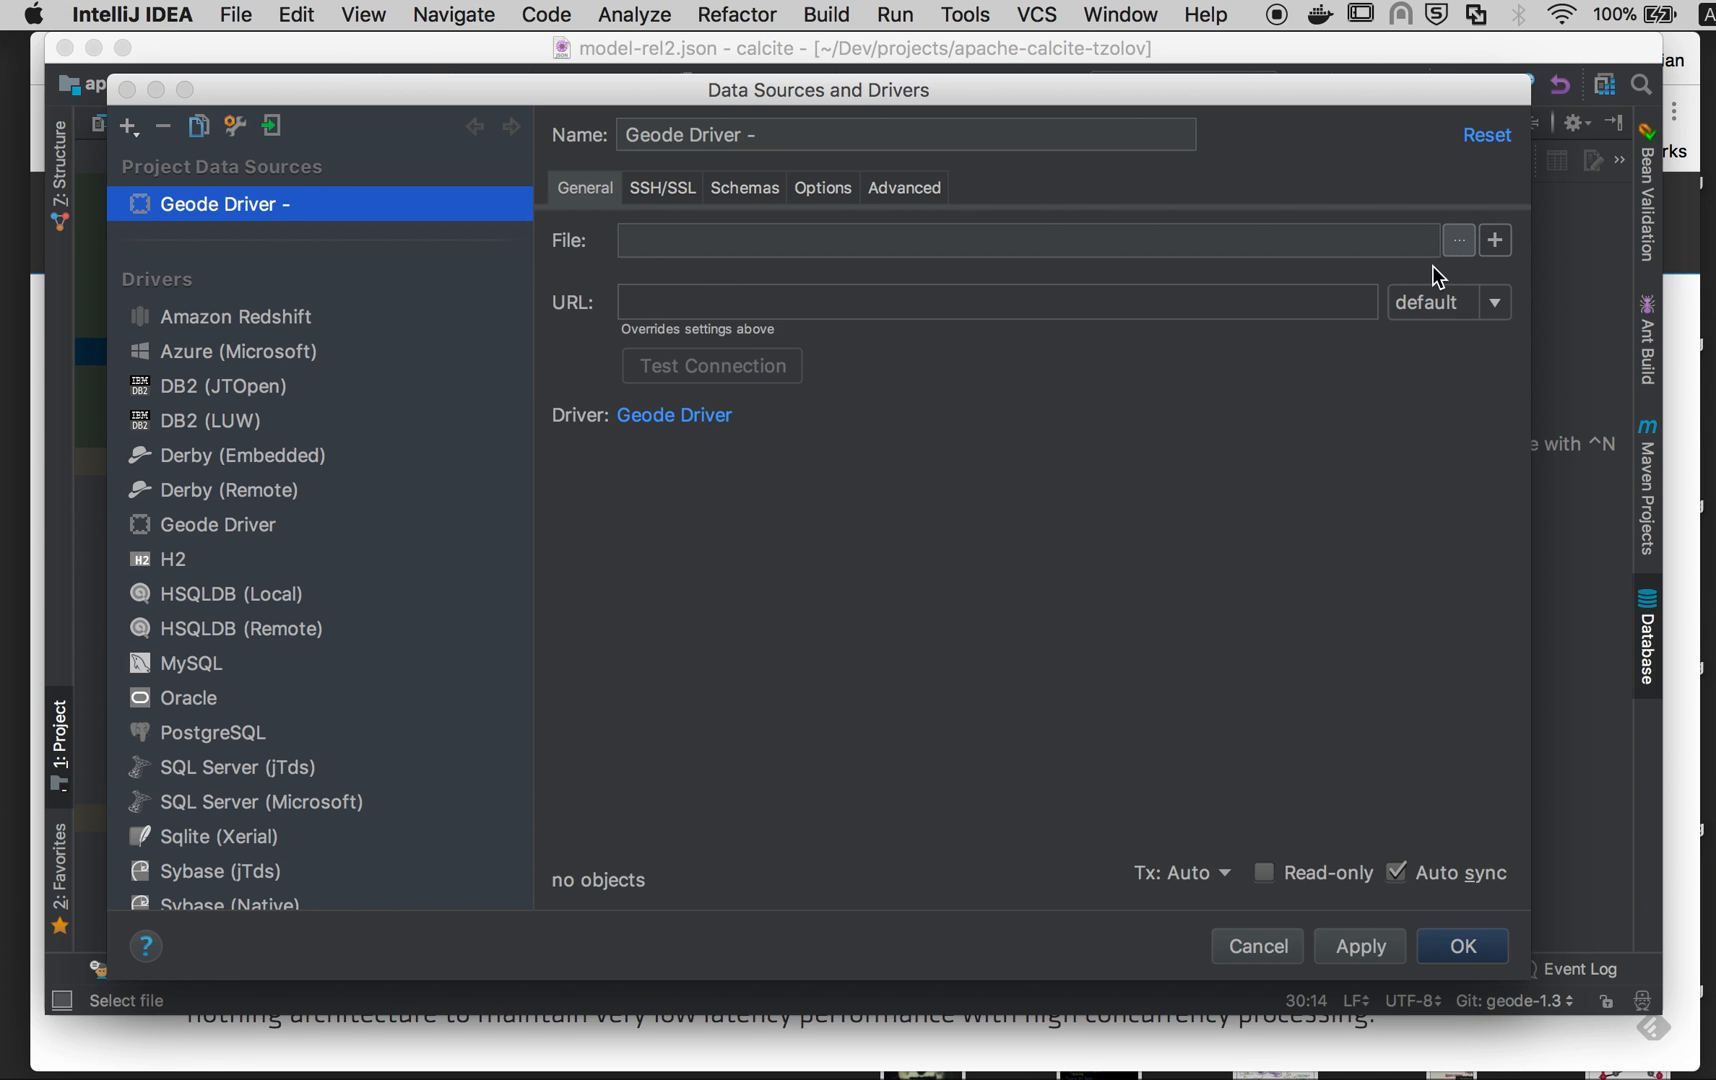
pyautogui.click(1458, 240)
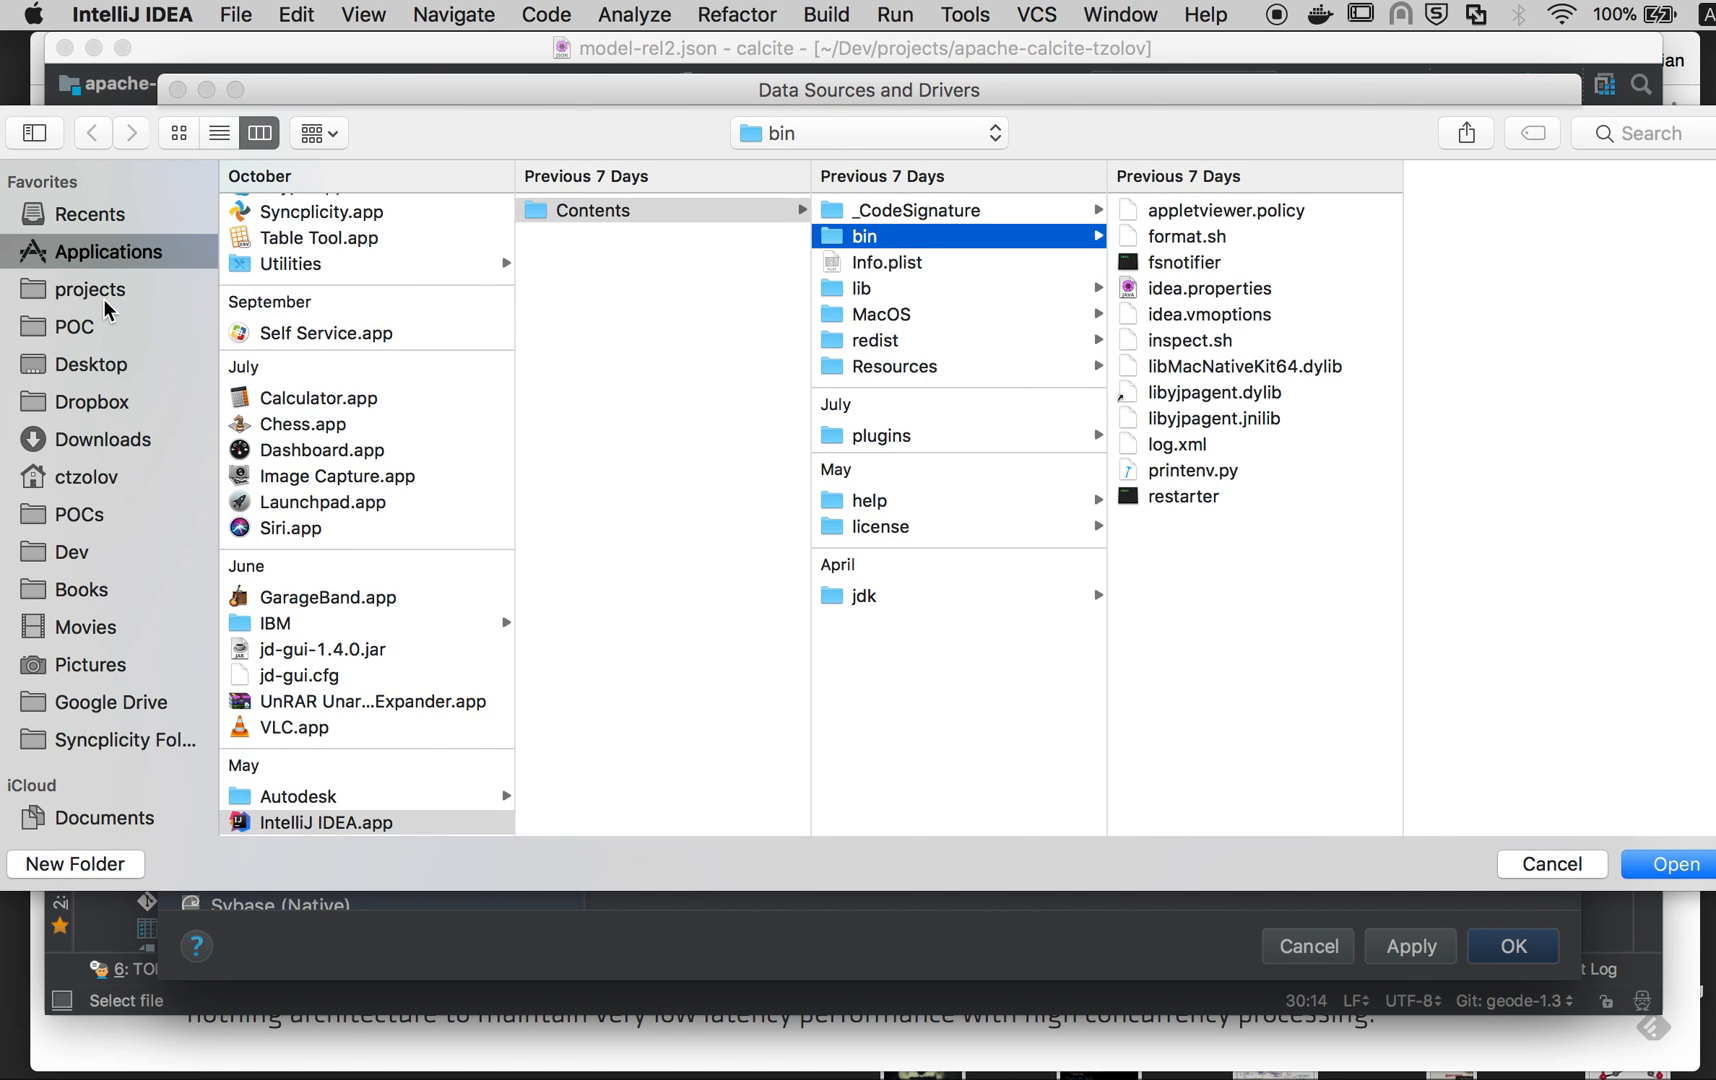
pyautogui.click(88, 288)
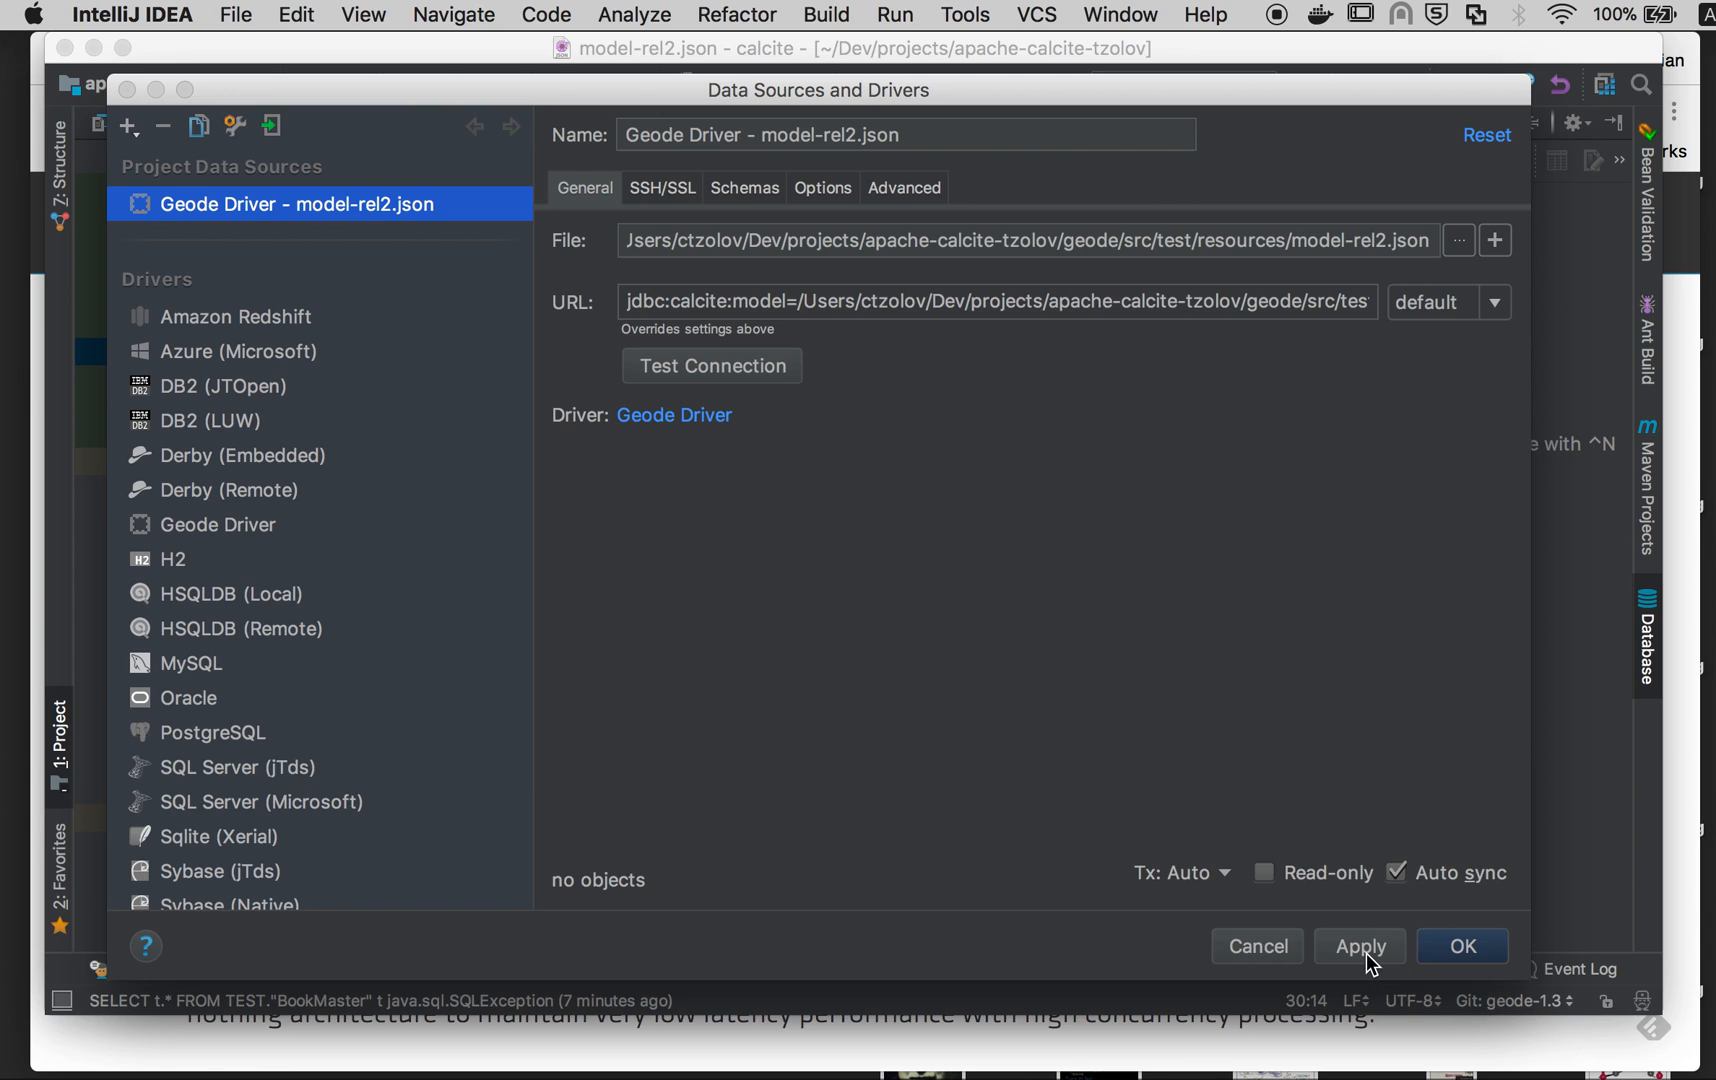
# Step: Apply and confirm the new data source, exposing the TEST schema tables
pyautogui.click(1358, 946)
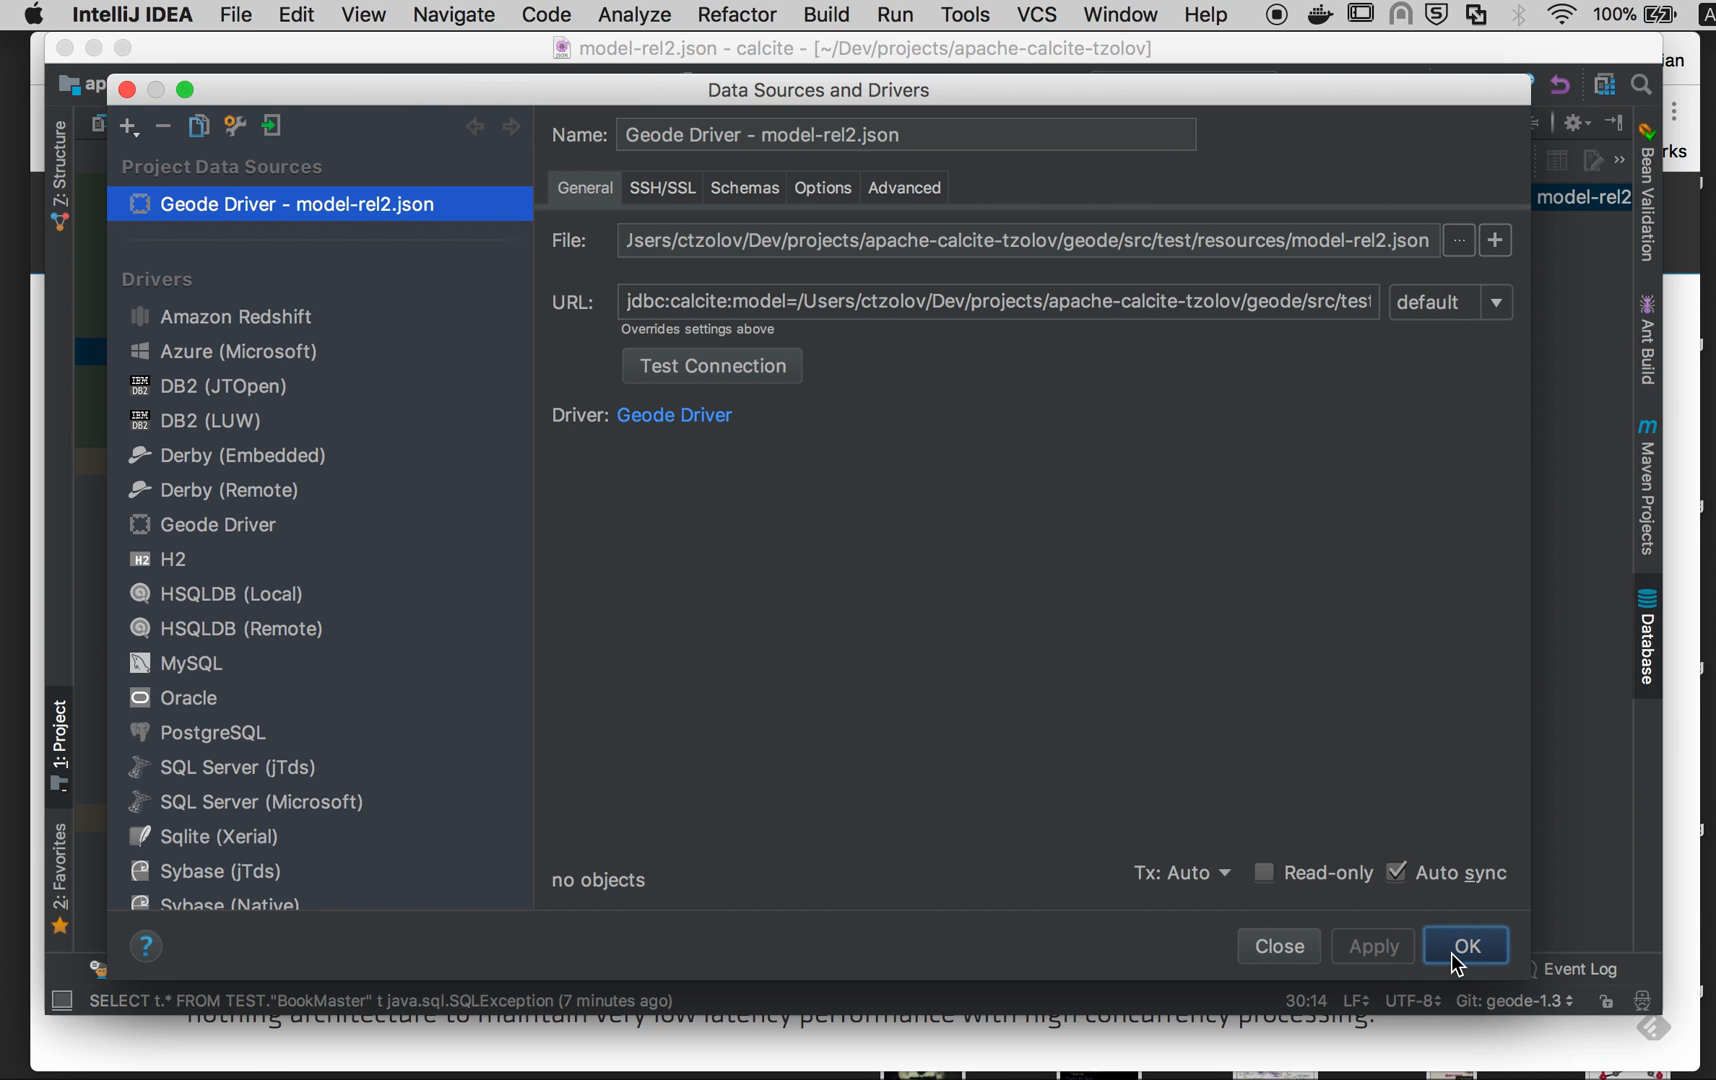
pyautogui.click(1466, 944)
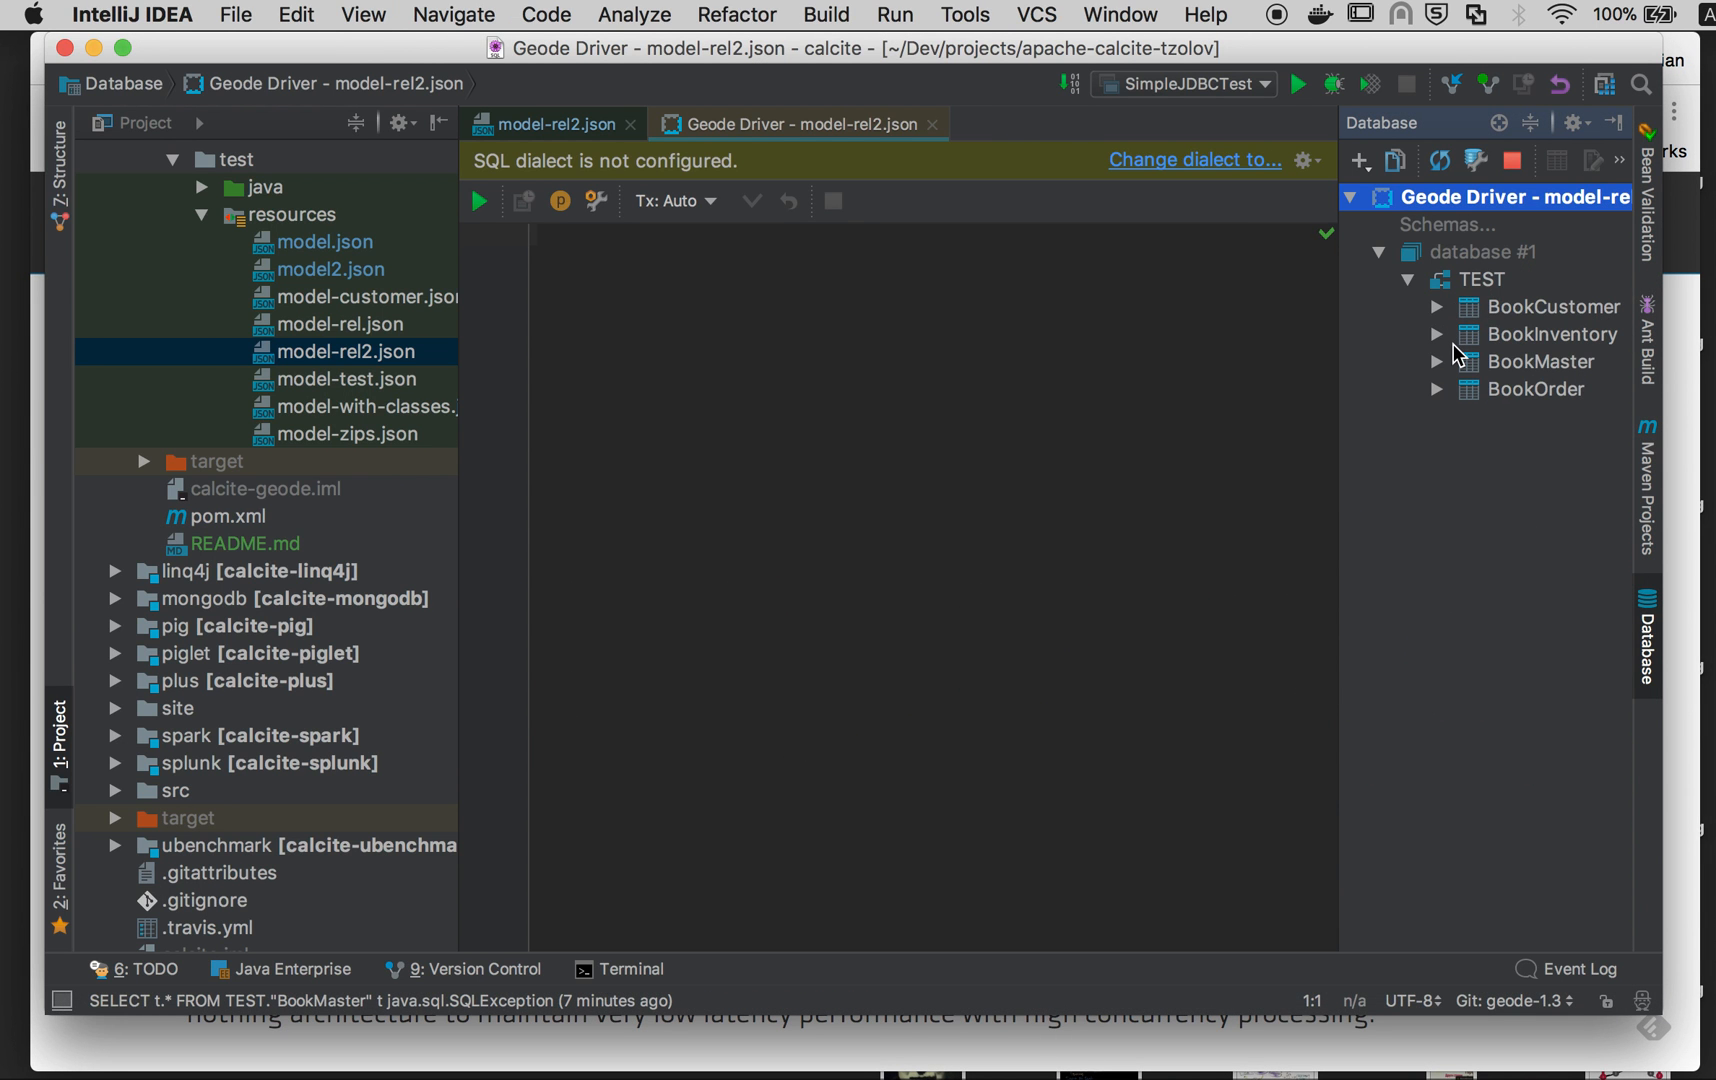
# Step: Expand BookMaster in the Database panel to show its columns and focus the SQL console
pyautogui.click(1542, 362)
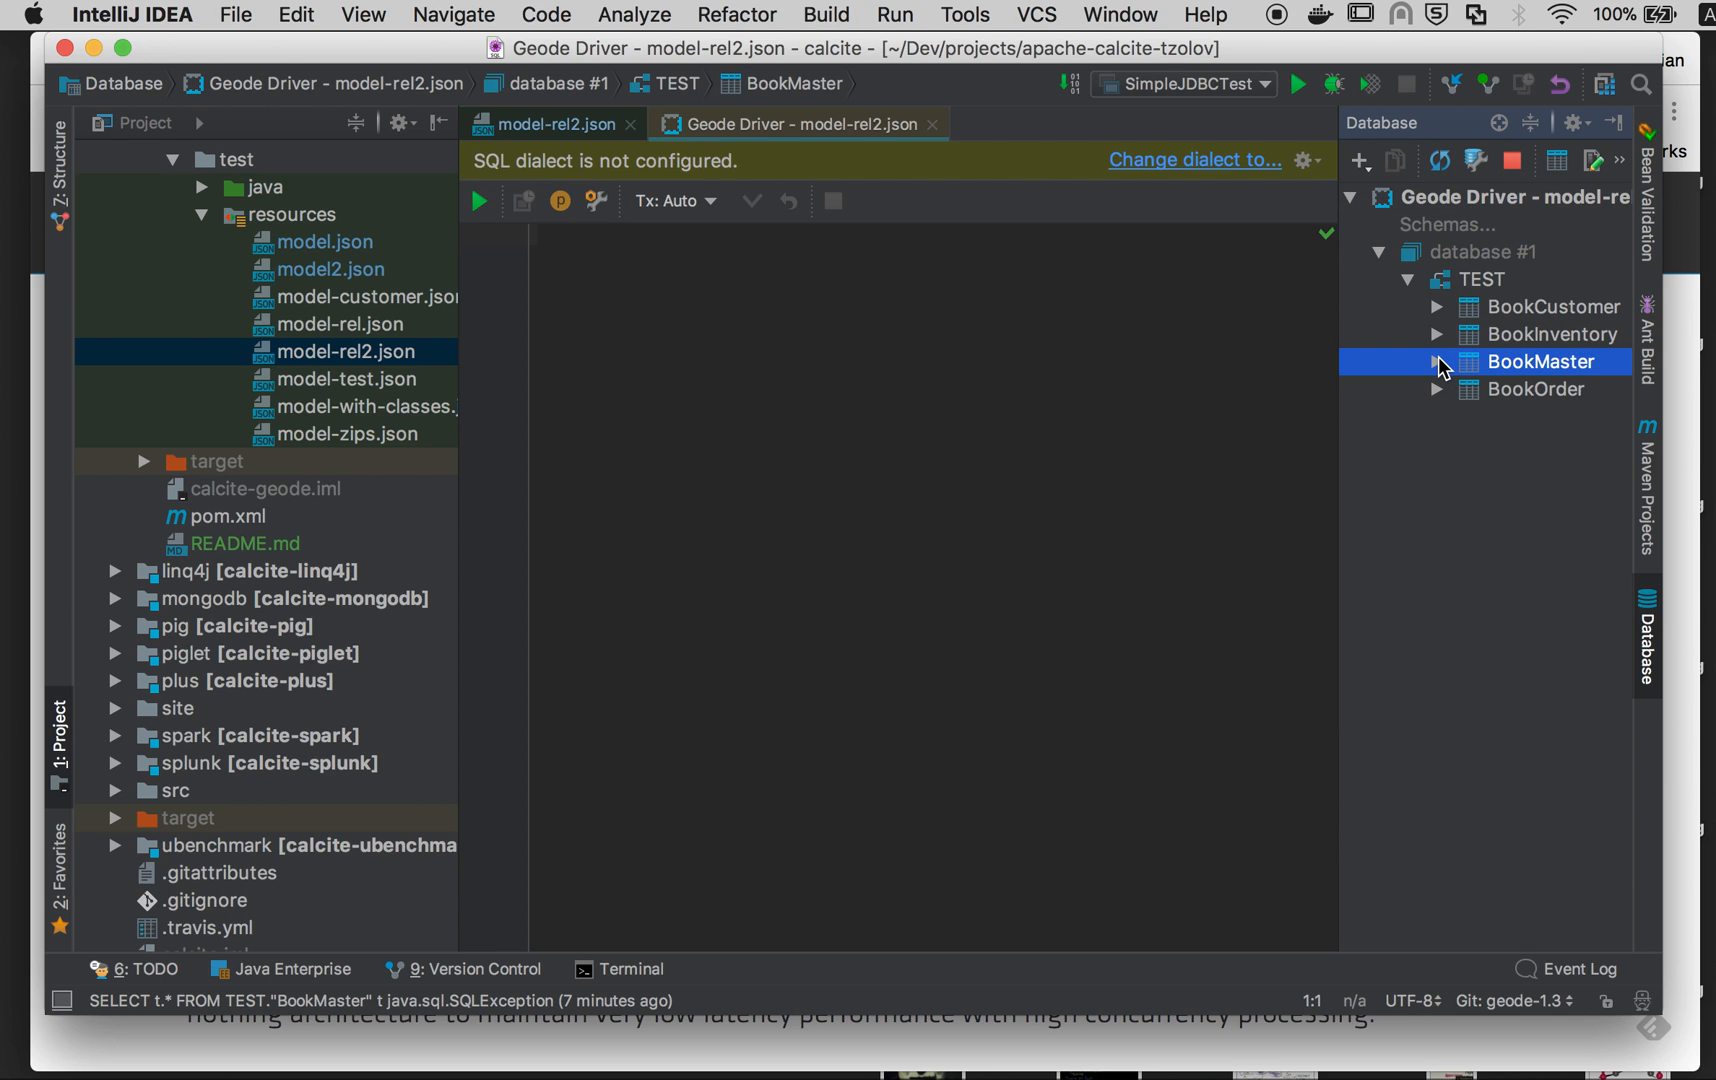
pyautogui.click(1436, 362)
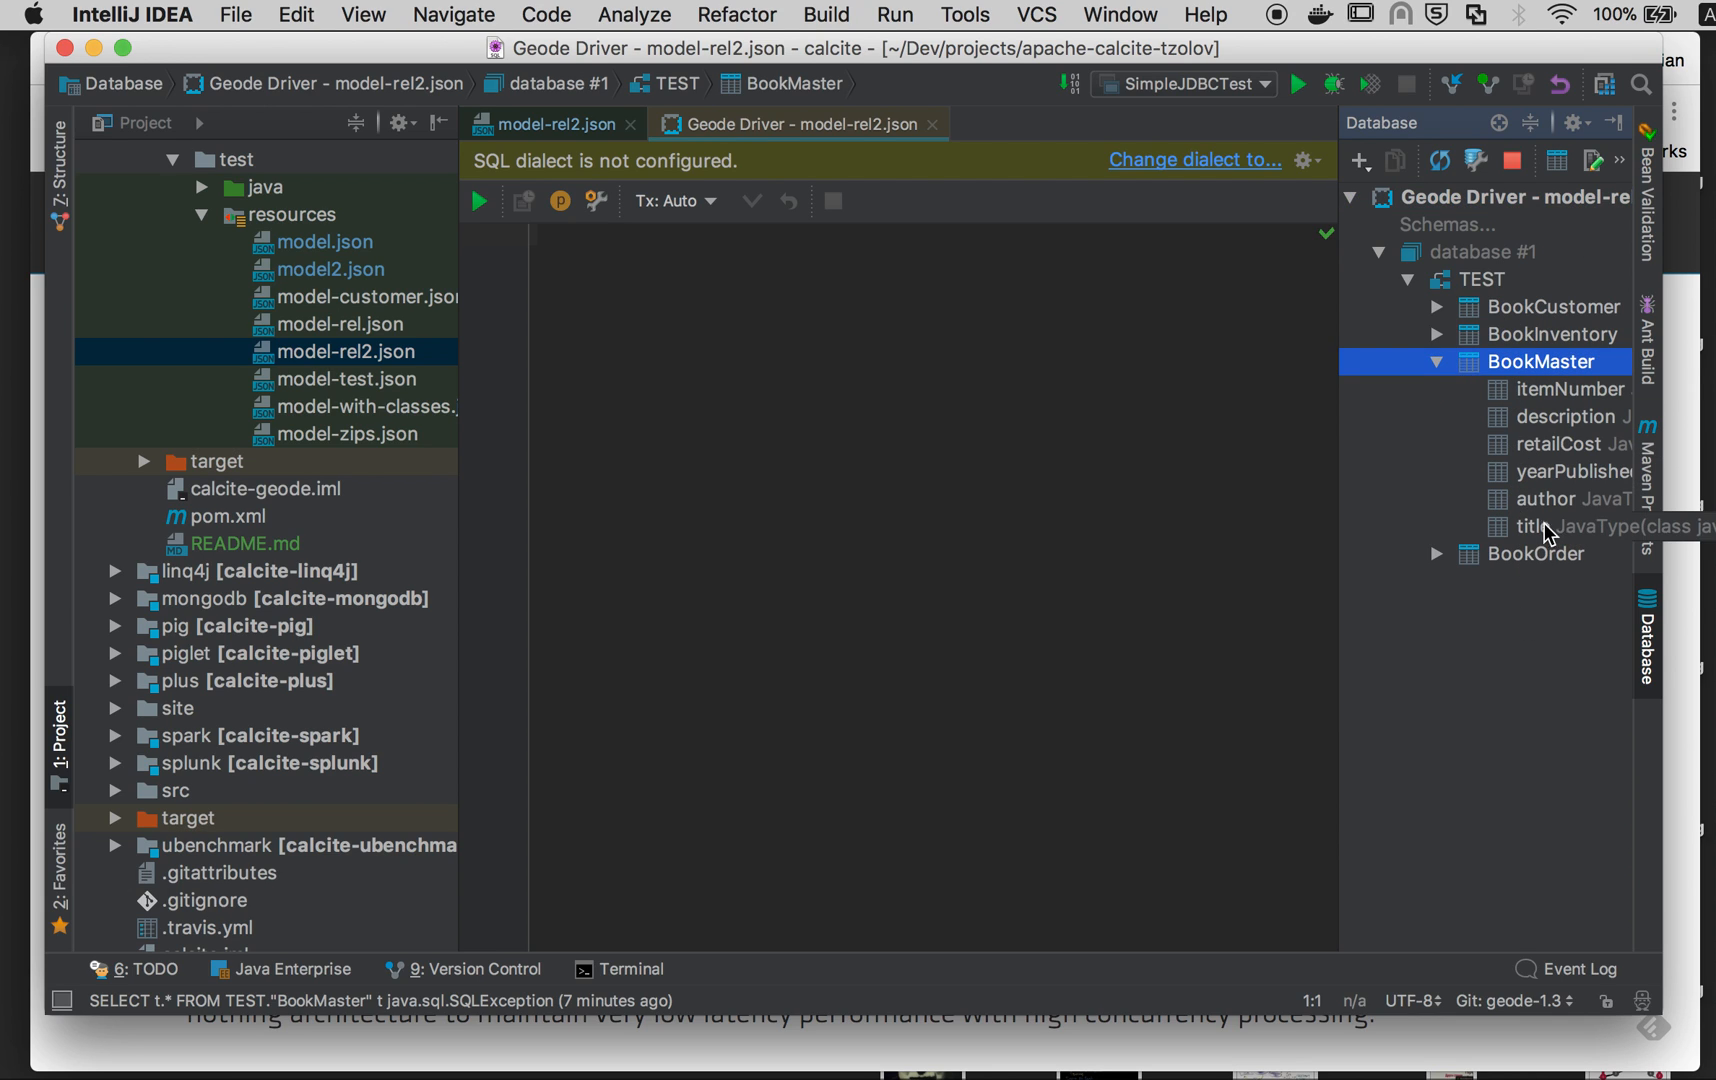
pyautogui.moveTo(1352, 516)
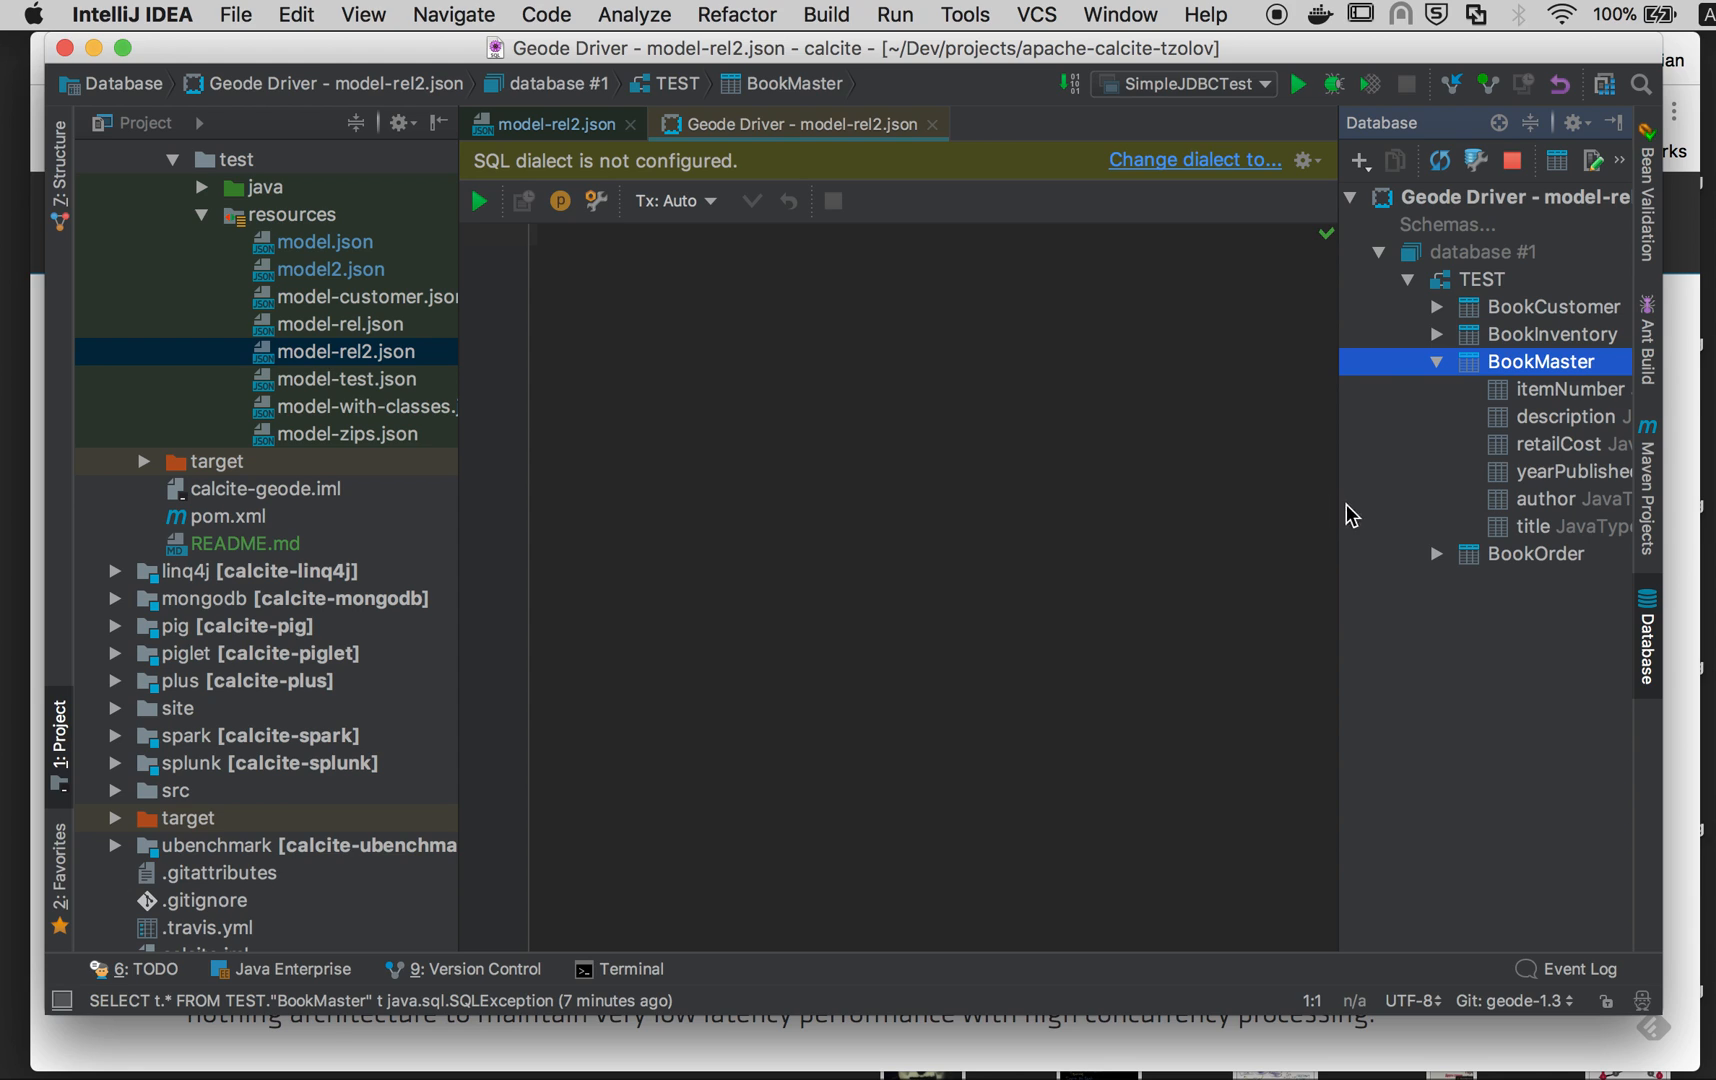
pyautogui.doubleClick(1538, 362)
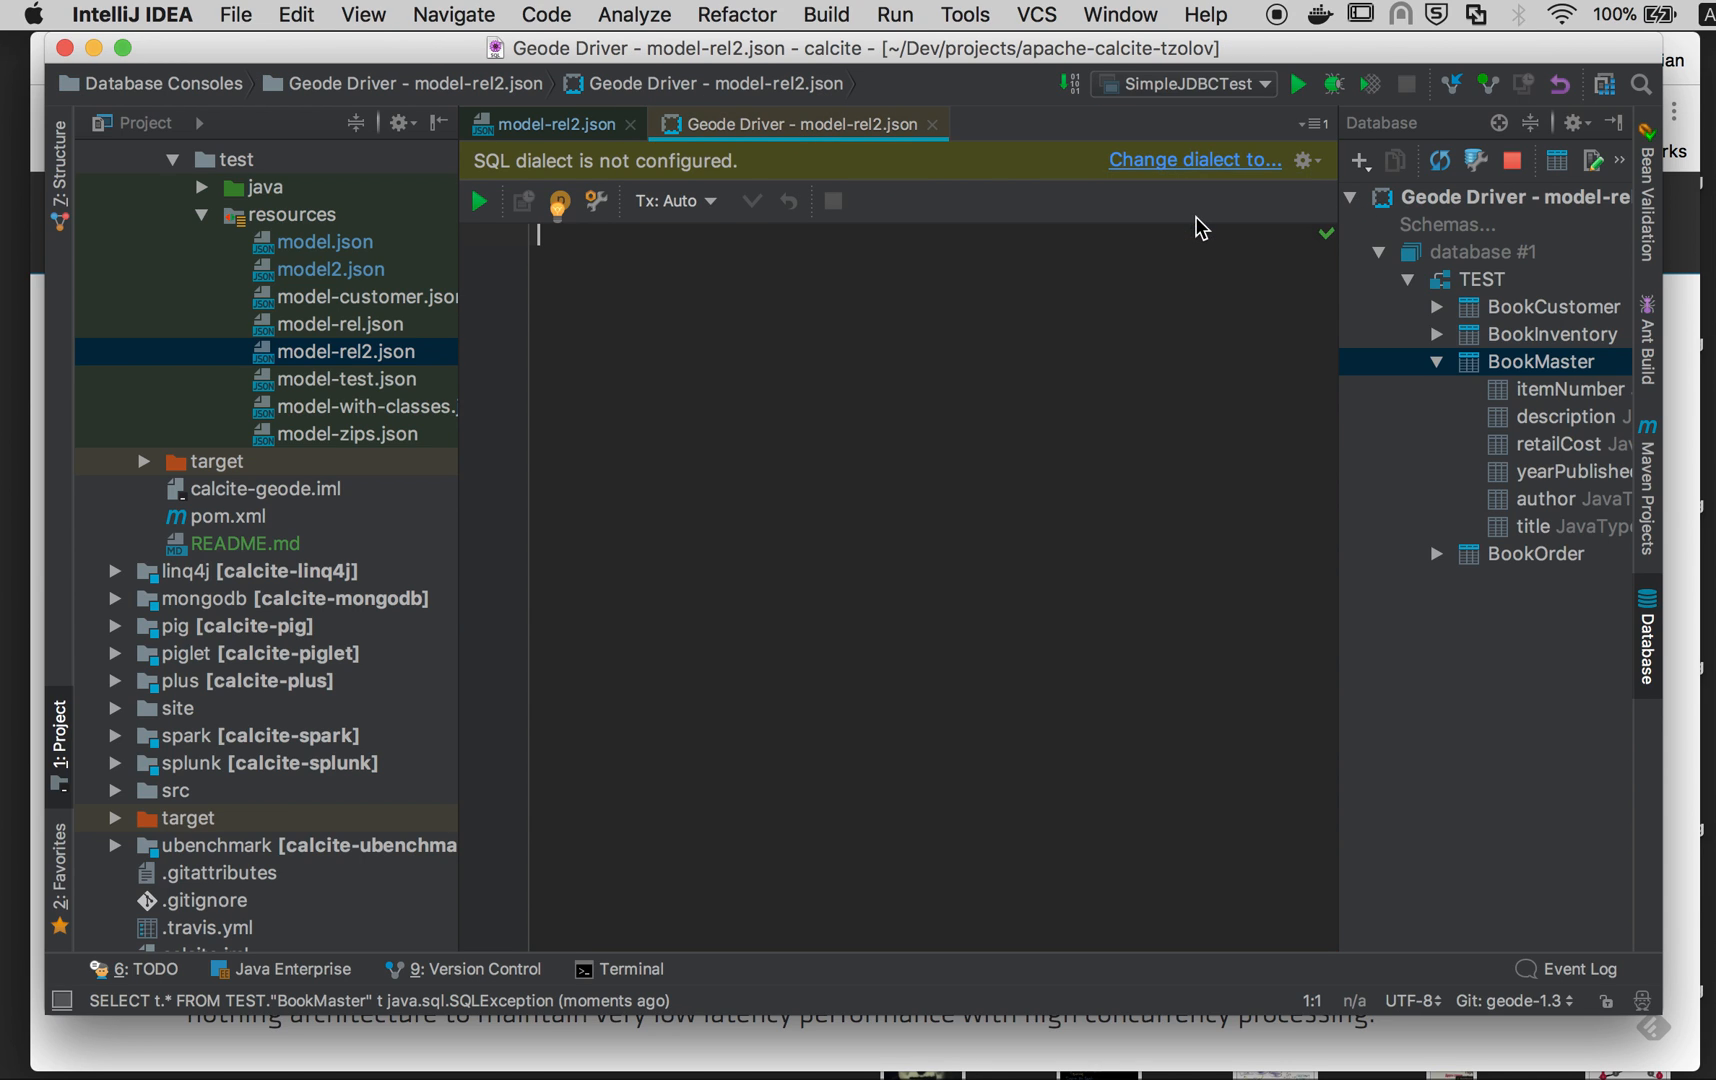
# Step: Run SELECT * FROM "TEST"."BookMaster", returning the three book rows
pyautogui.write('SELECT * FROM')
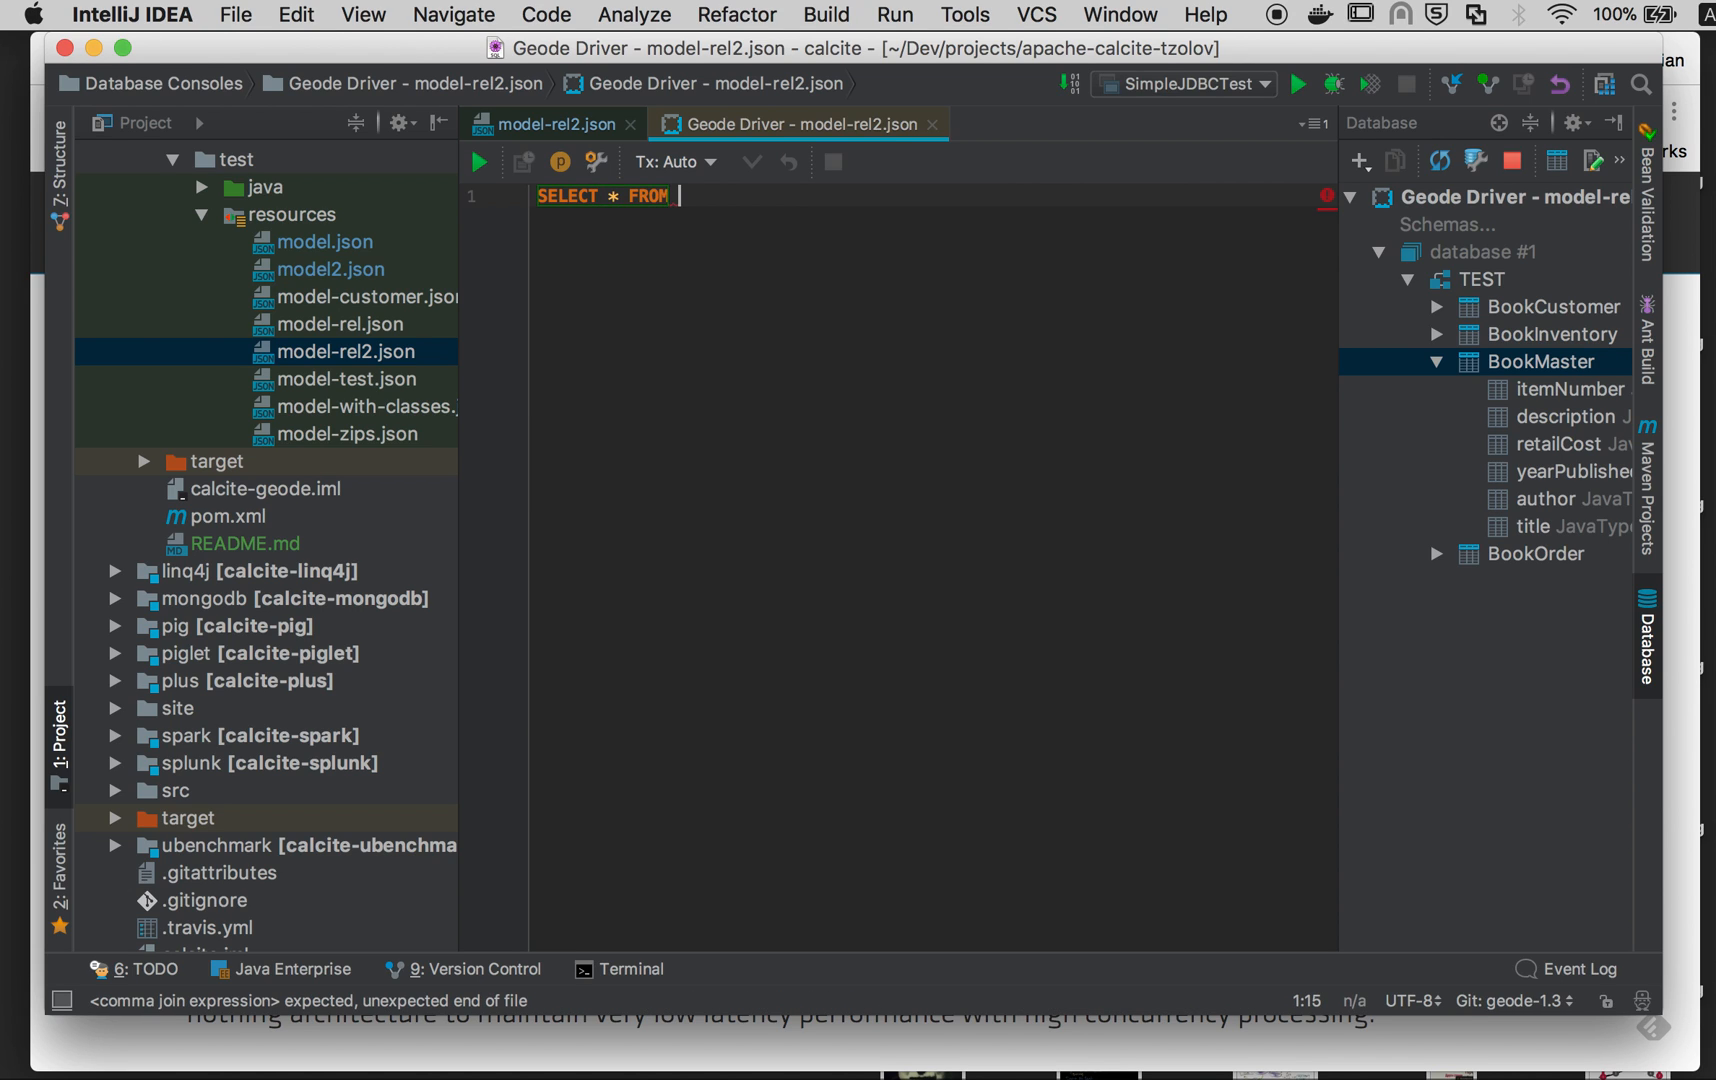
pyautogui.write('"TEST"."BookMaster')
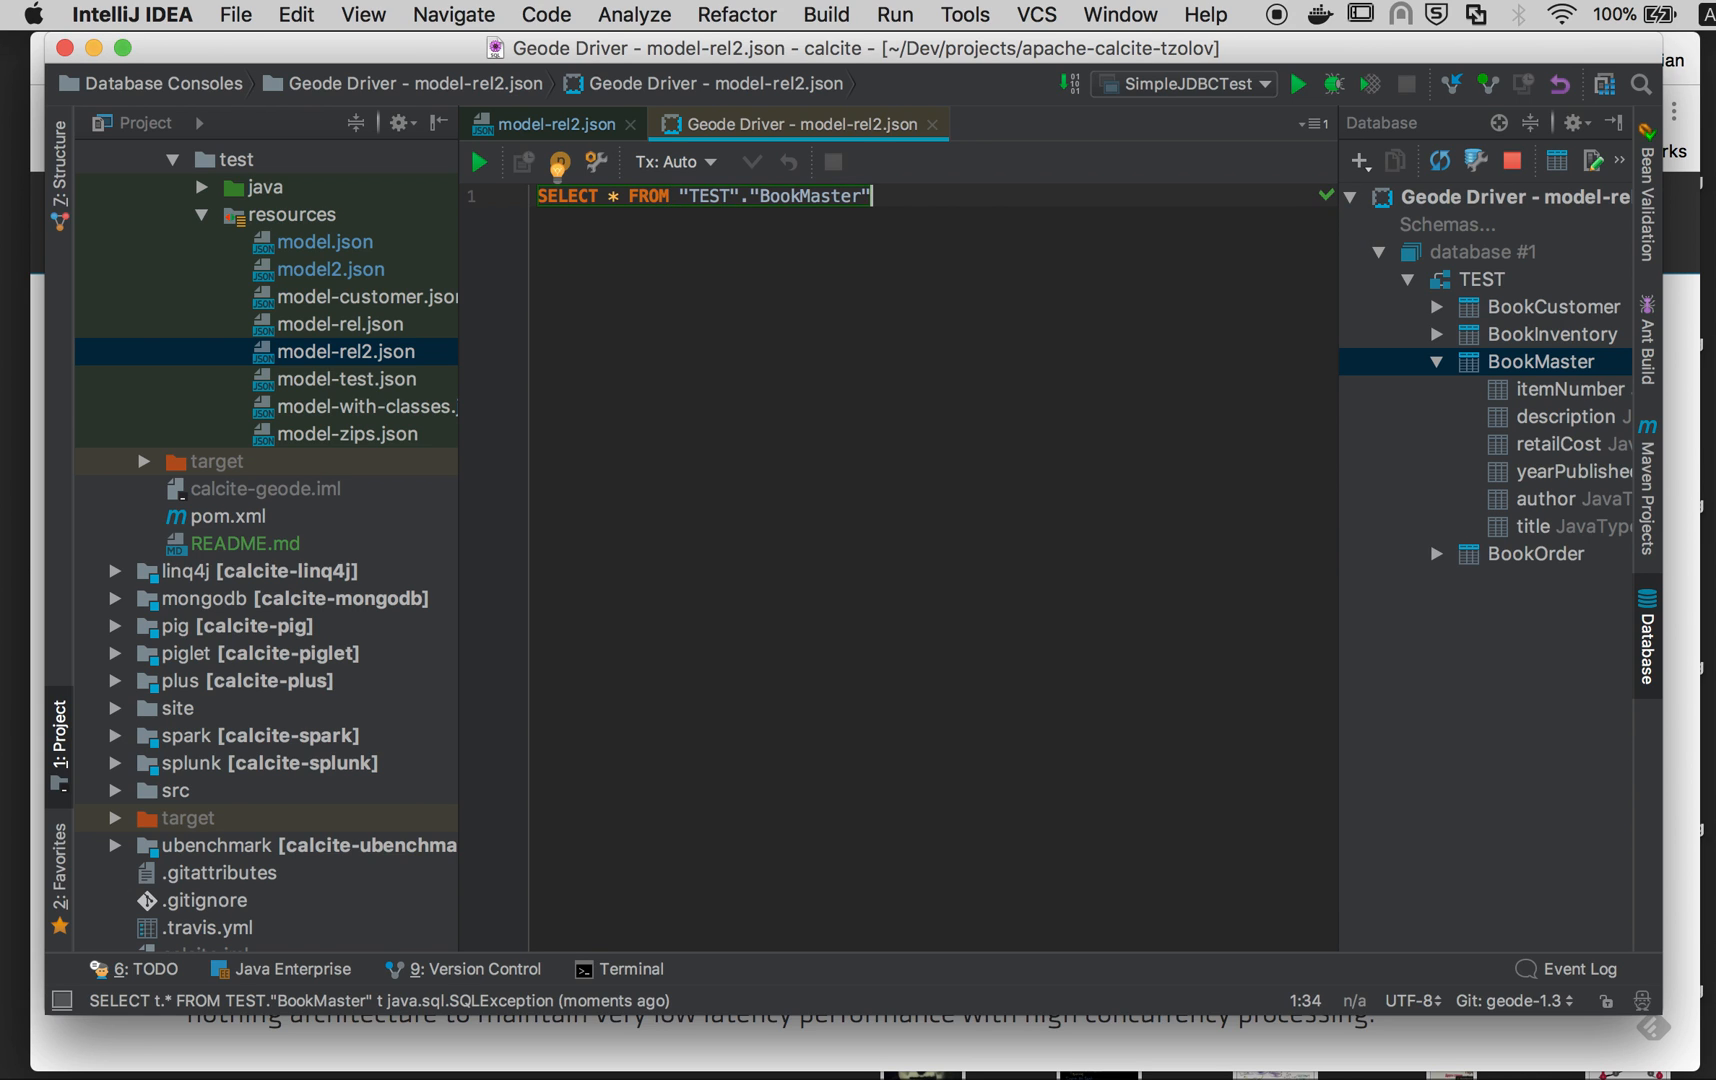
pyautogui.click(480, 160)
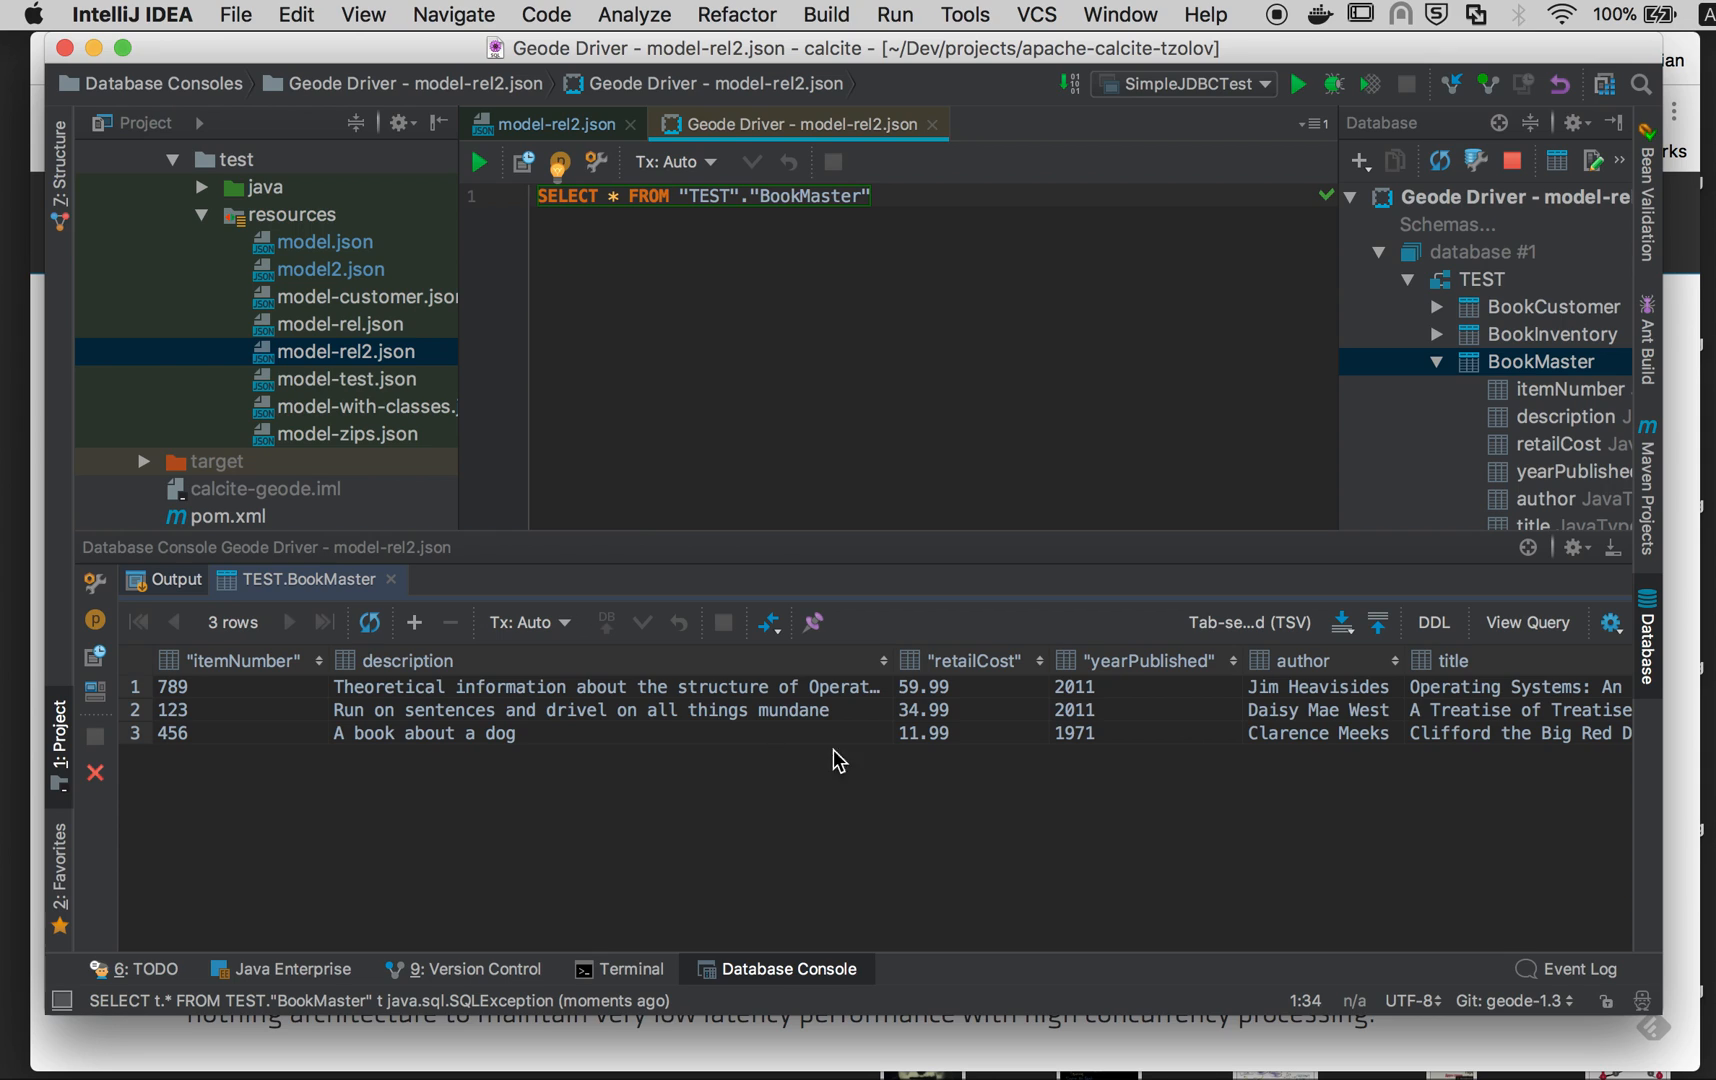
pyautogui.moveTo(896, 240)
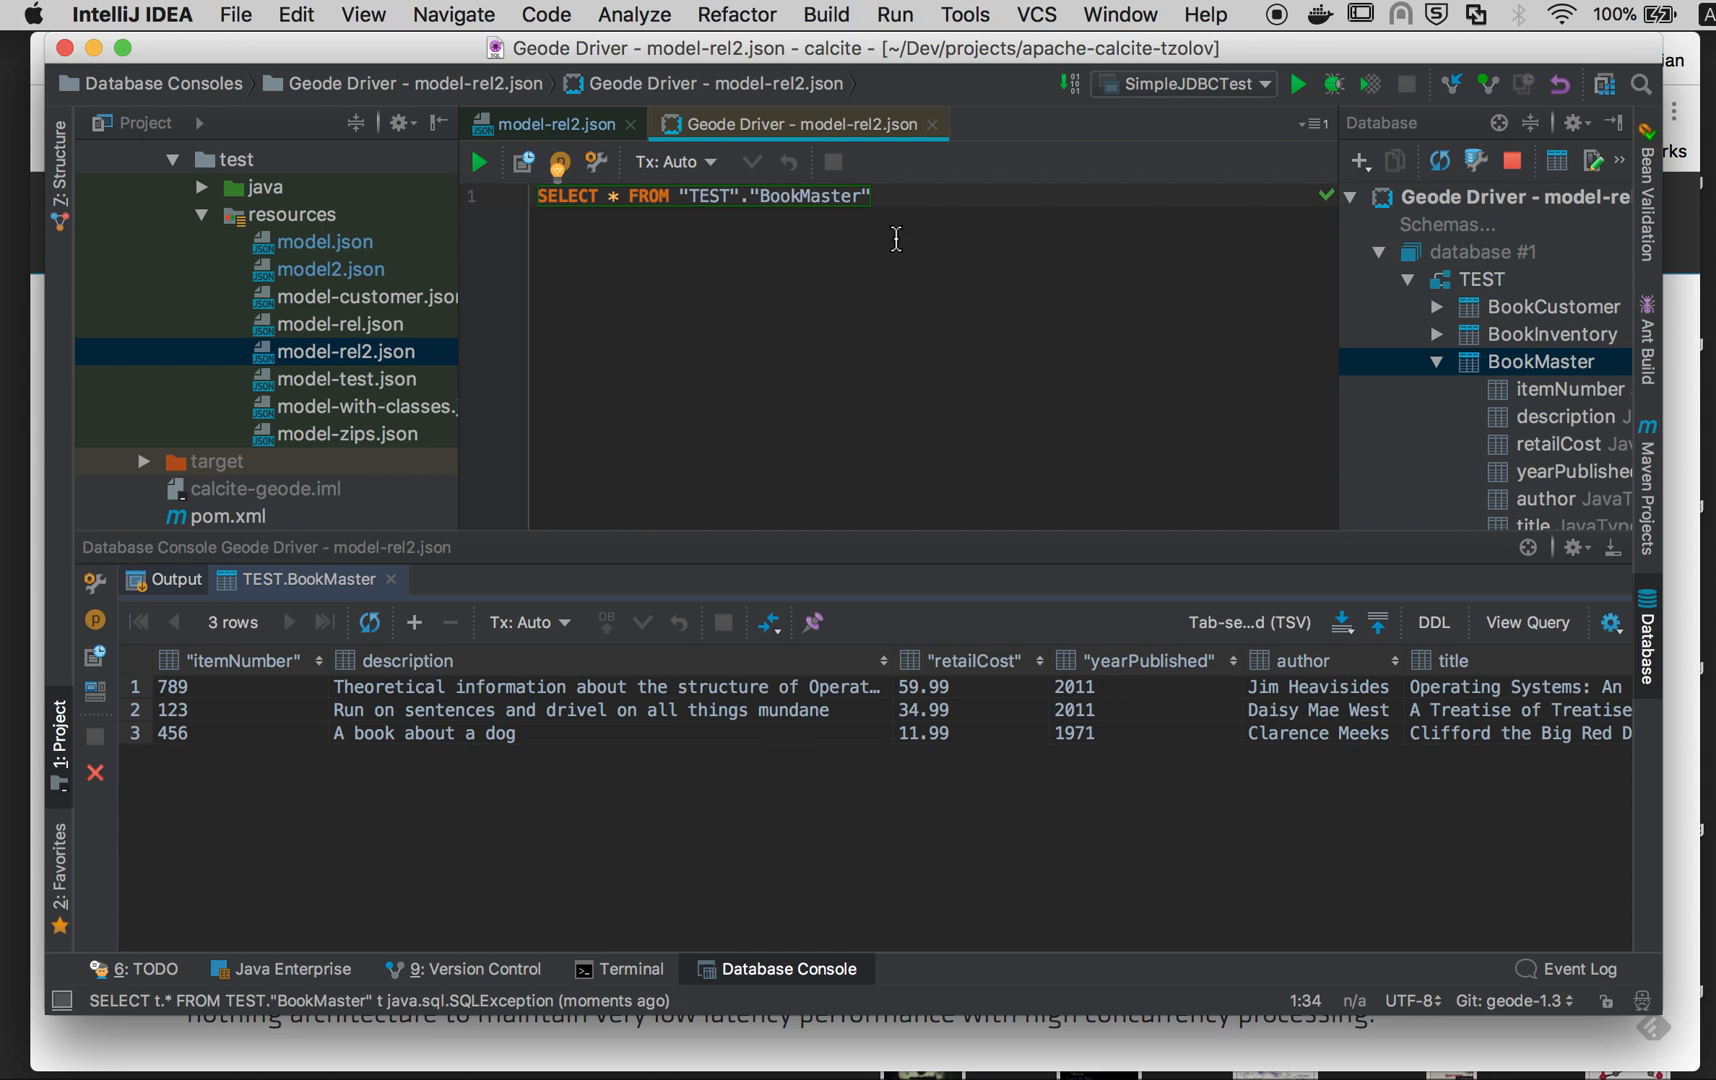
# Step: Run a query summing retailCost grouped by yearPublished, giving totals for 1971 and 2011
pyautogui.write('G')
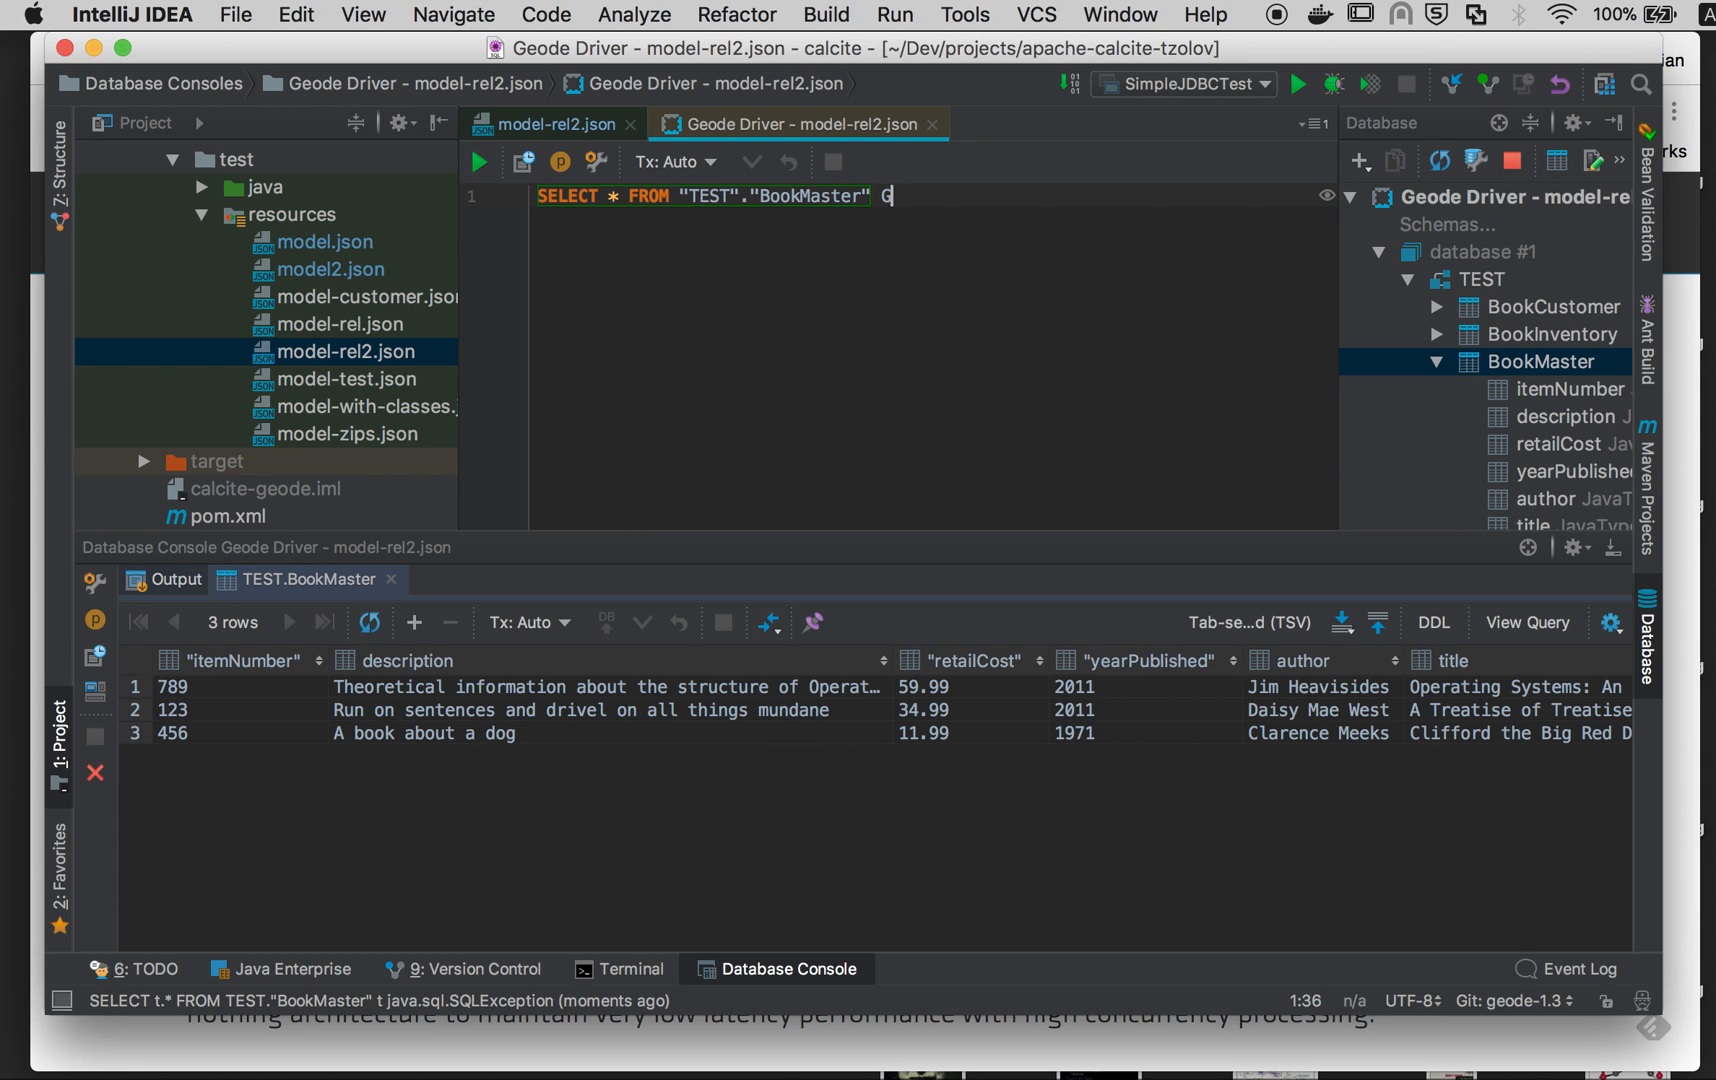
pyautogui.write('ROUP BY')
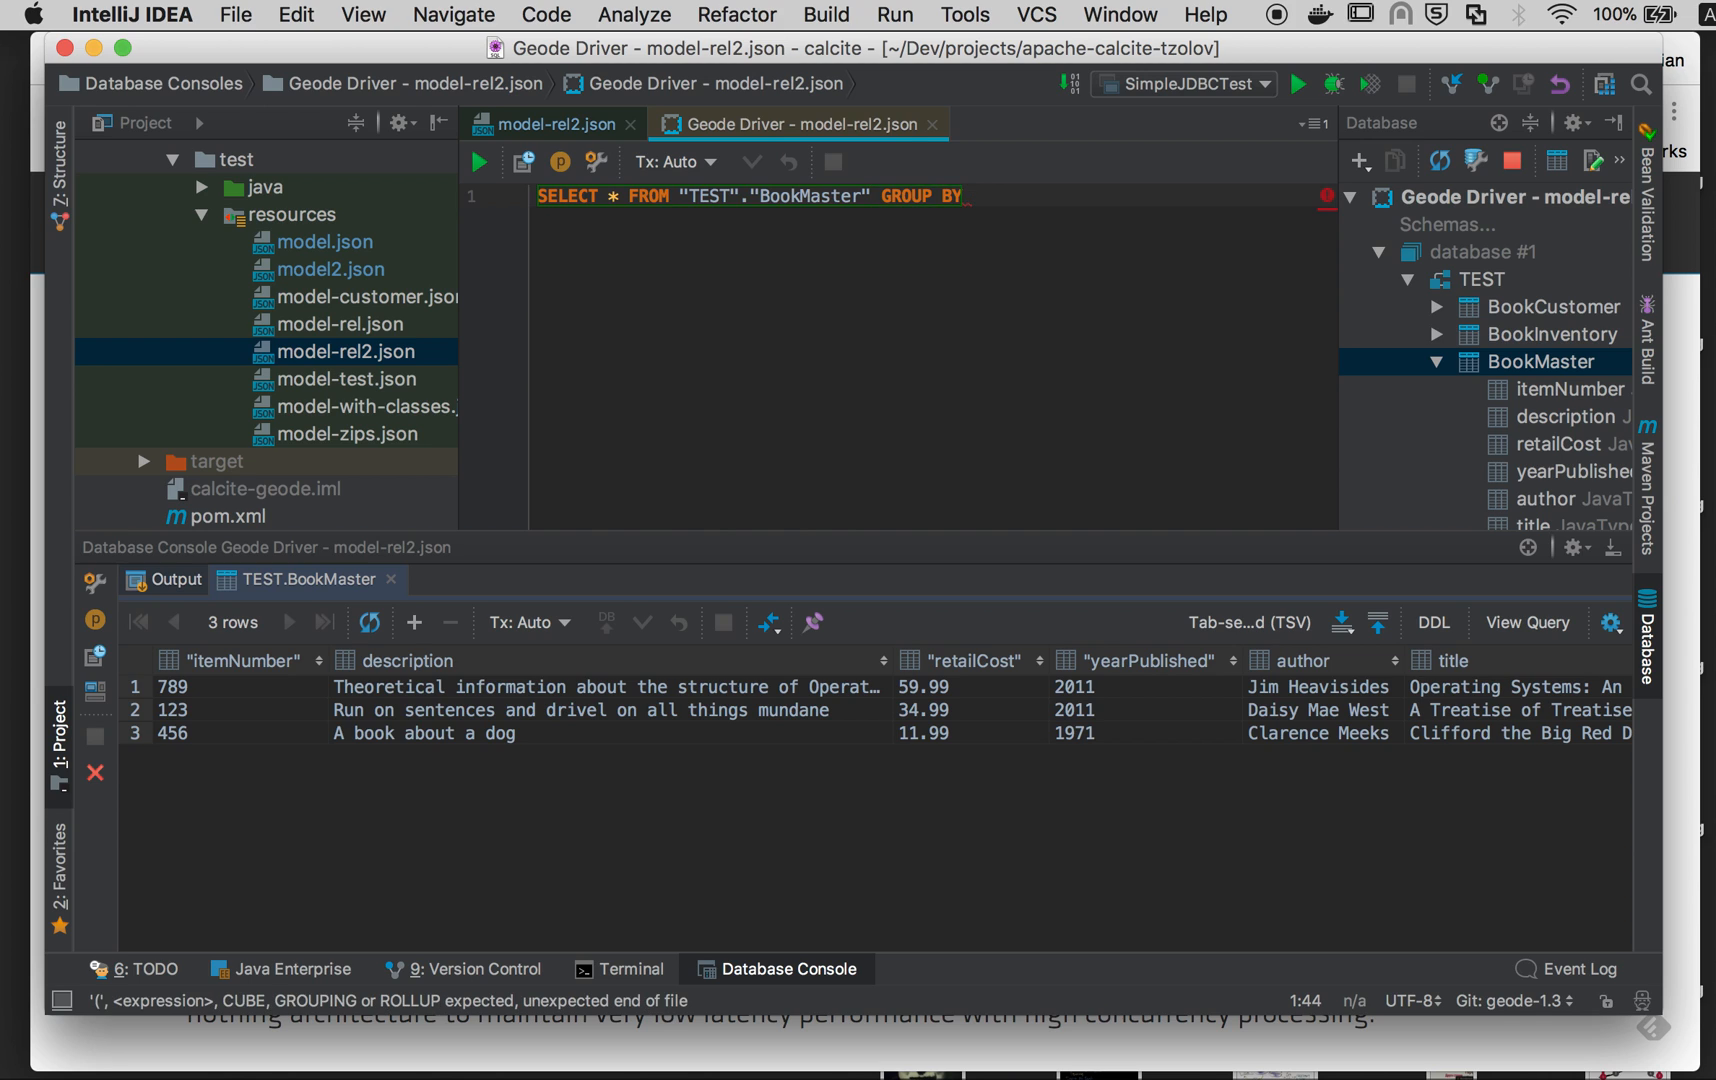
pyautogui.write('""')
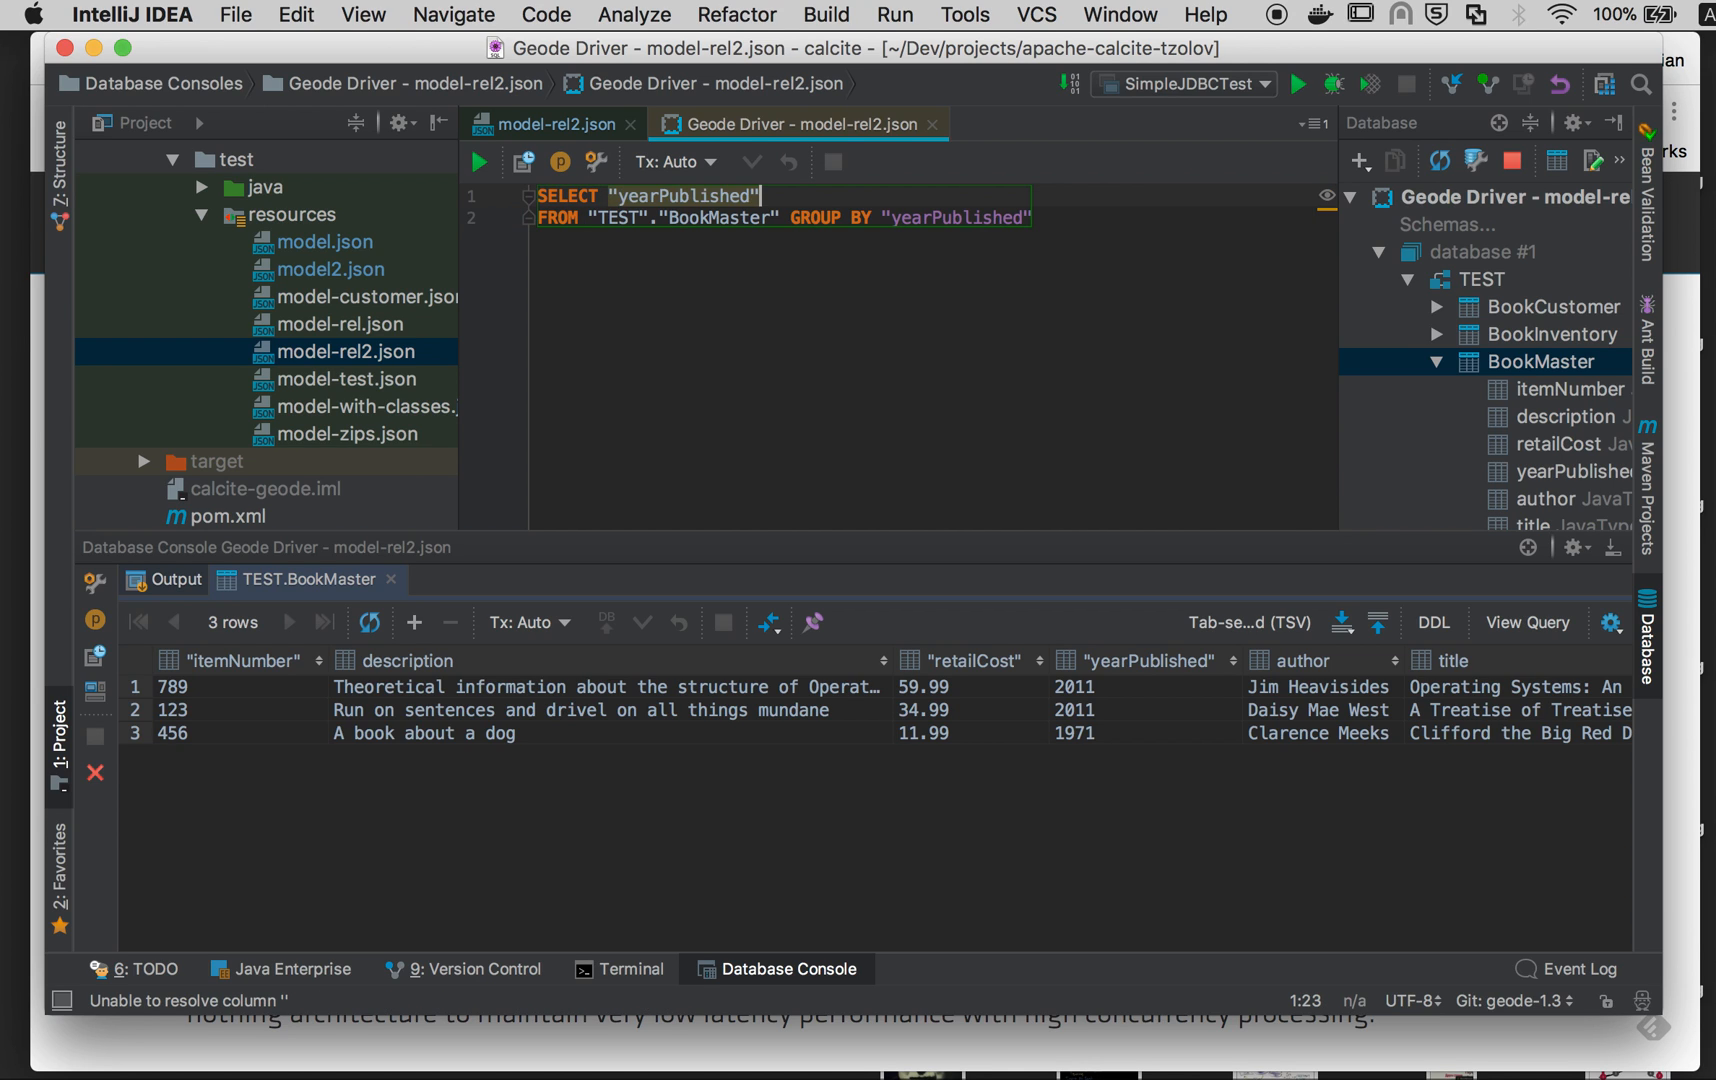
pyautogui.write(', SUM(')
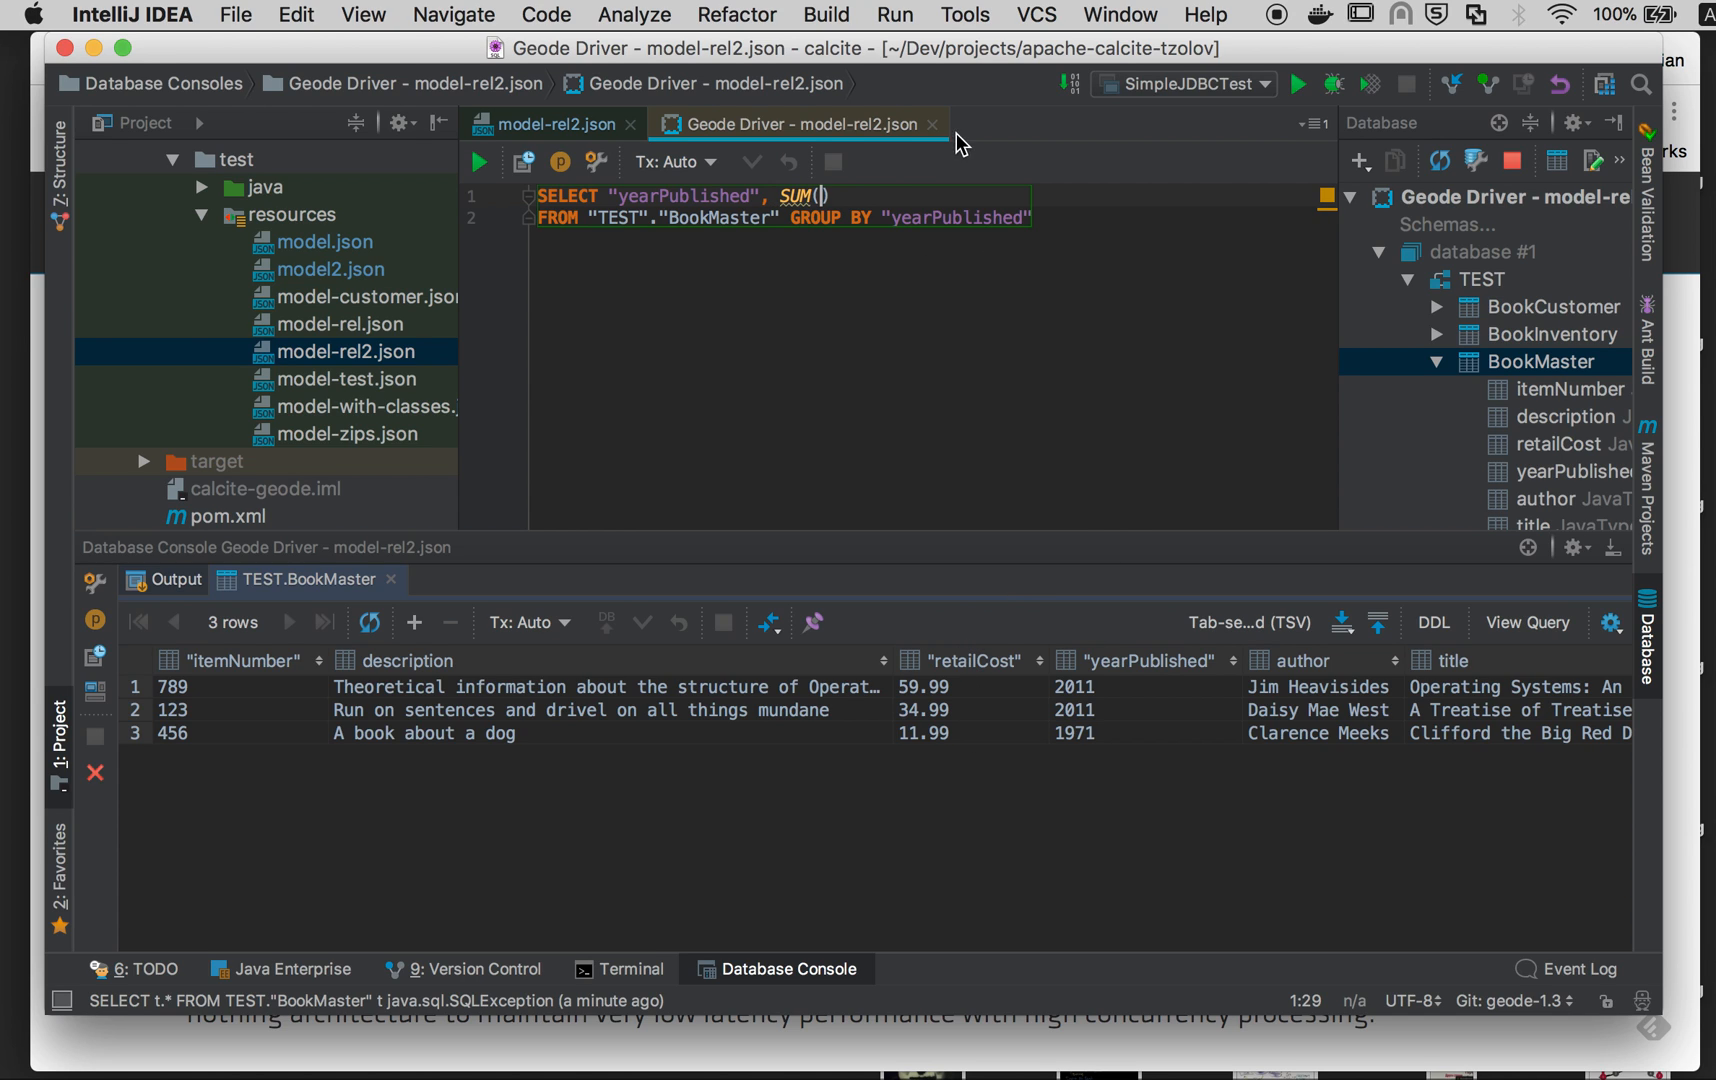
pyautogui.write('"retailCost')
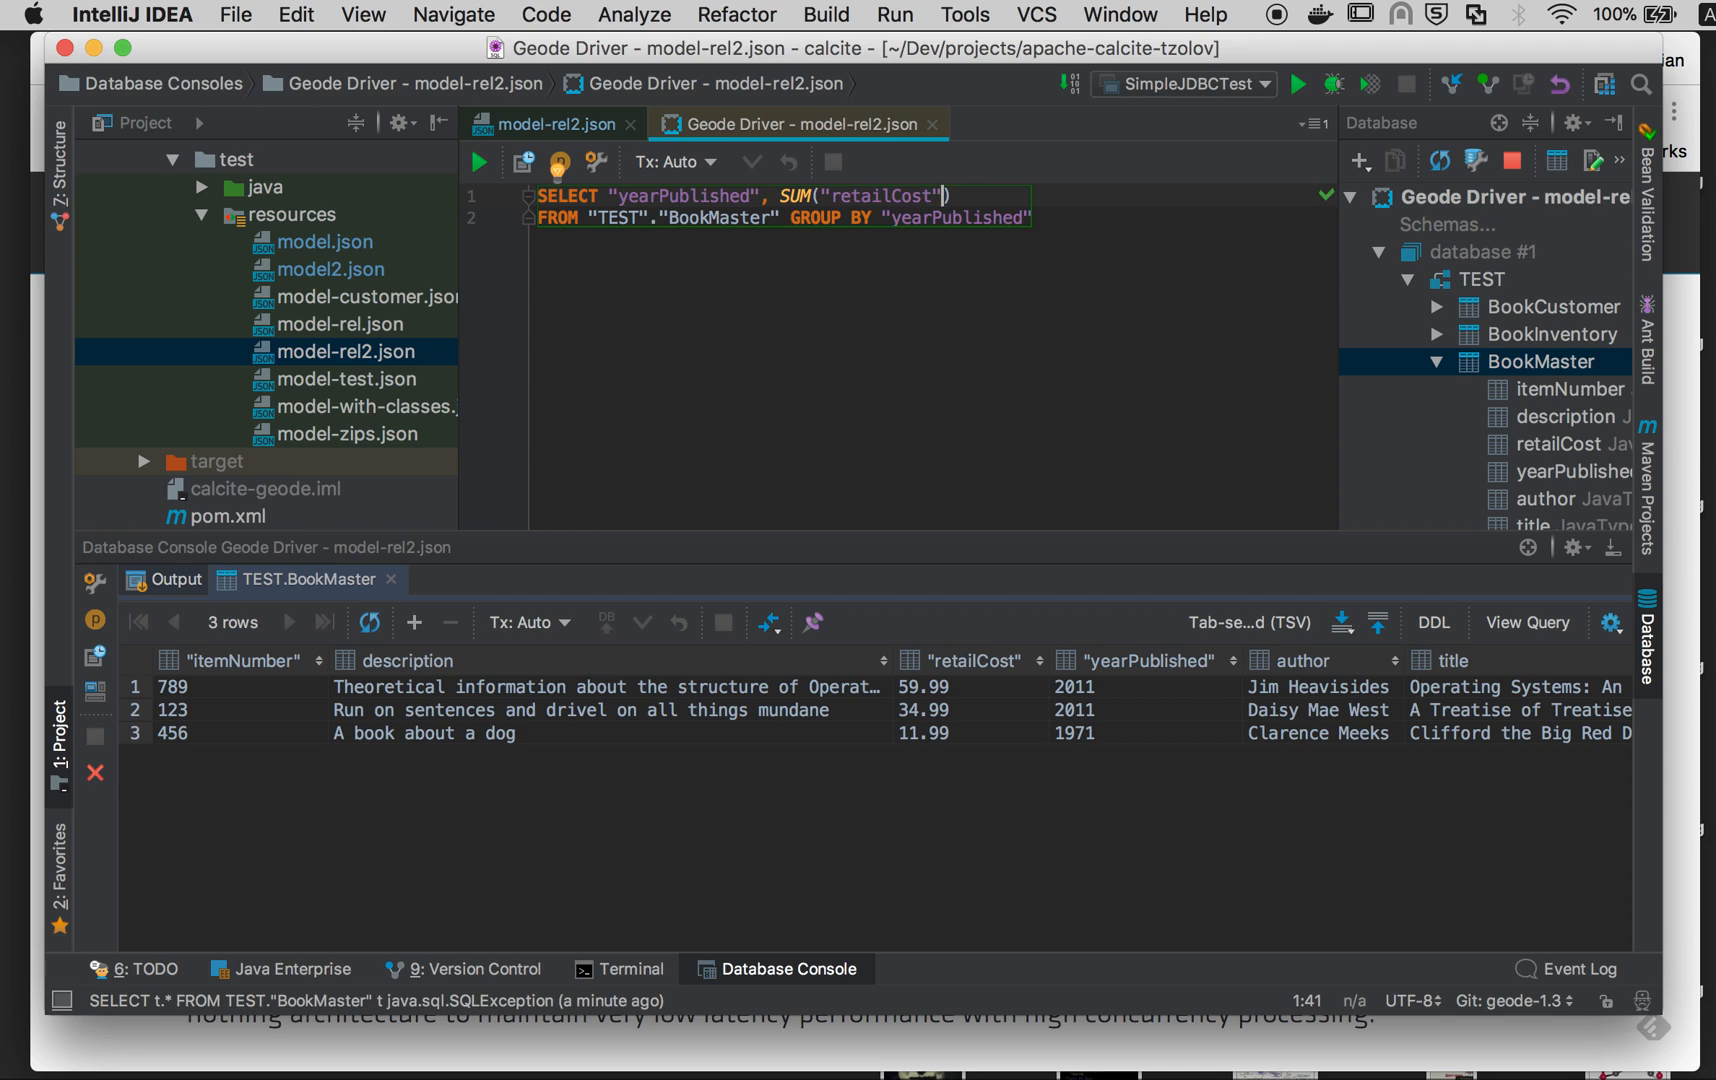
pyautogui.click(480, 160)
pyautogui.write('EXPLAIN PLAN ')
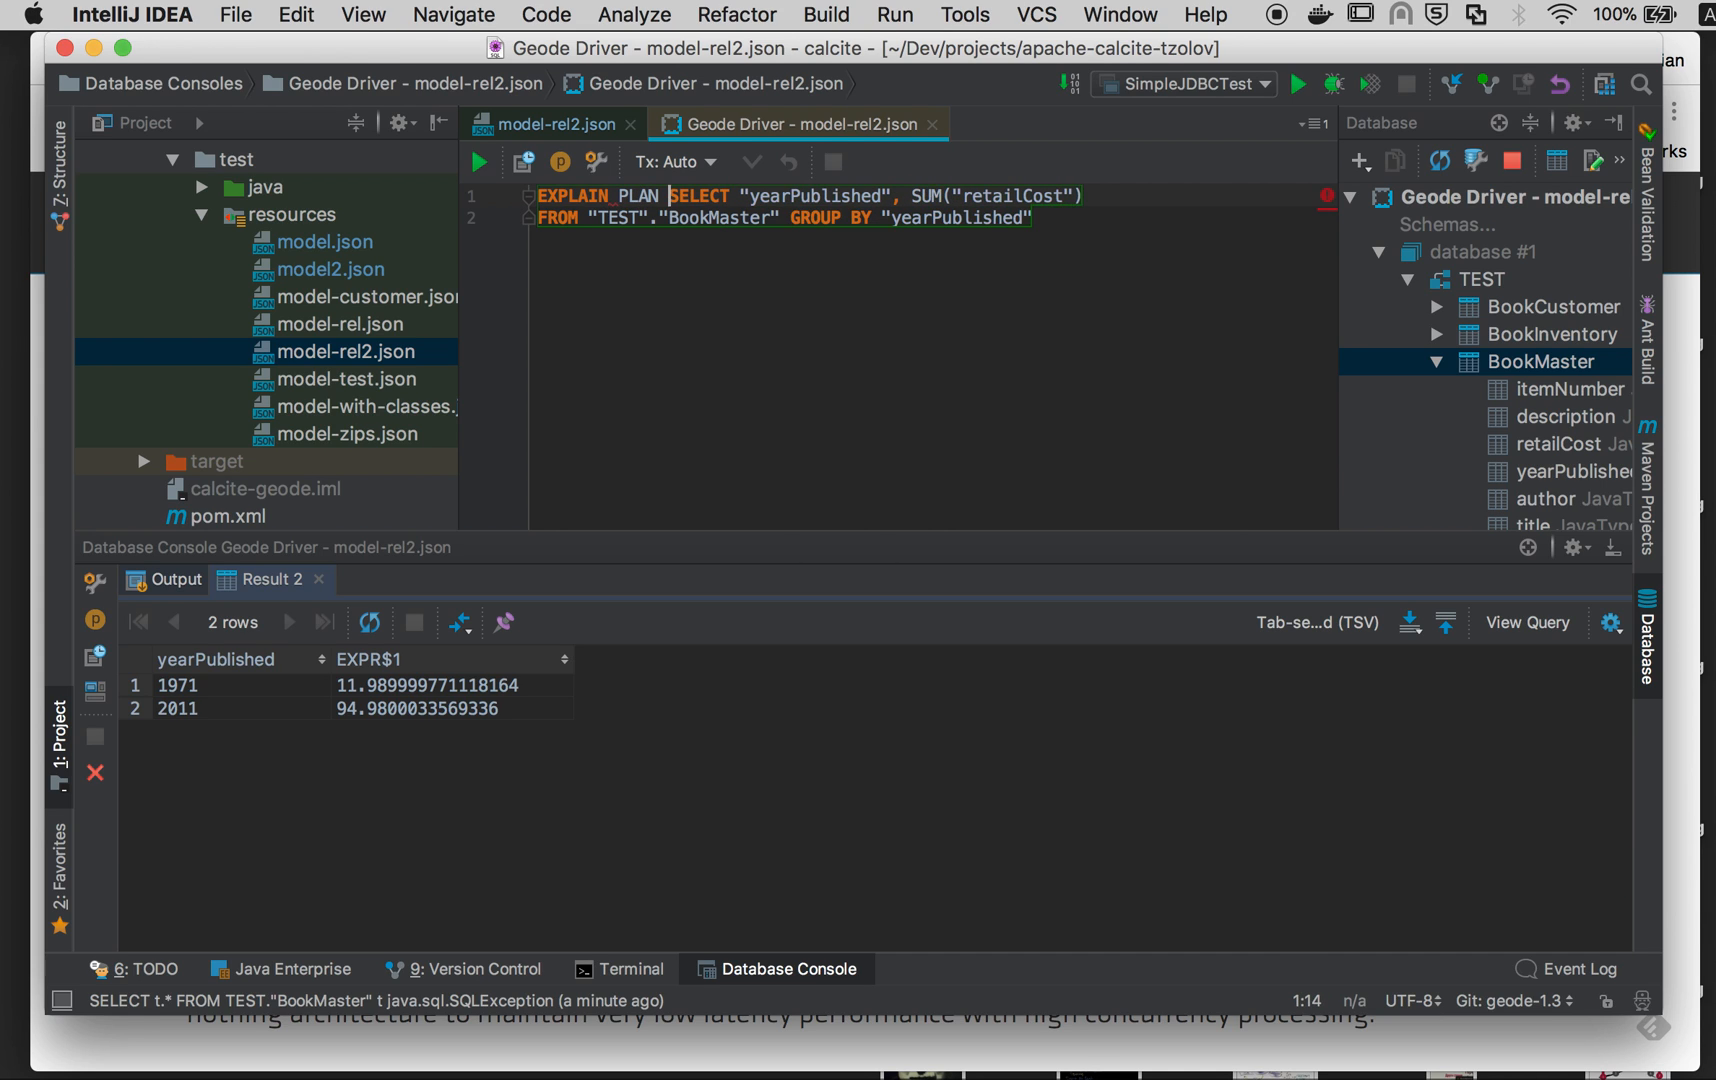
# Step: Prefix the grouped query with EXPLAIN PLAN FOR
pyautogui.write('FOR')
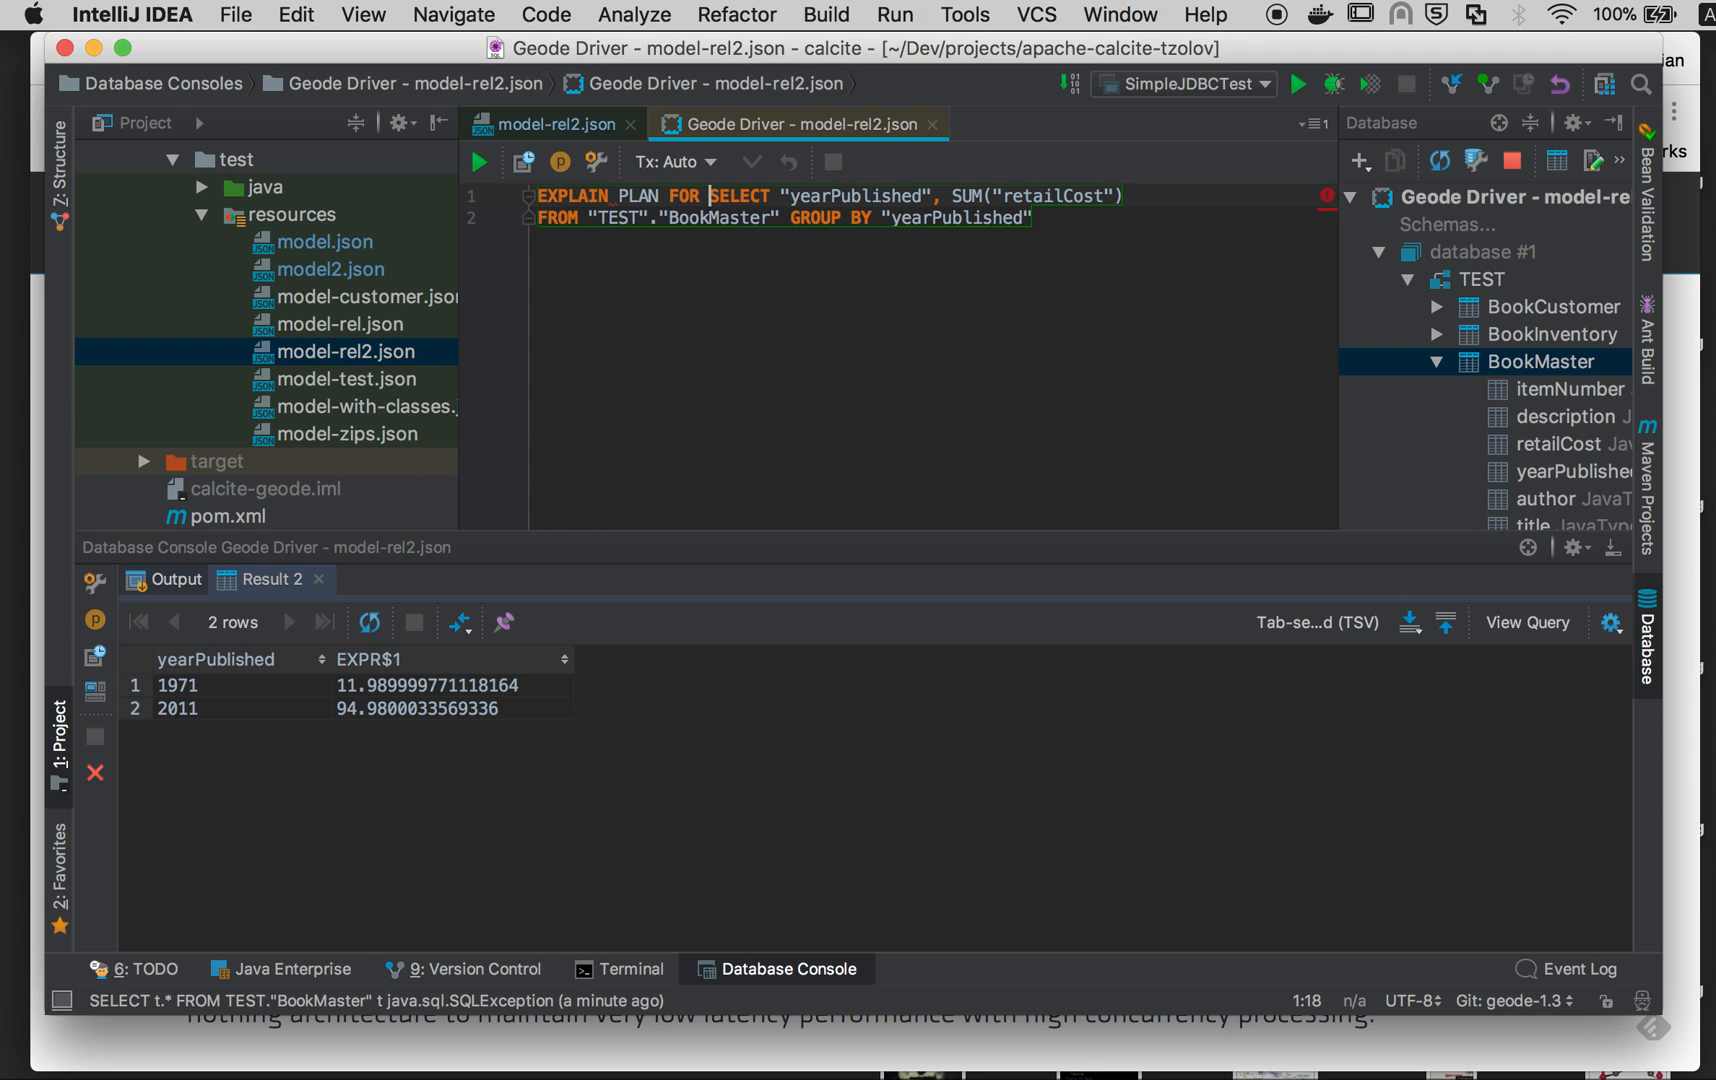
# Step: Execute EXPLAIN PLAN FOR and inspect the GeodeToEnumerableConverterRel over GeodeAggregateRel result
pyautogui.click(480, 160)
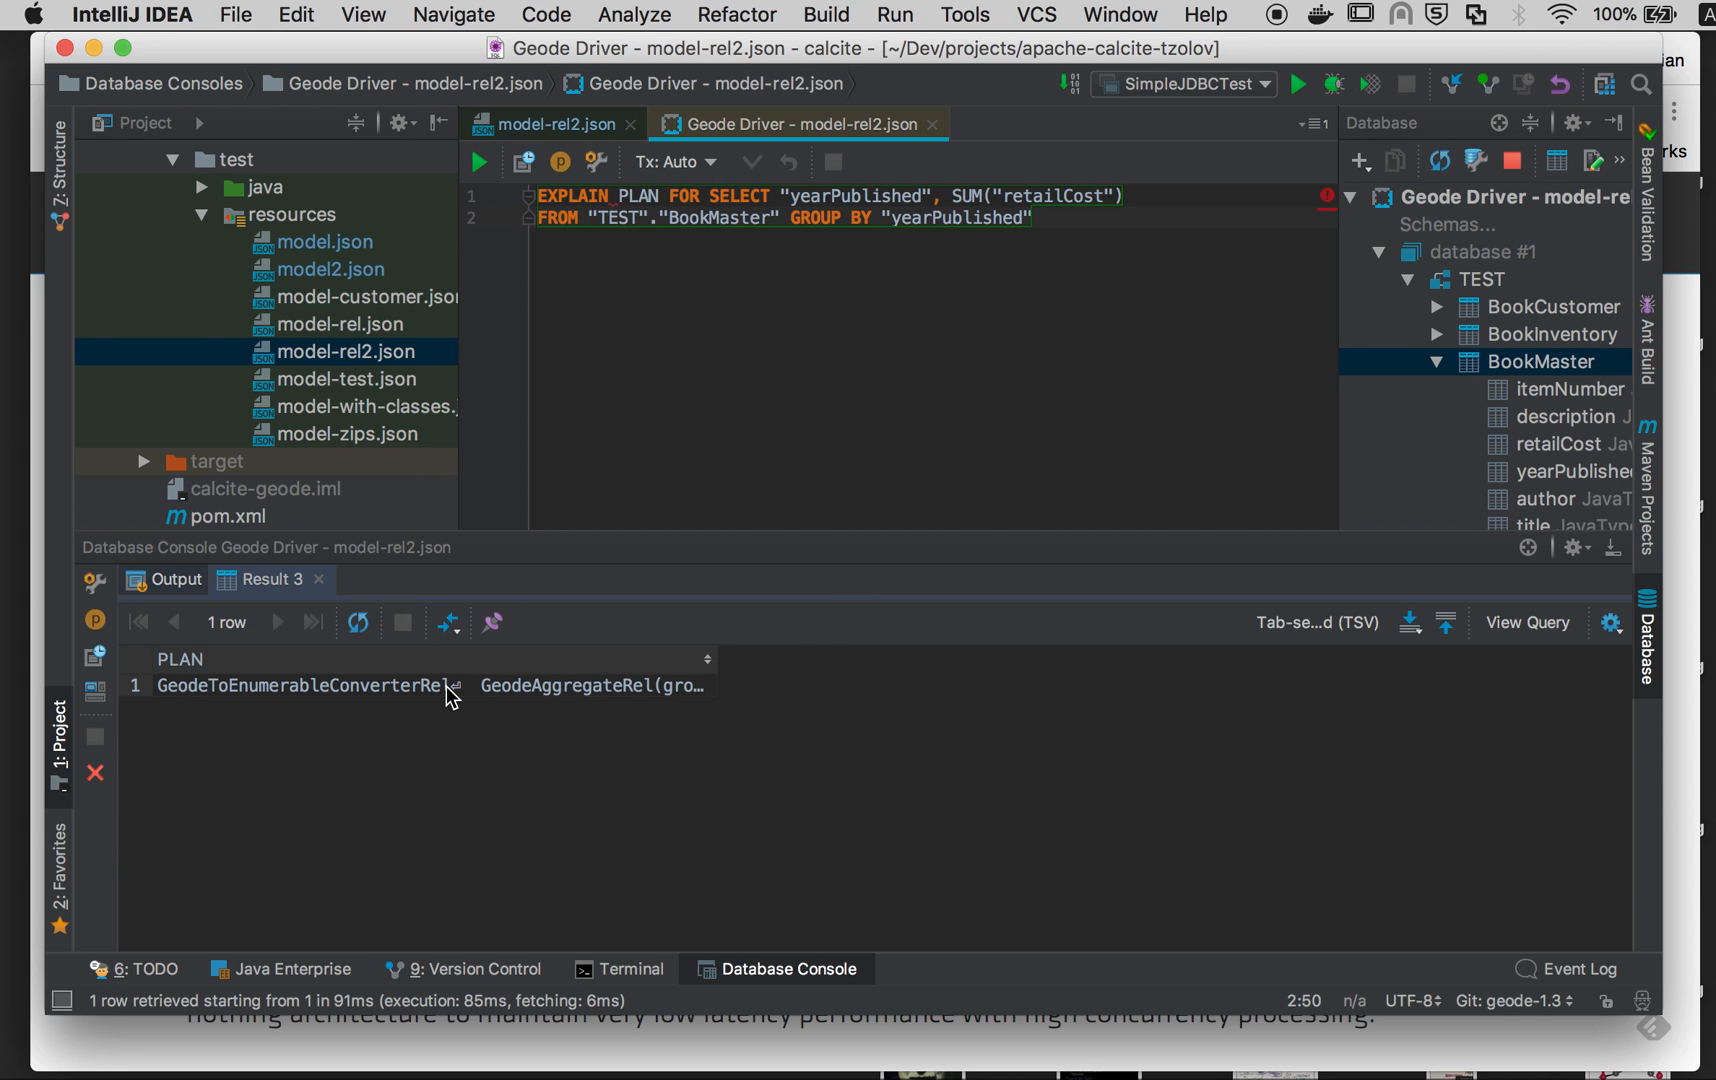
pyautogui.doubleClick(304, 684)
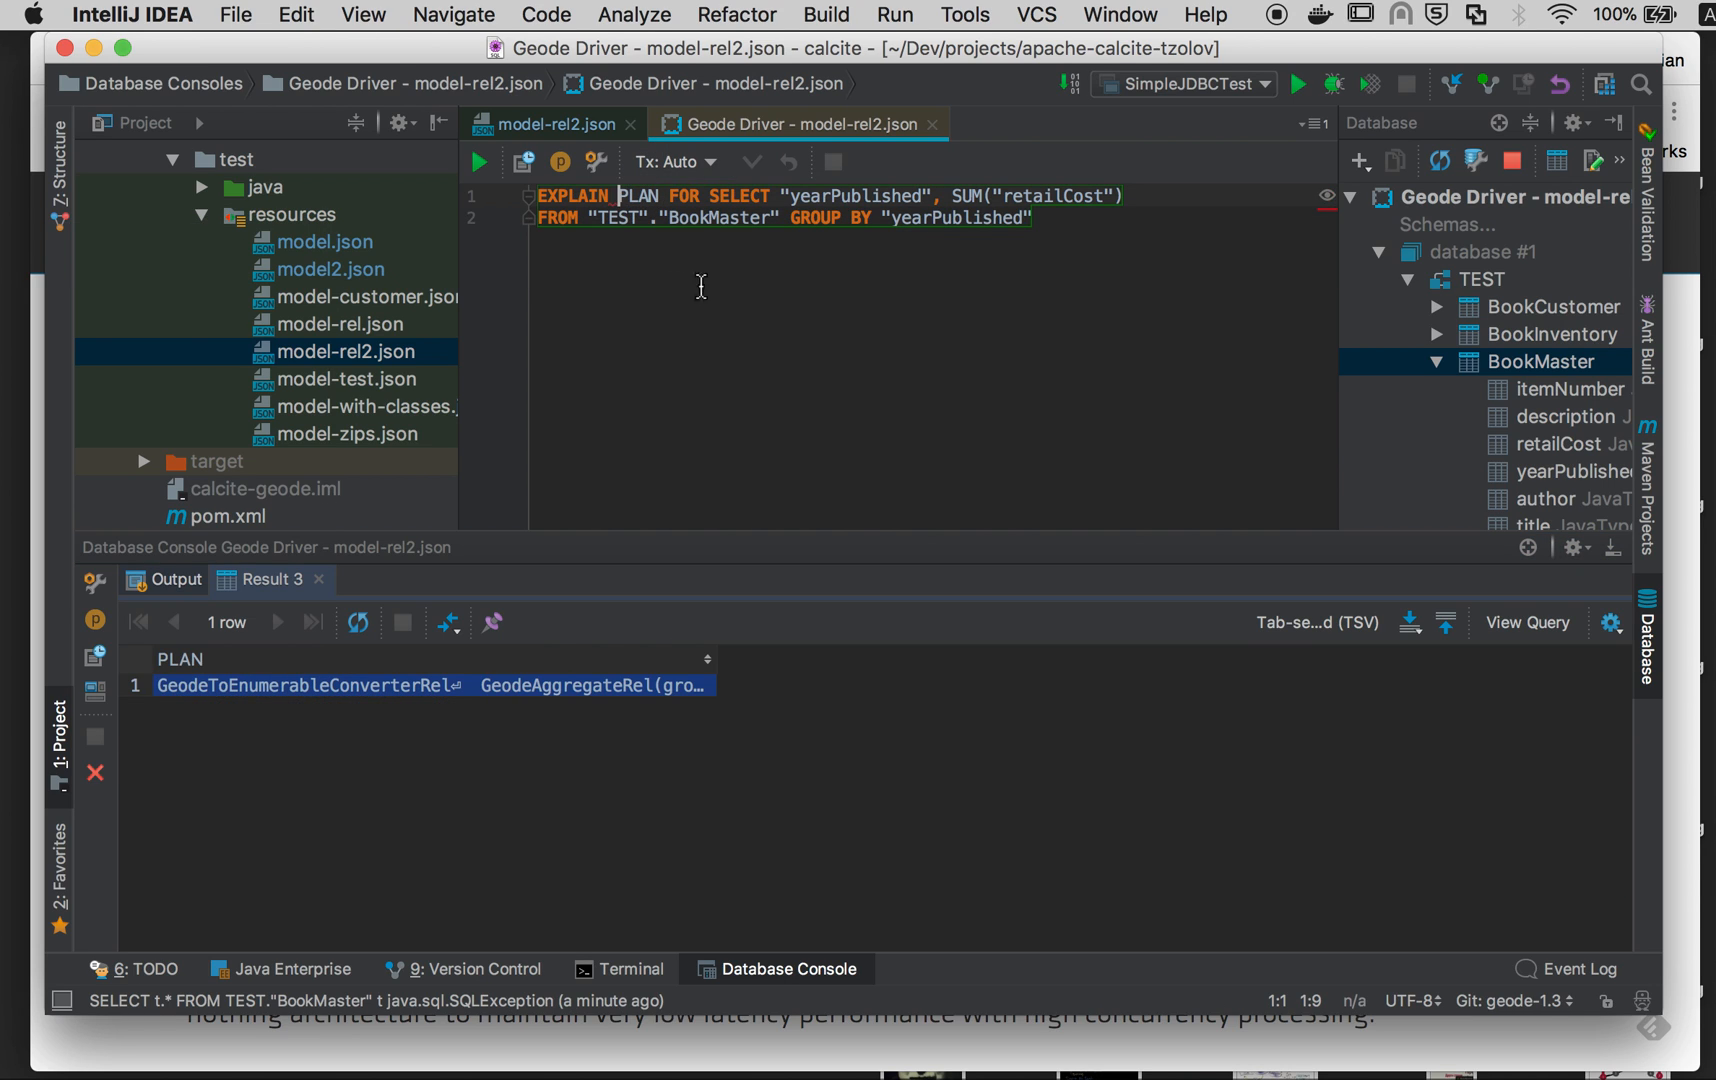
# Step: Switch to EXPLAIN PLAN WITHOUT IMPLEMENTATION and inspect the LogicalAggregate logical plan
pyautogui.write('WITHOUT IMPLEMENTATIO')
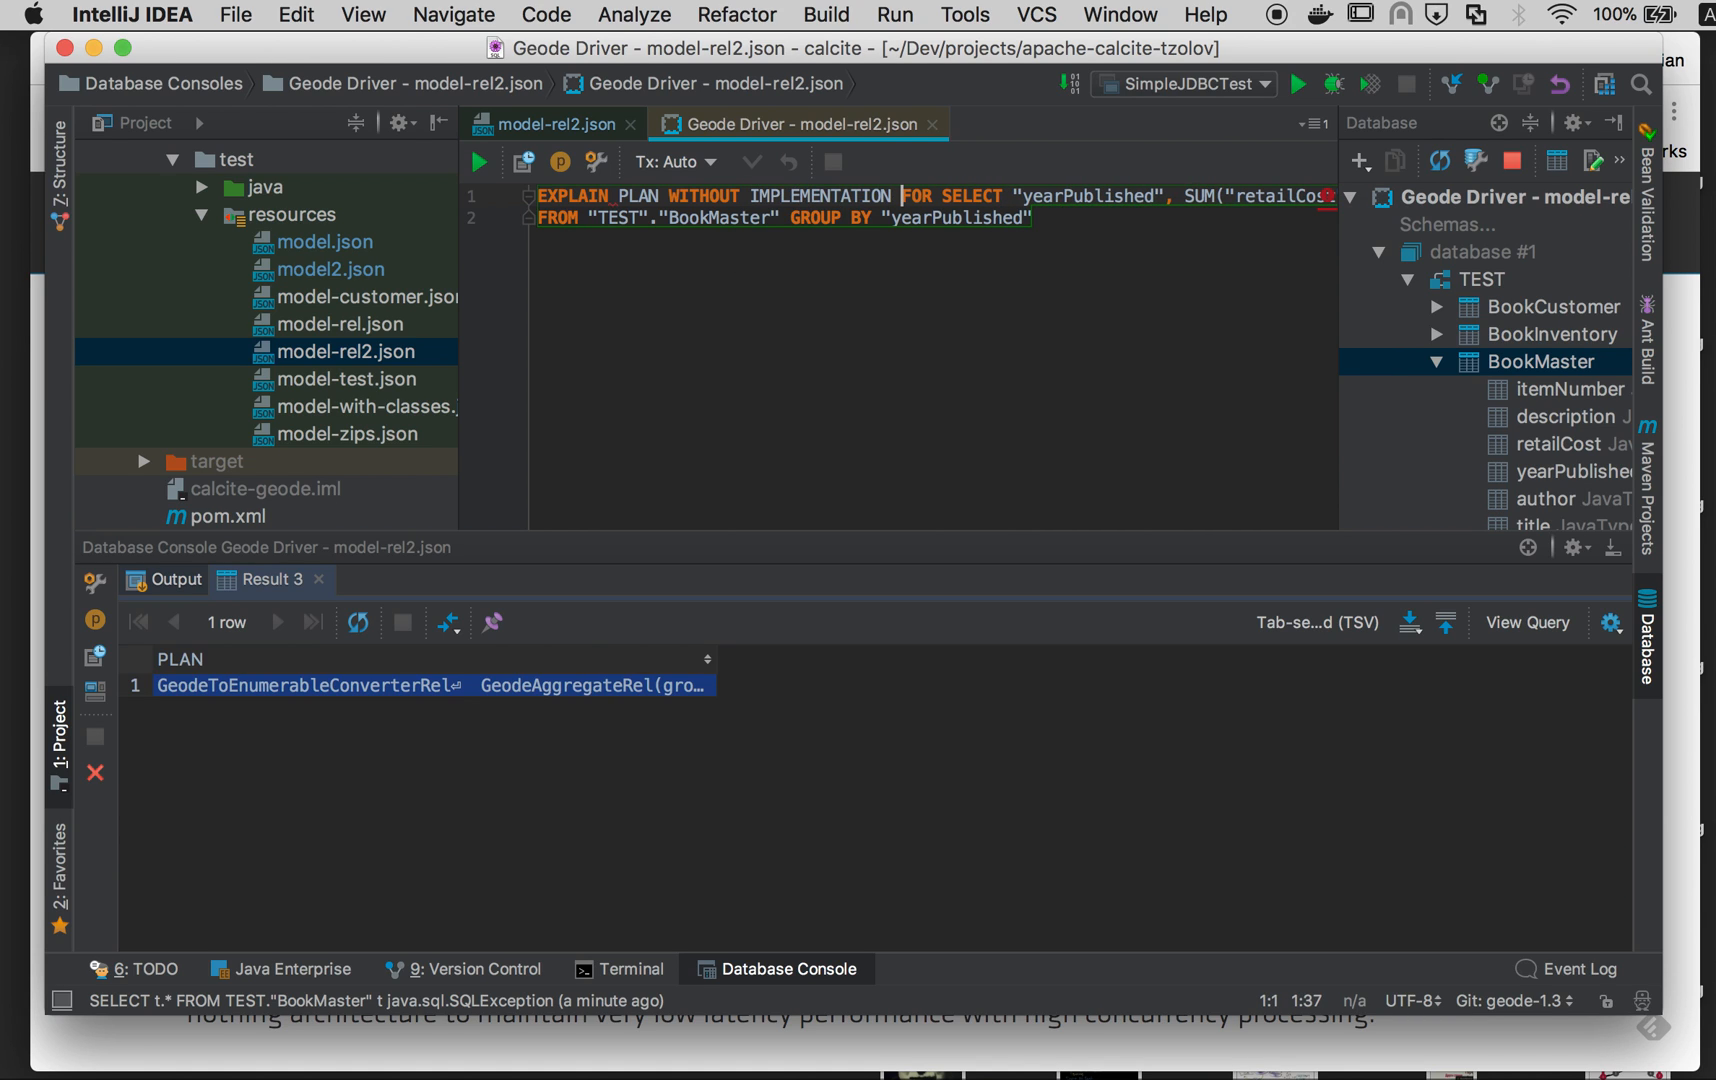
pyautogui.click(480, 160)
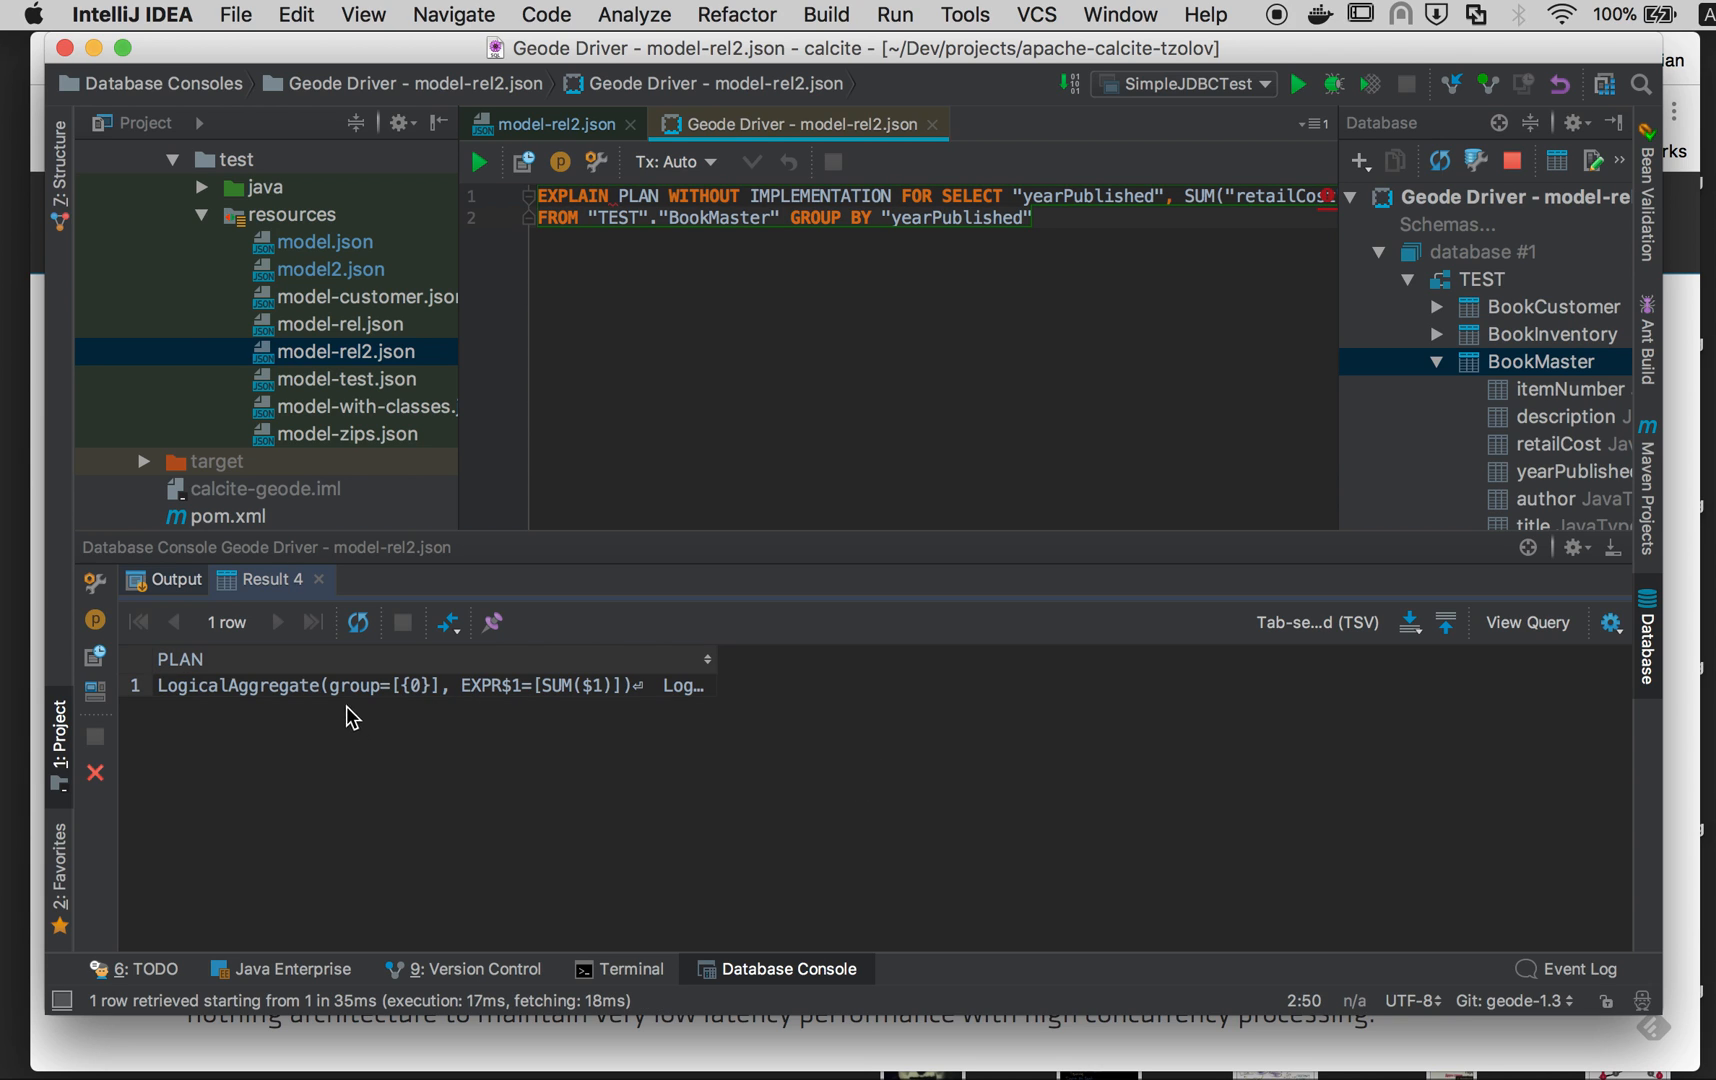
pyautogui.doubleClick(404, 712)
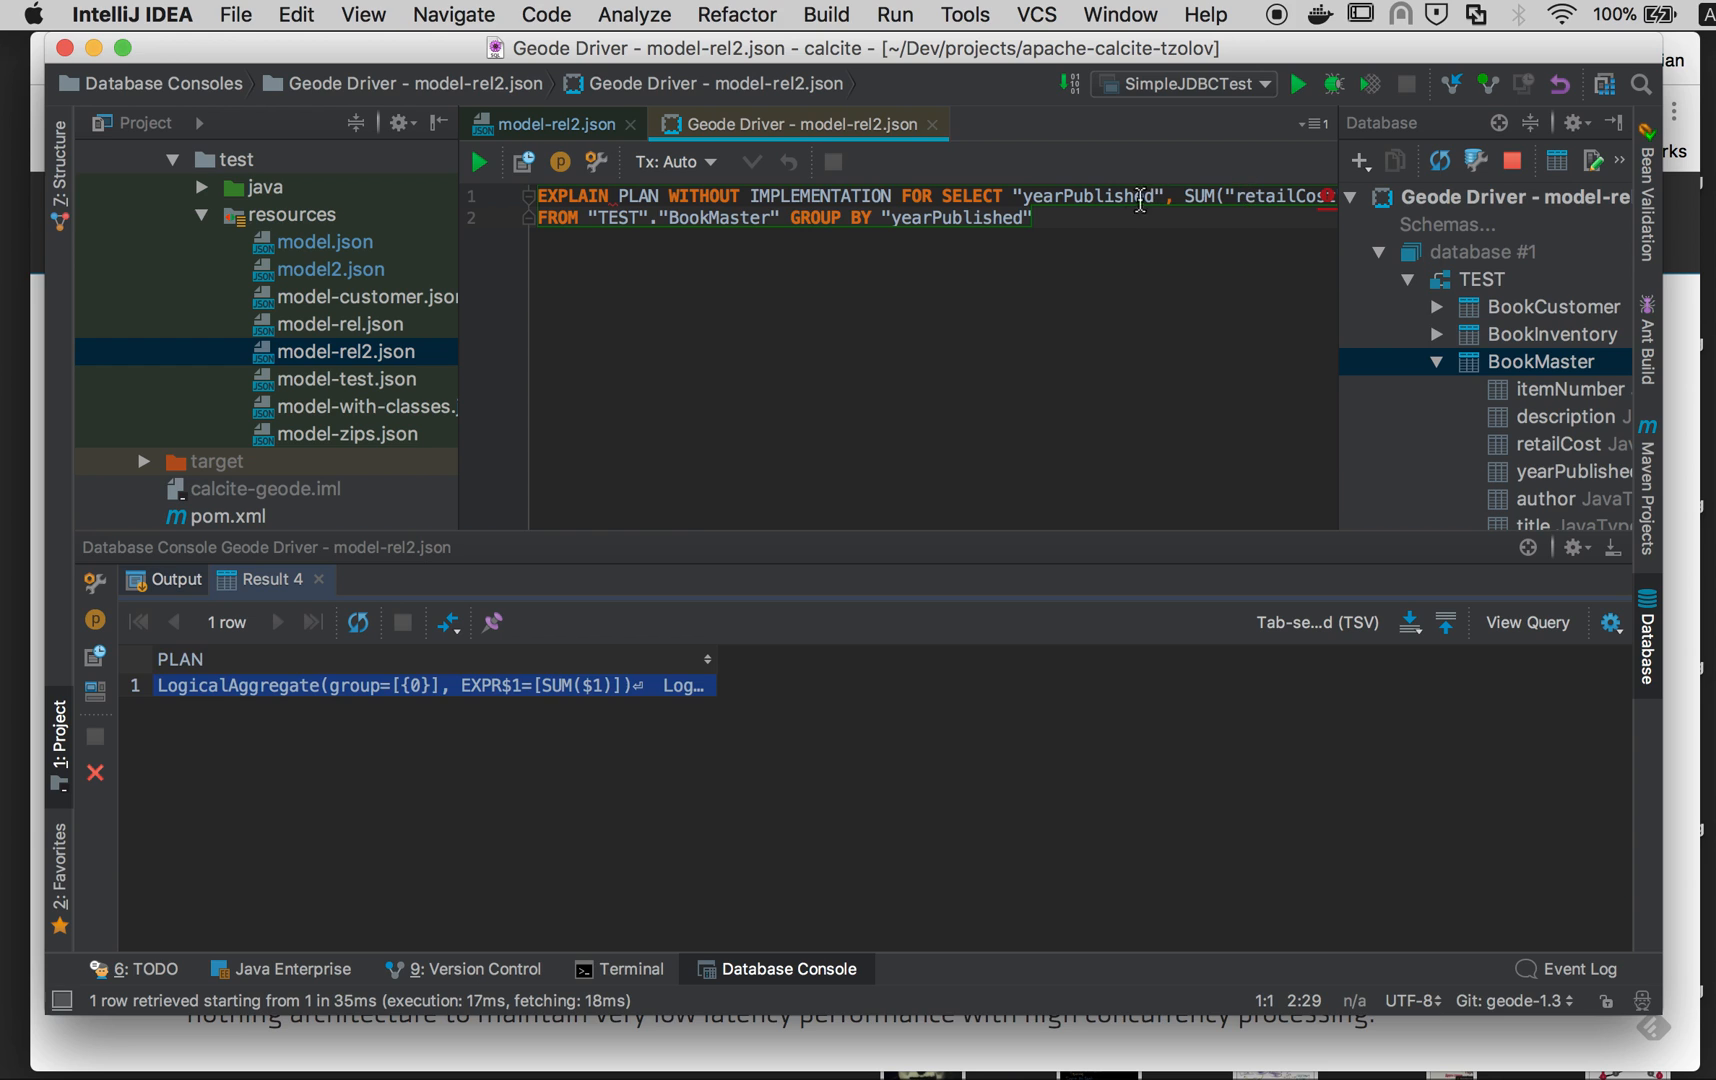
# Step: Query the BookInventory table's data from the Database panel
pyautogui.doubleClick(1554, 334)
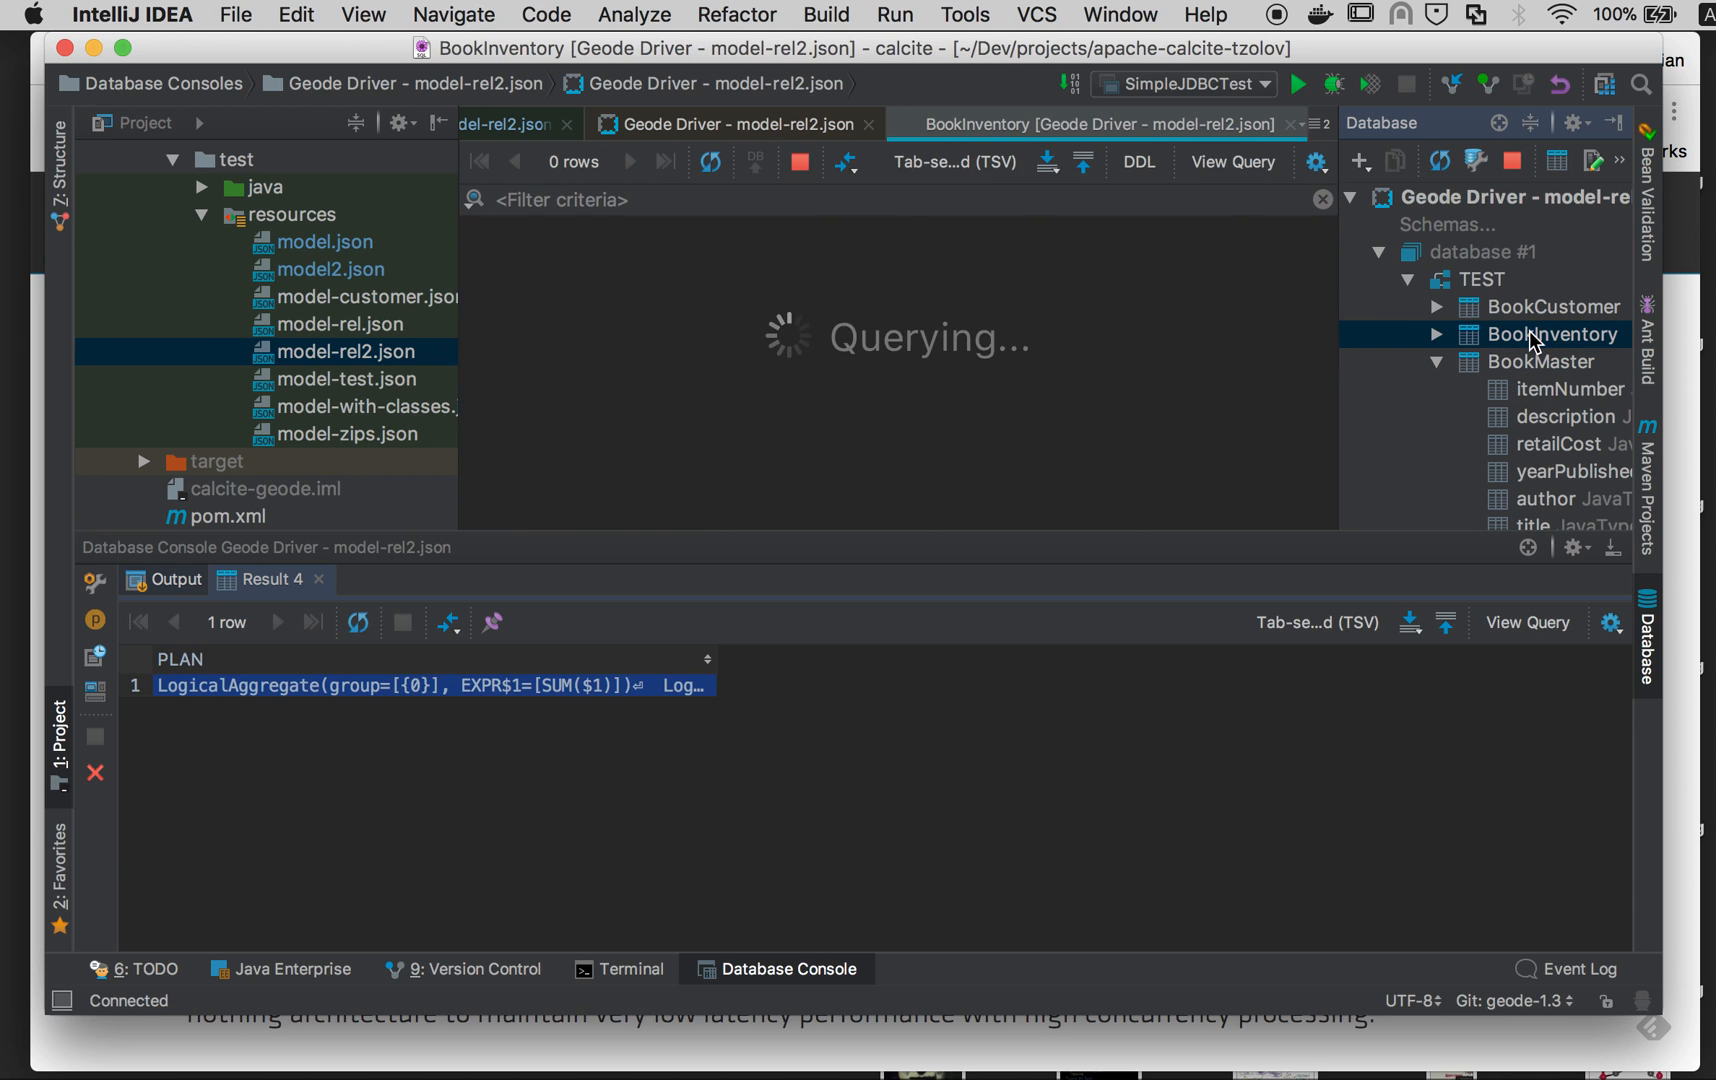